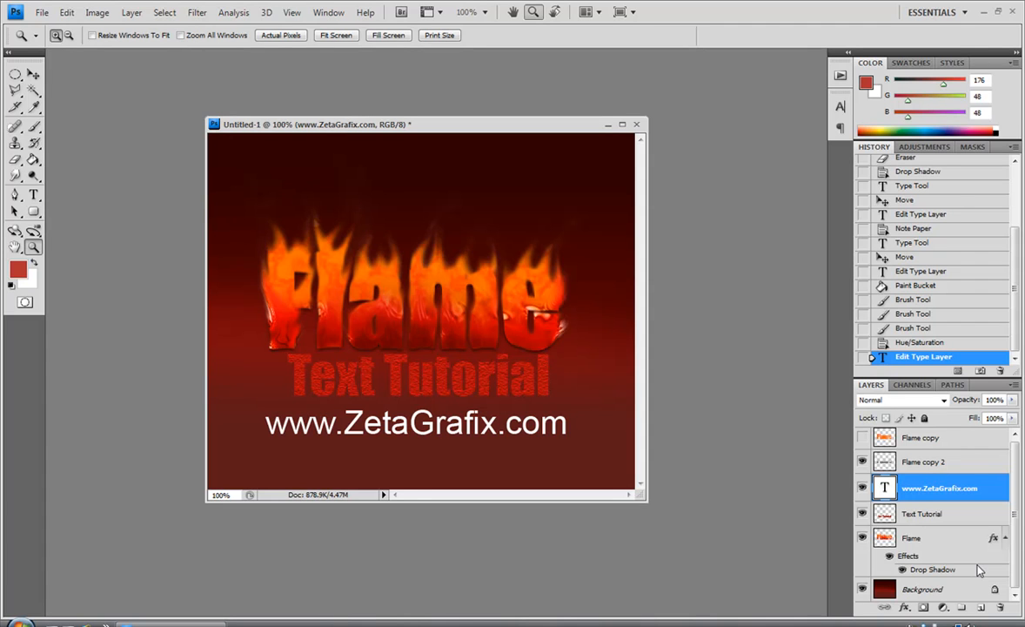
pyautogui.moveTo(1010, 570)
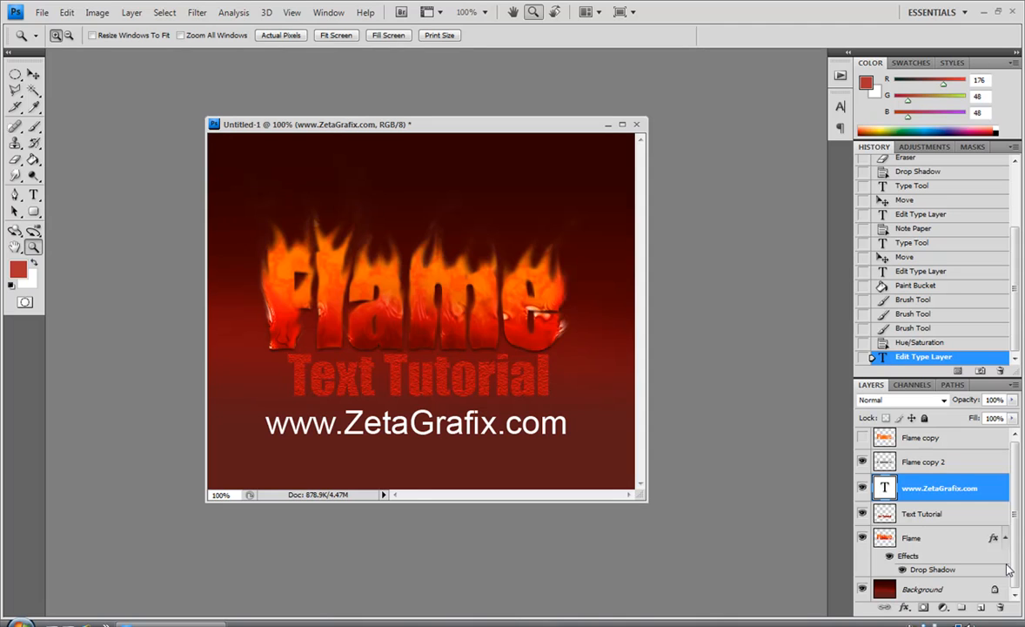
pyautogui.moveTo(320, 314)
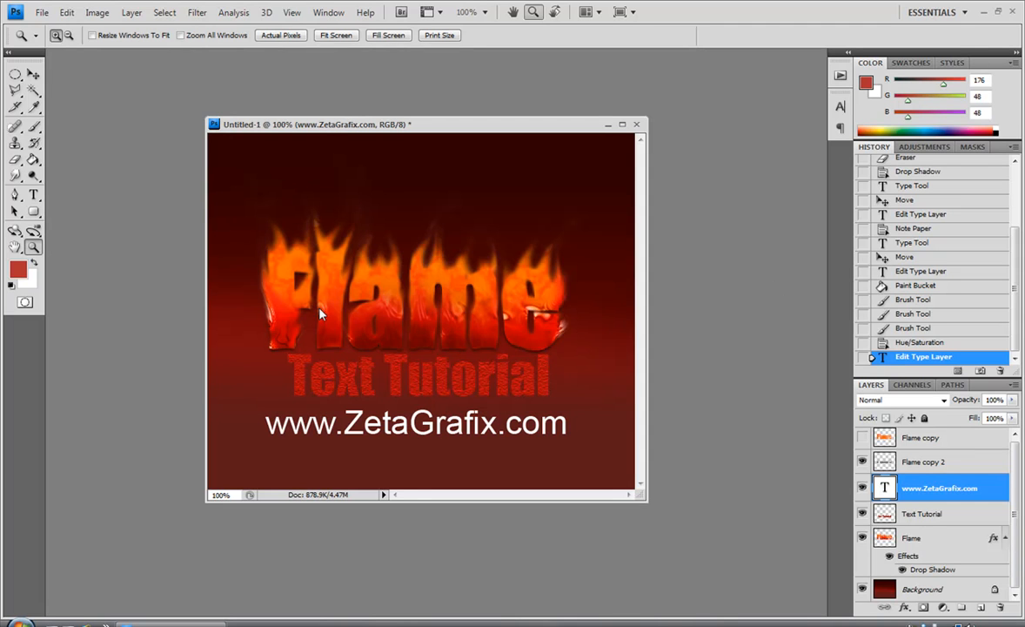
pyautogui.moveTo(365, 333)
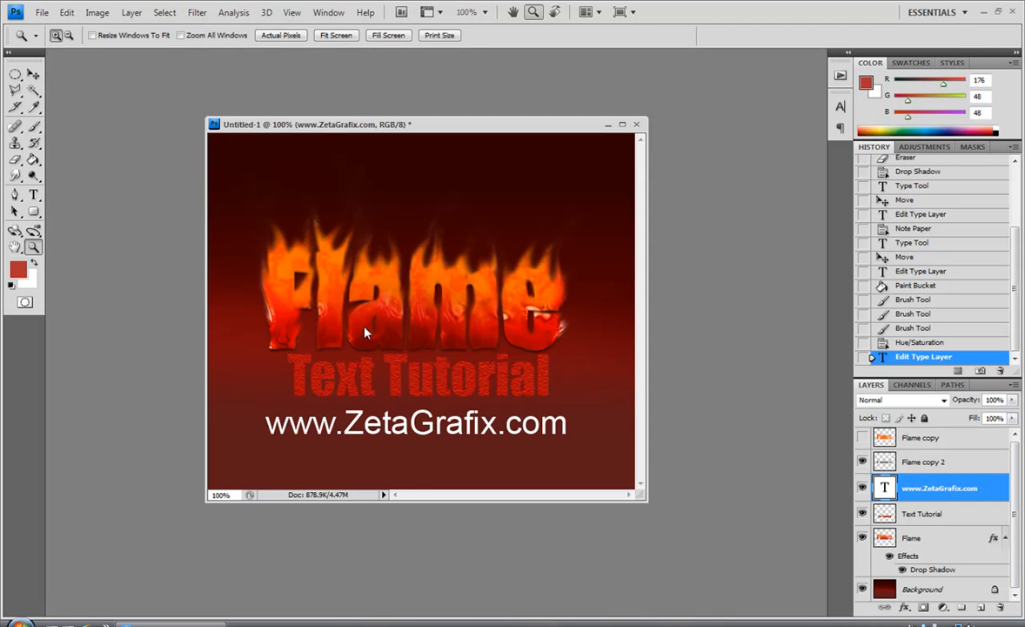
pyautogui.moveTo(617, 99)
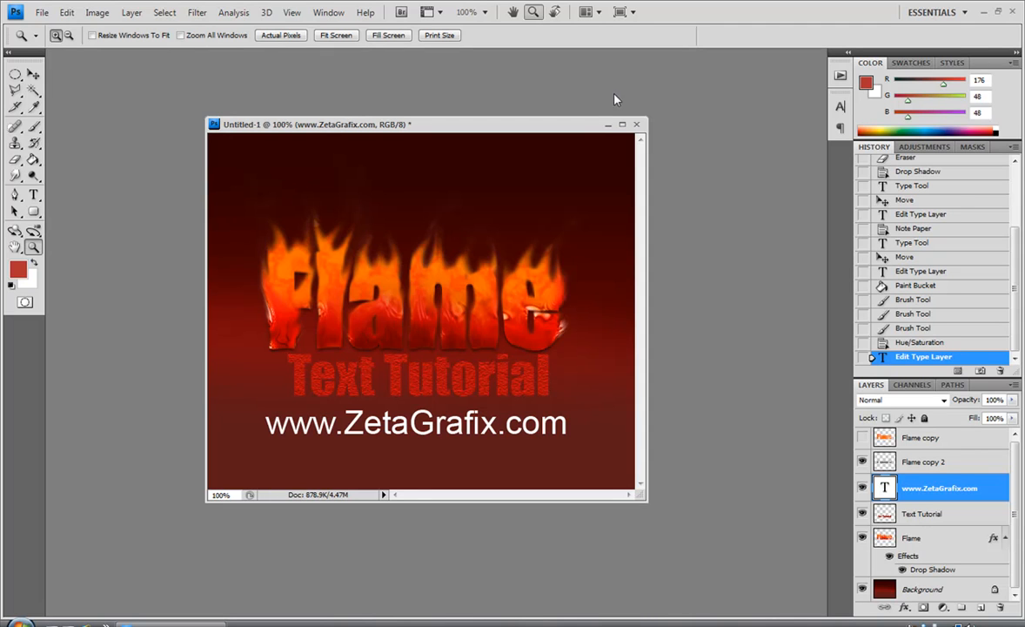
pyautogui.moveTo(611, 132)
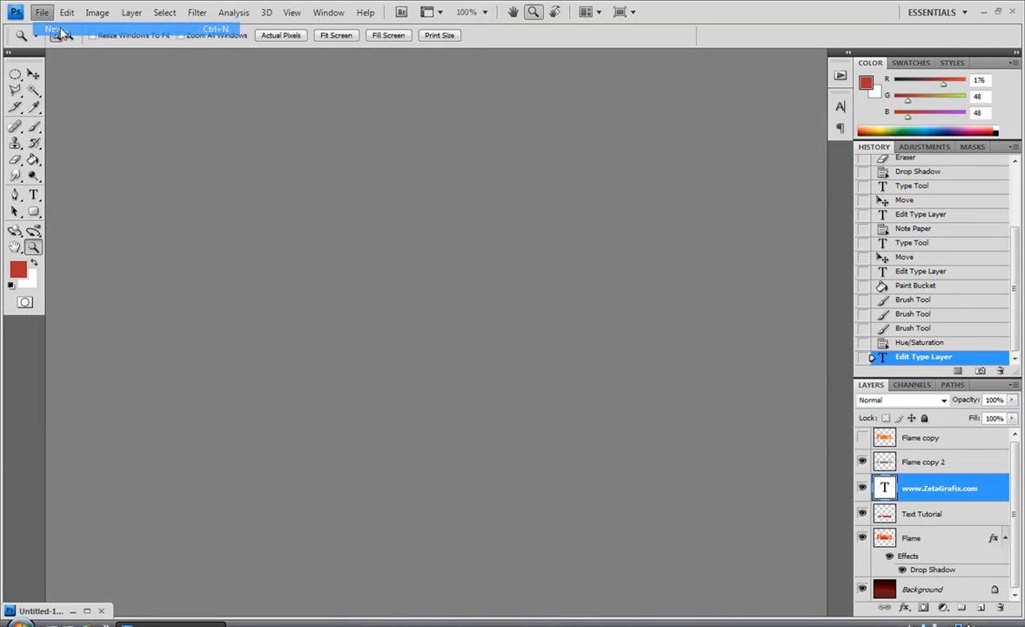
# - Create a new 600×500 px, 72 ppi document with a white background
pyautogui.click(54, 28)
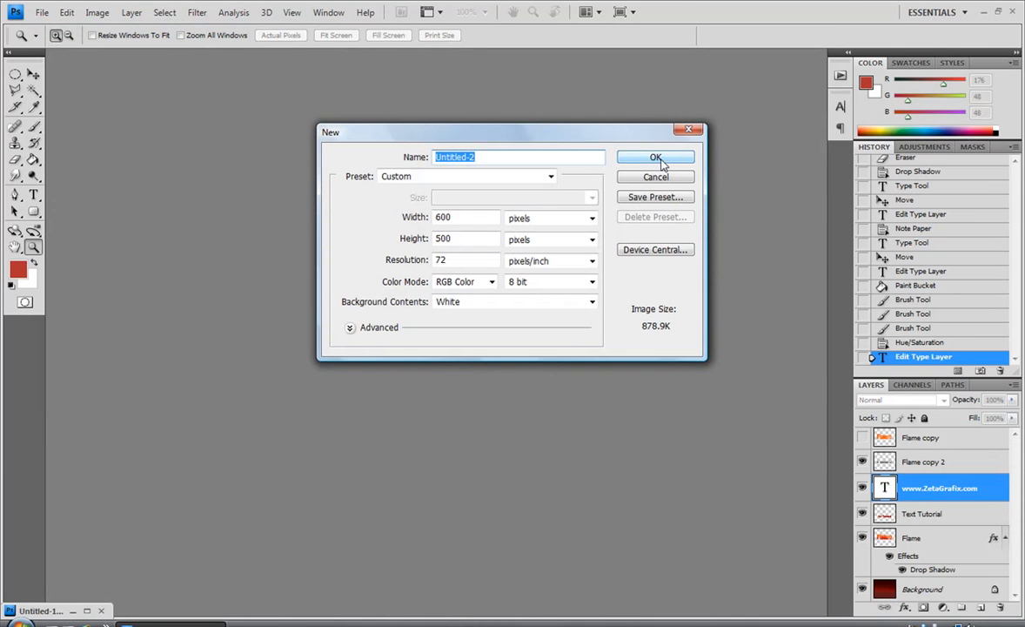
pyautogui.moveTo(656, 157)
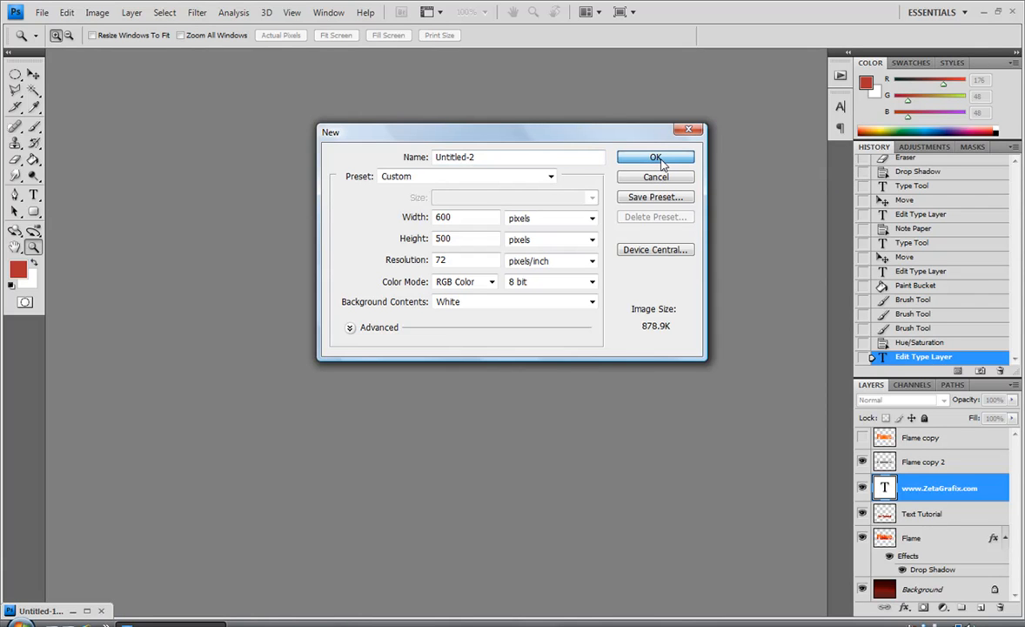
pyautogui.click(655, 157)
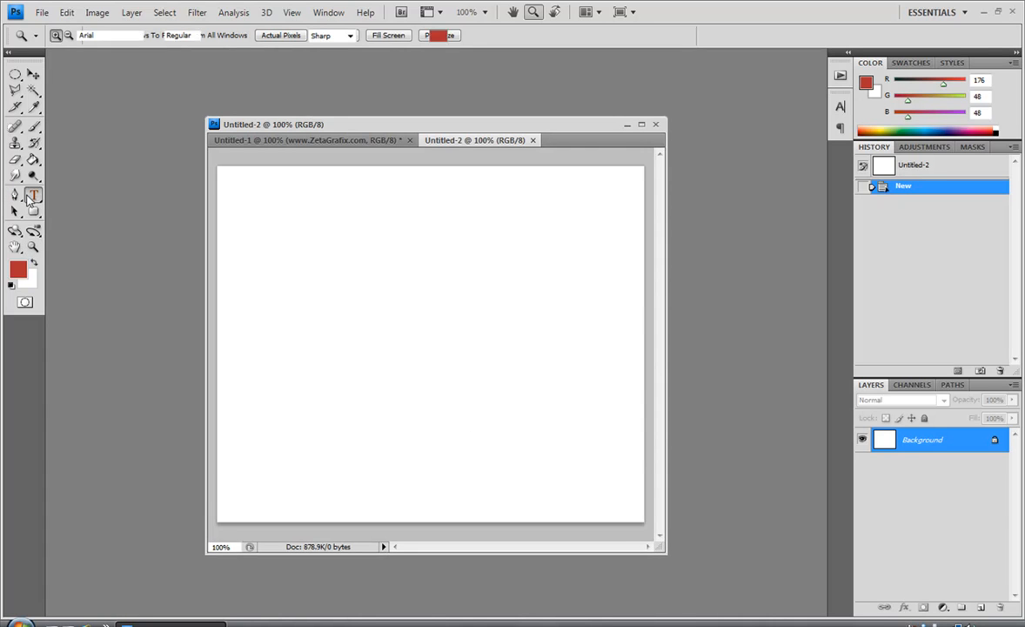
# - Type 'Flame' in the Impact font at size 125
pyautogui.click(33, 195)
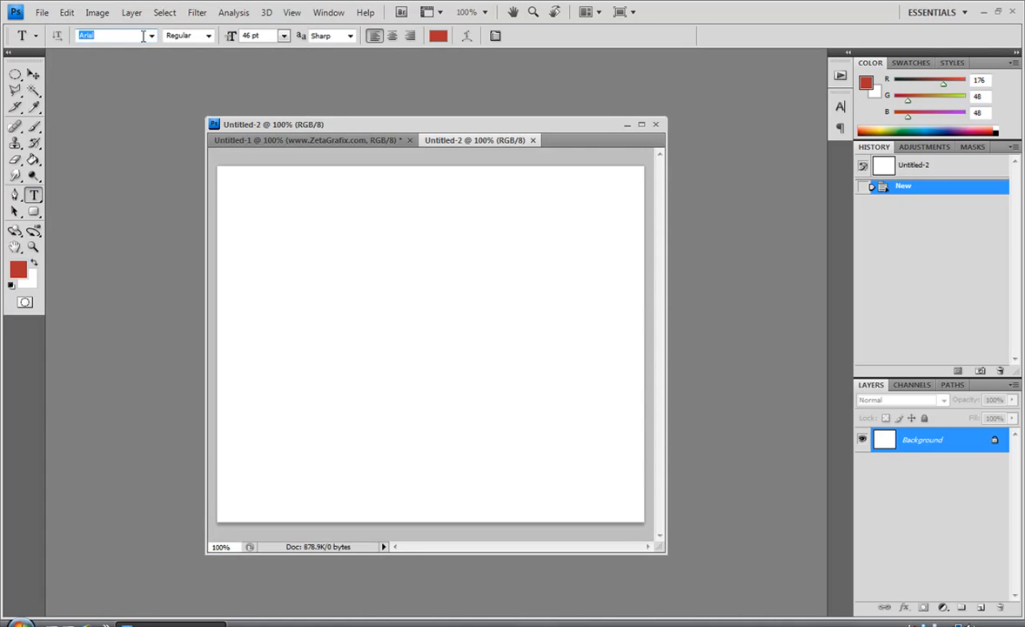
pyautogui.write('Impact')
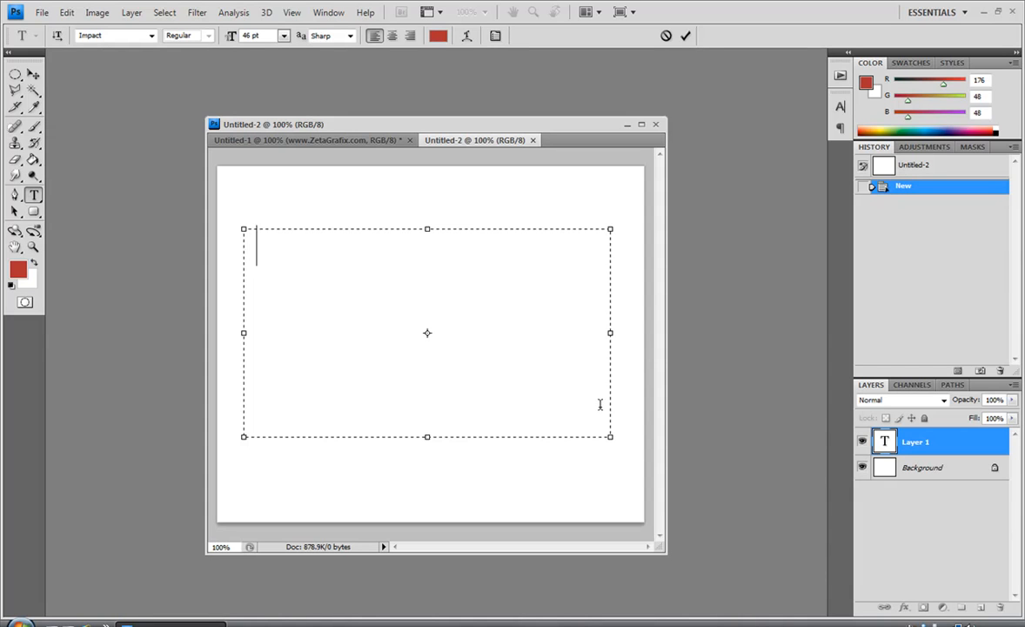
pyautogui.write('Flame')
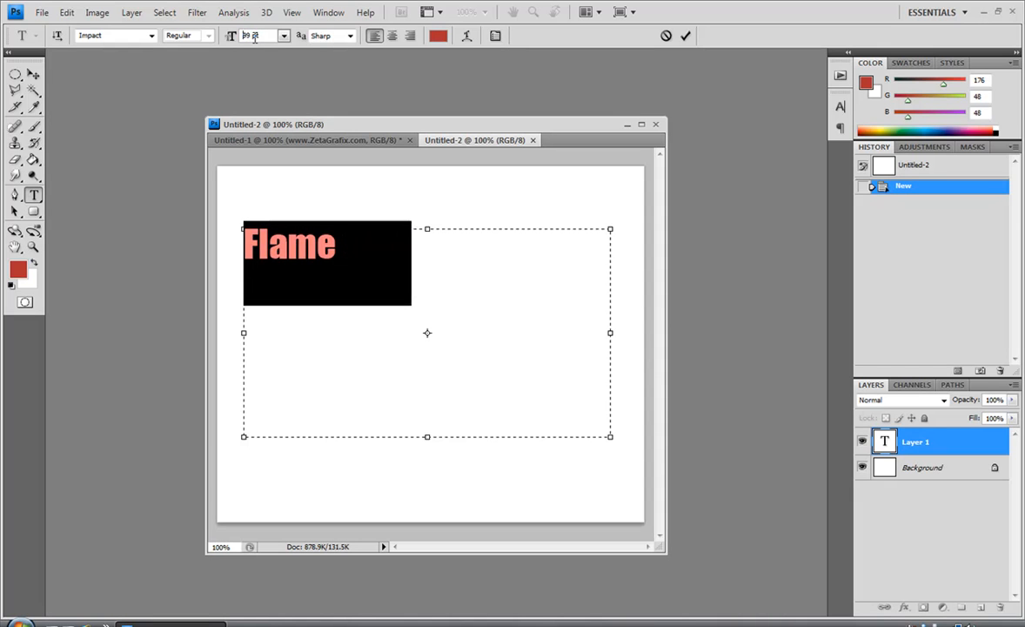
pyautogui.write('125')
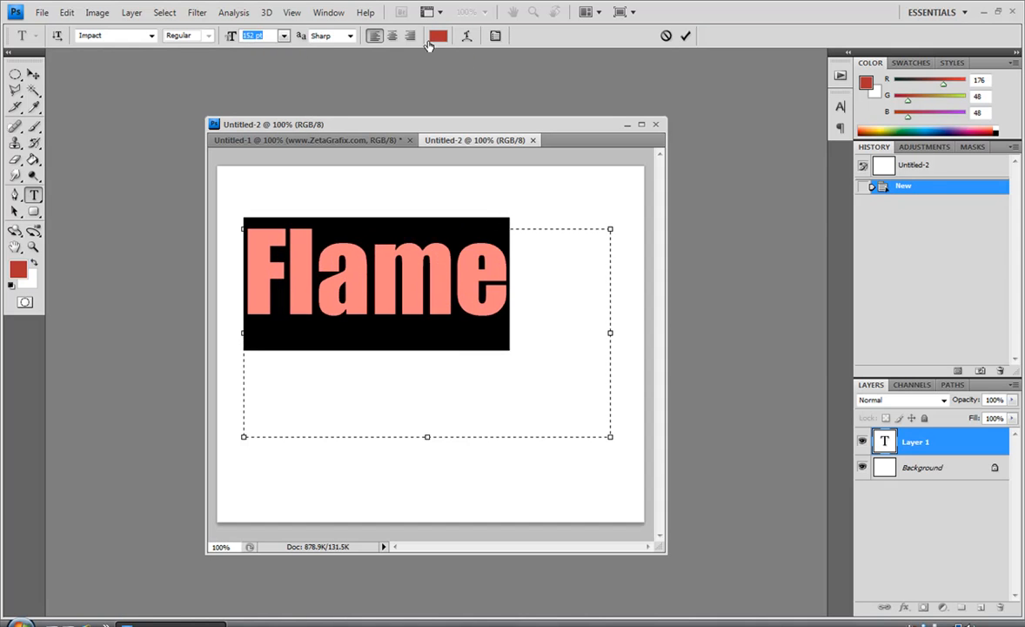
# - Colour the Flame text bright orange (ff4e00)
pyautogui.click(438, 35)
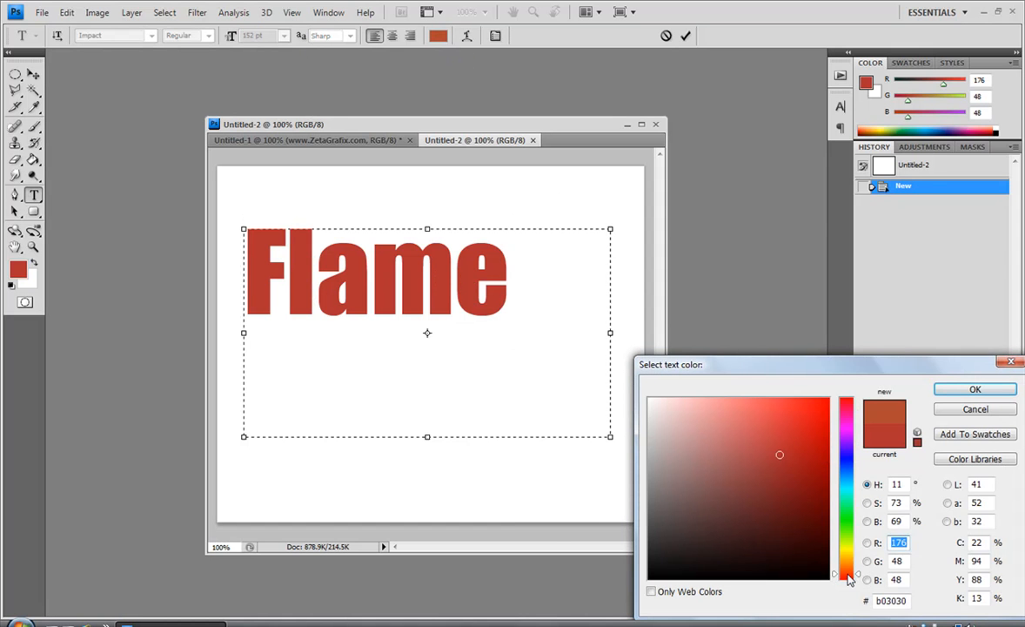
pyautogui.click(821, 409)
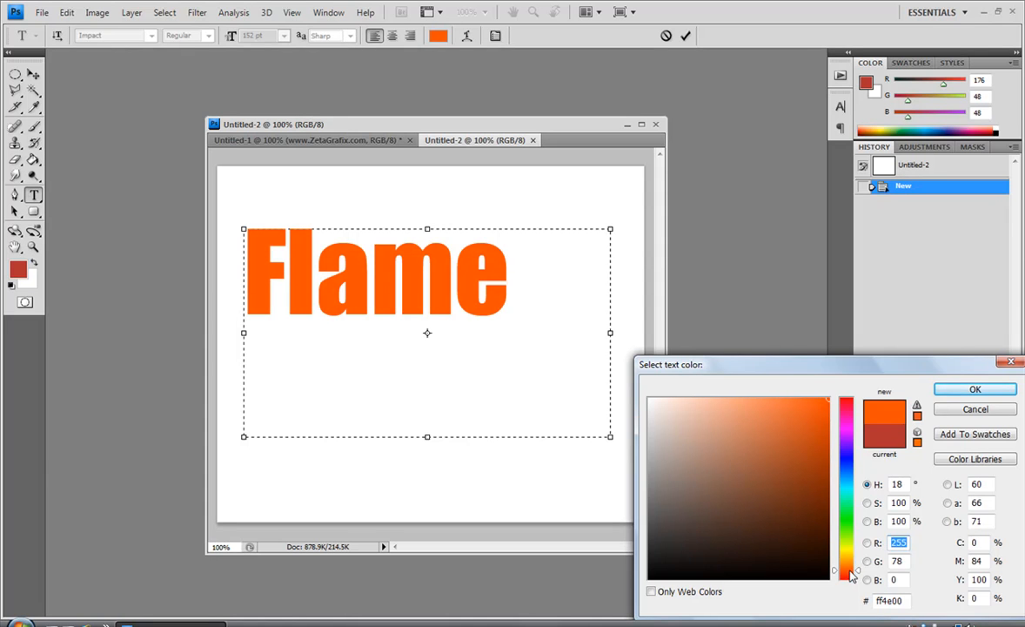
pyautogui.click(974, 389)
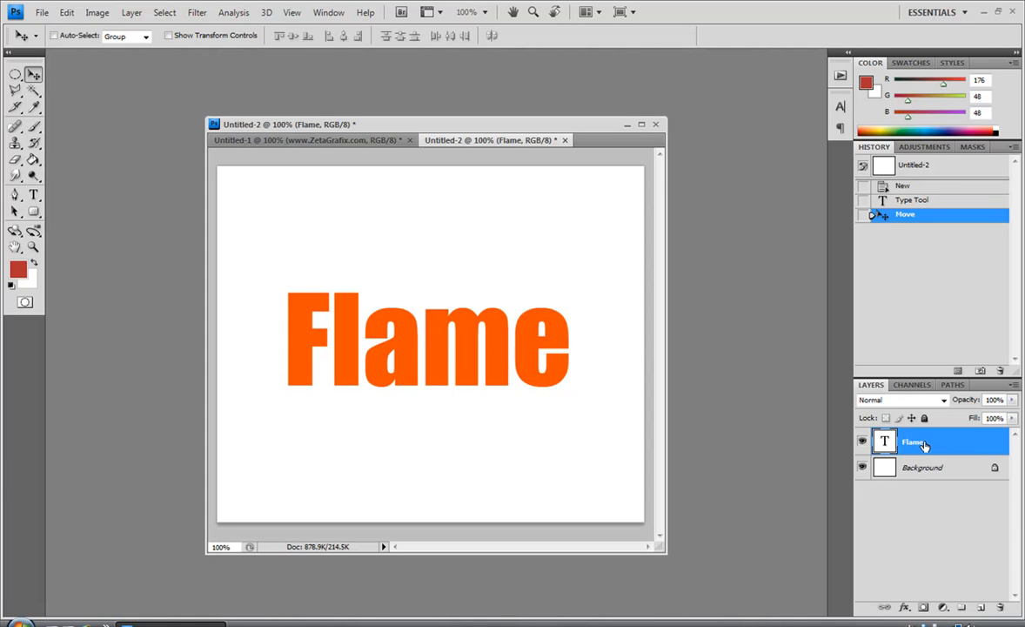
# - Rasterize the Flame type layer from its layer context menu
pyautogui.rightClick(914, 441)
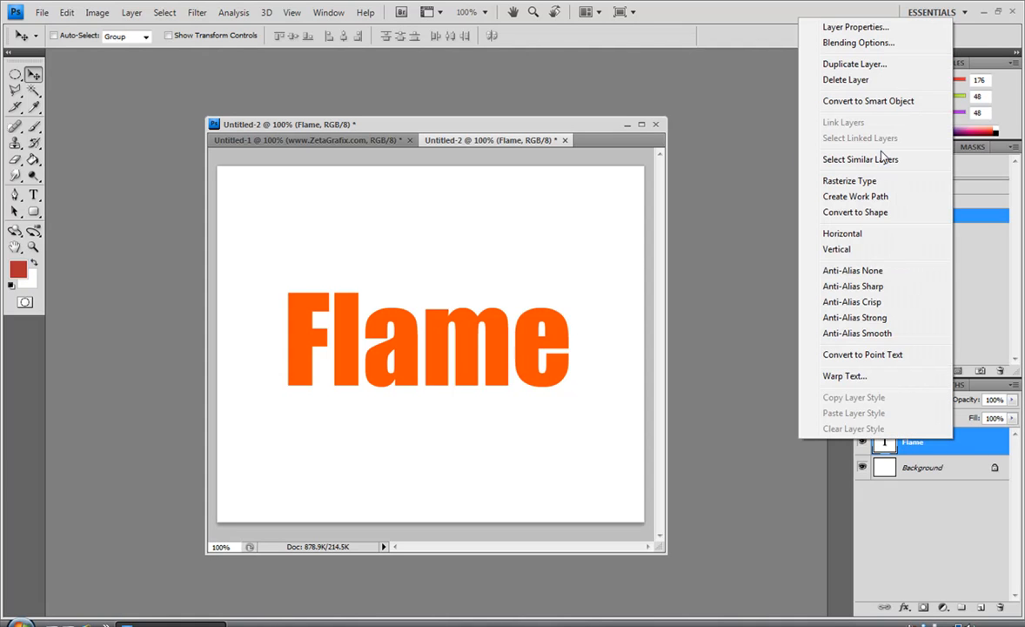
pyautogui.click(849, 181)
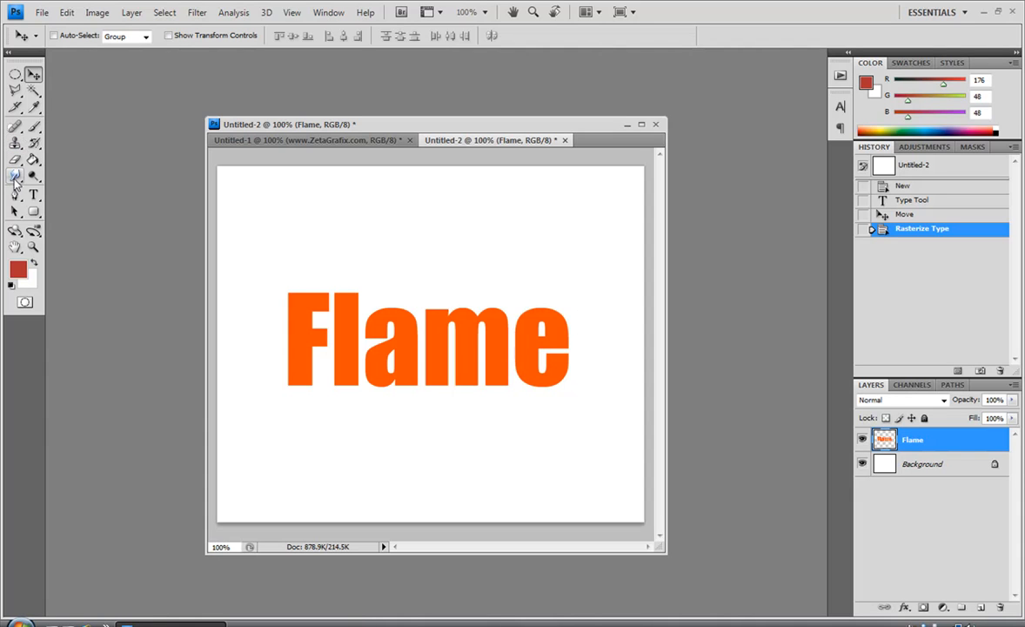
# - Choose the Smudge tool, zoom in on the F and l, and set strength to 50%
pyautogui.click(15, 176)
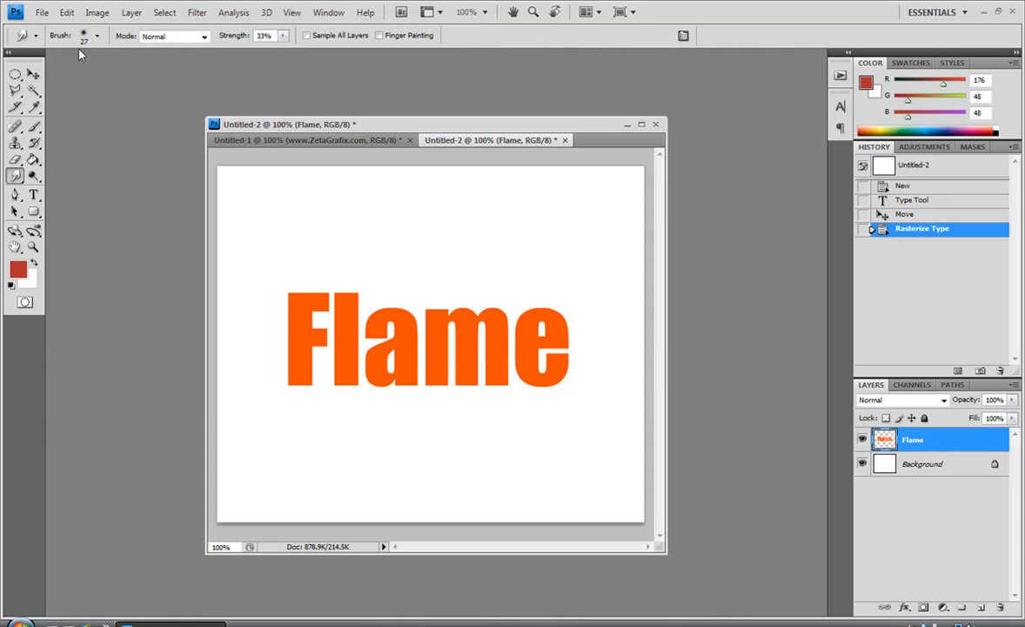
pyautogui.moveTo(267, 201)
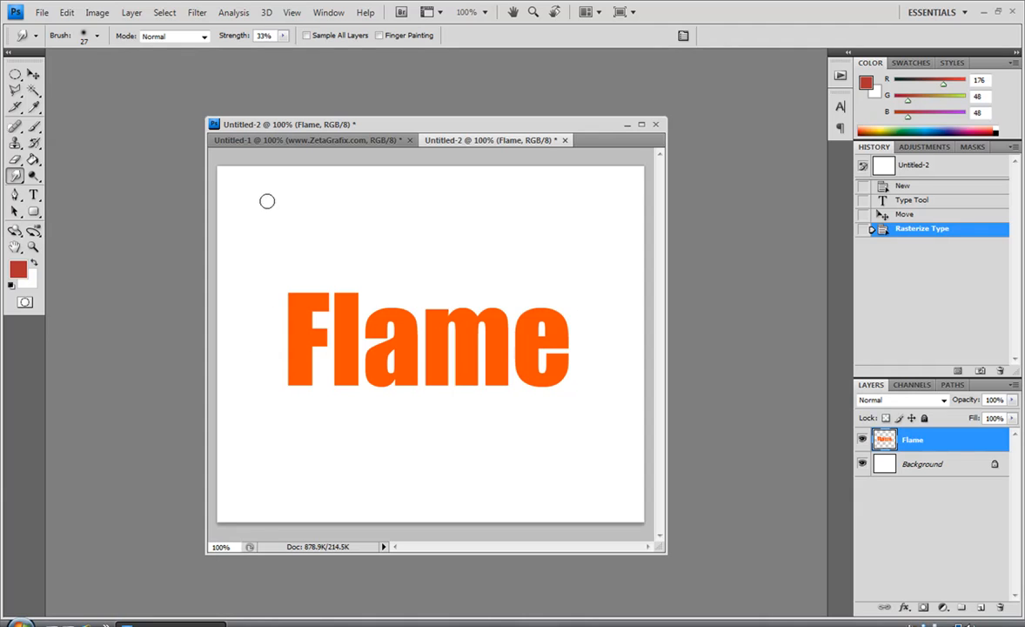
pyautogui.click(96, 36)
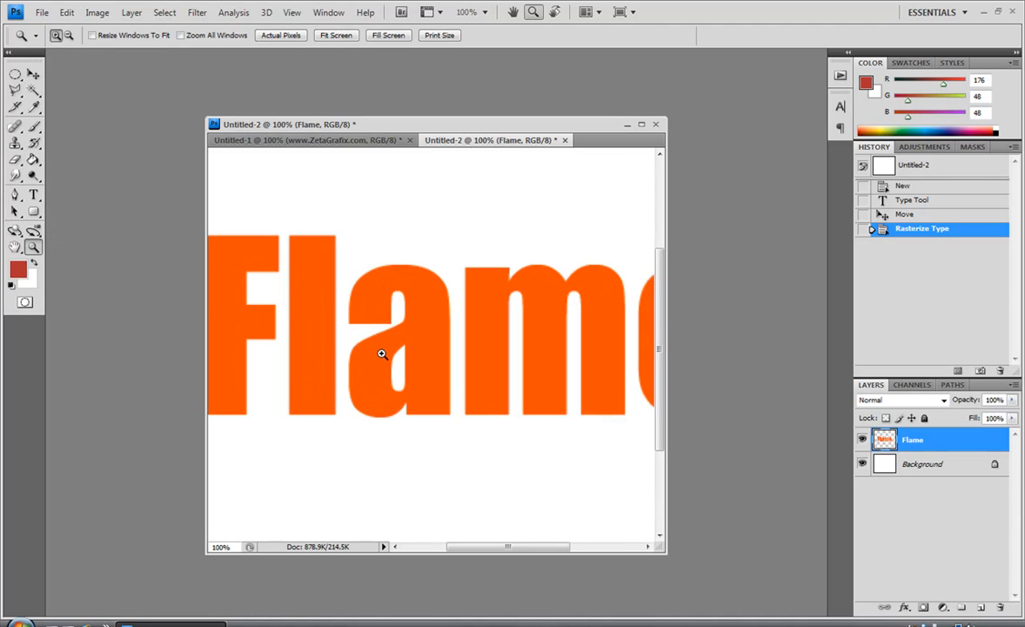
pyautogui.click(381, 354)
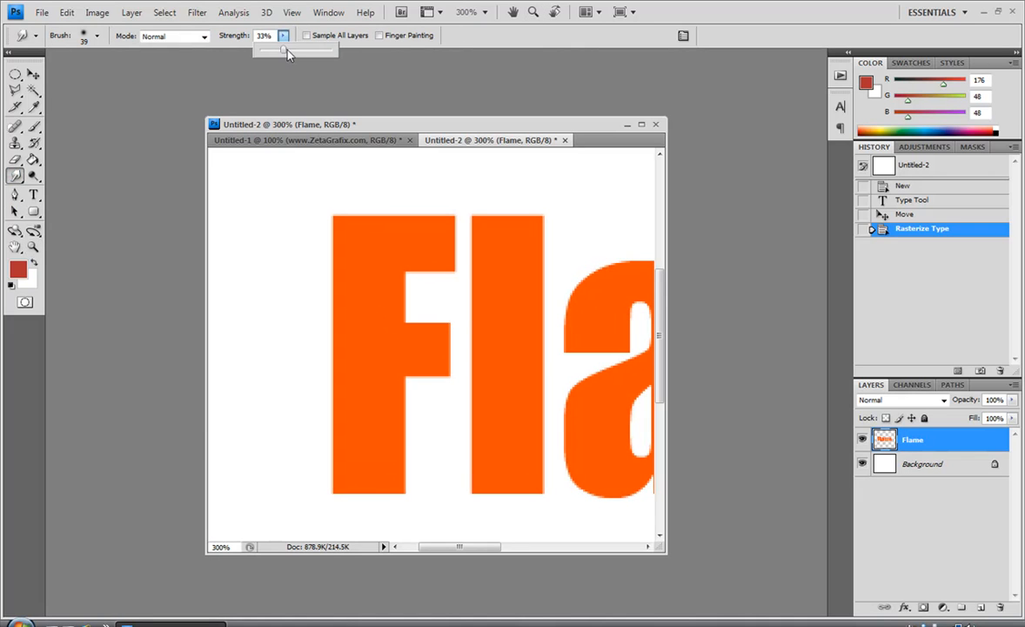
pyautogui.moveTo(283, 49); pyautogui.dragTo(296, 50)
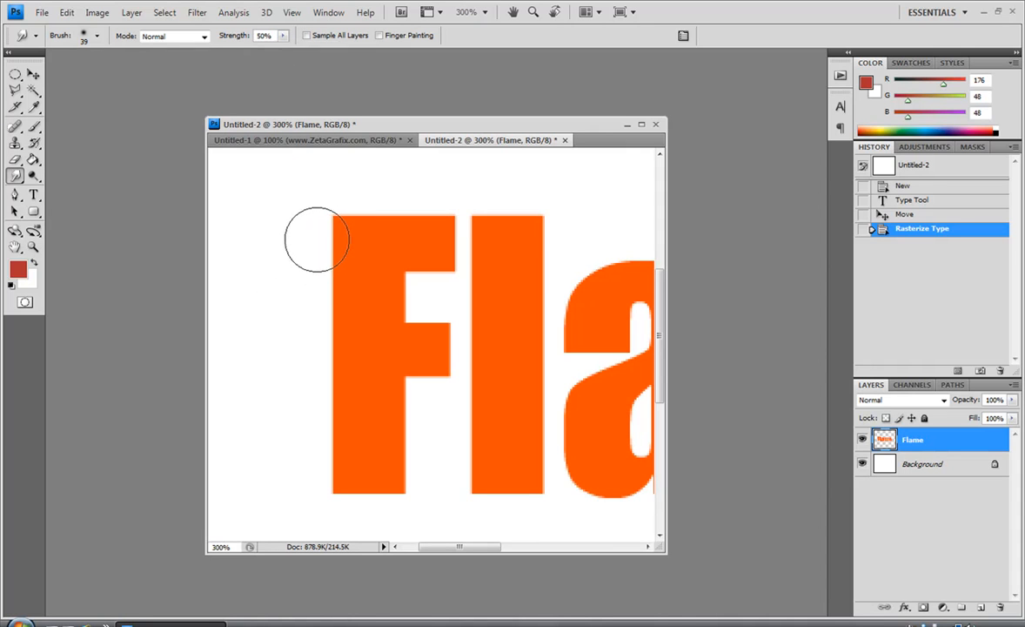
# - Smudge the edges of the F and l into wavy flame tongues
pyautogui.moveTo(318, 239); pyautogui.dragTo(331, 300)
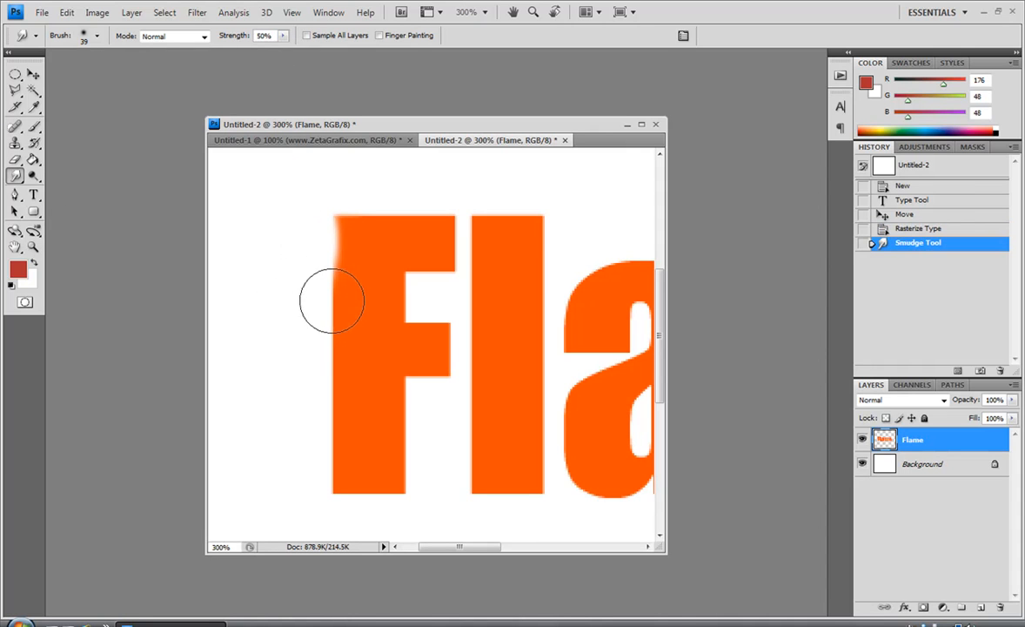
pyautogui.moveTo(332, 300); pyautogui.dragTo(342, 386)
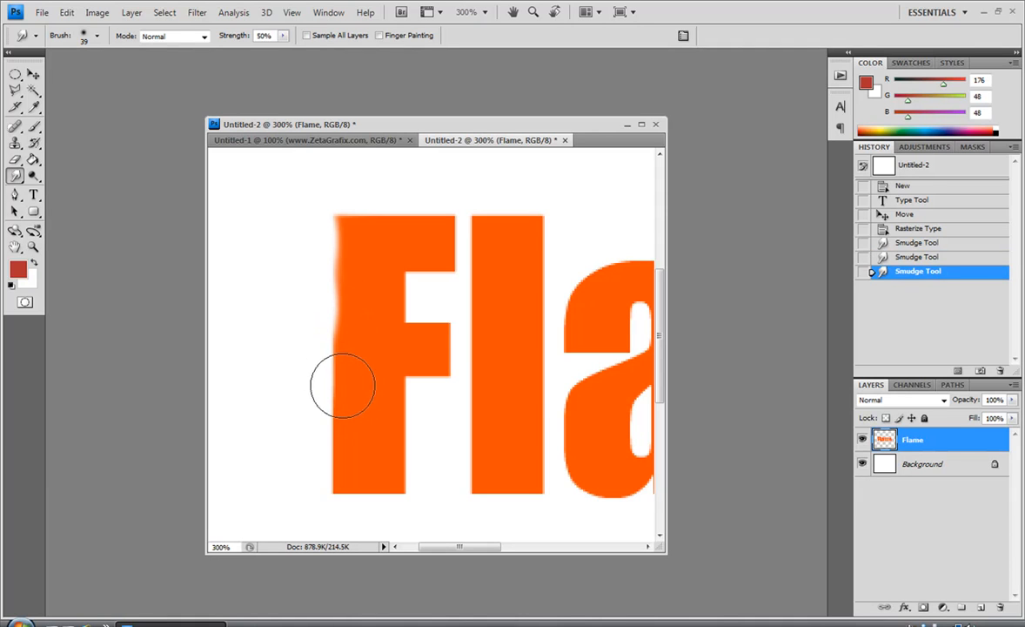
pyautogui.moveTo(342, 387); pyautogui.dragTo(340, 487)
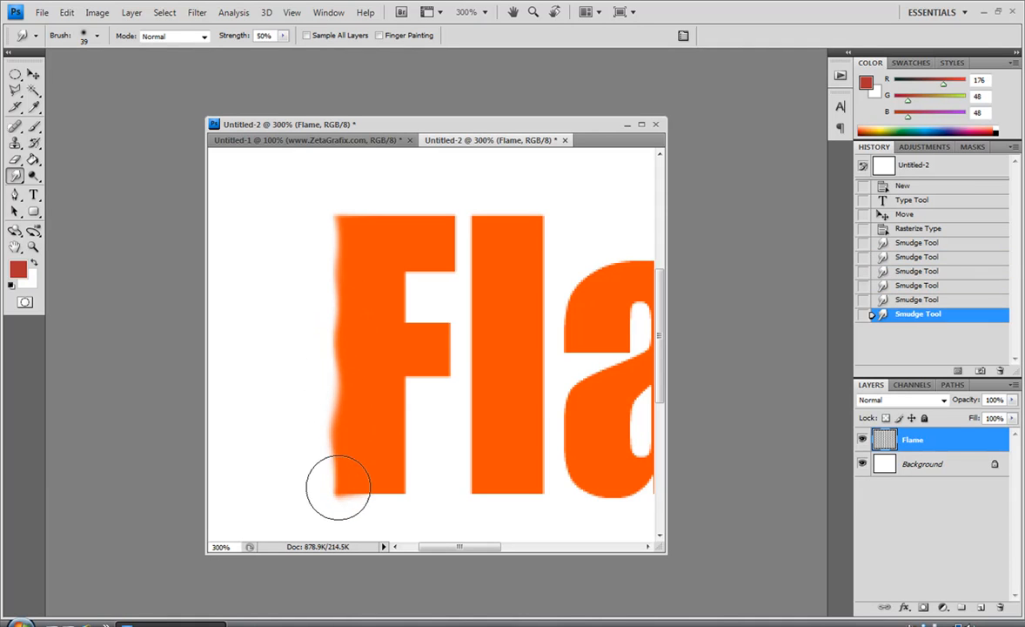
pyautogui.moveTo(339, 485); pyautogui.dragTo(400, 461)
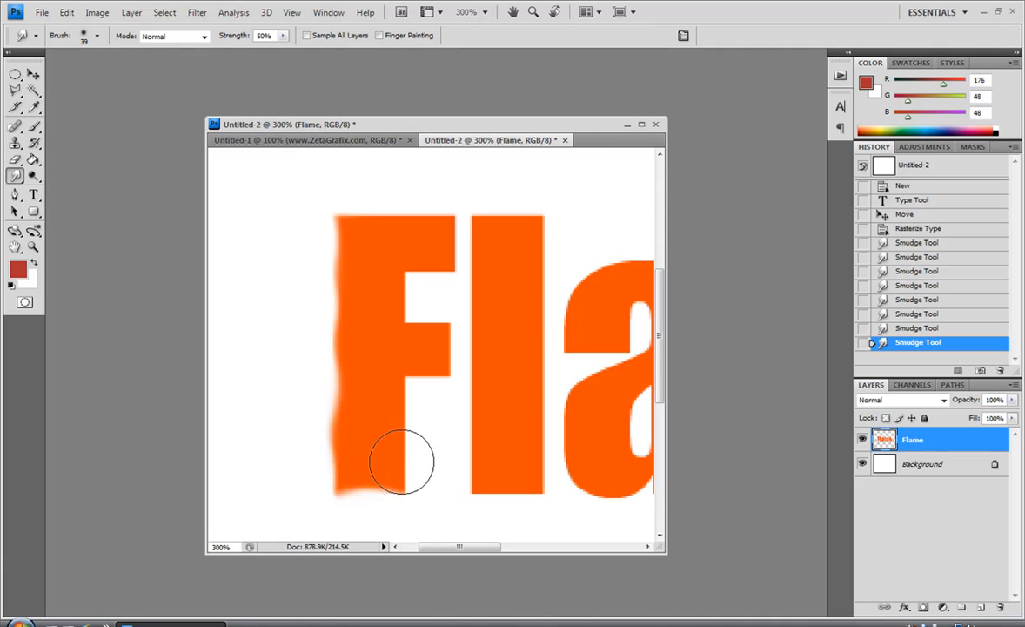
pyautogui.moveTo(401, 462); pyautogui.dragTo(415, 385)
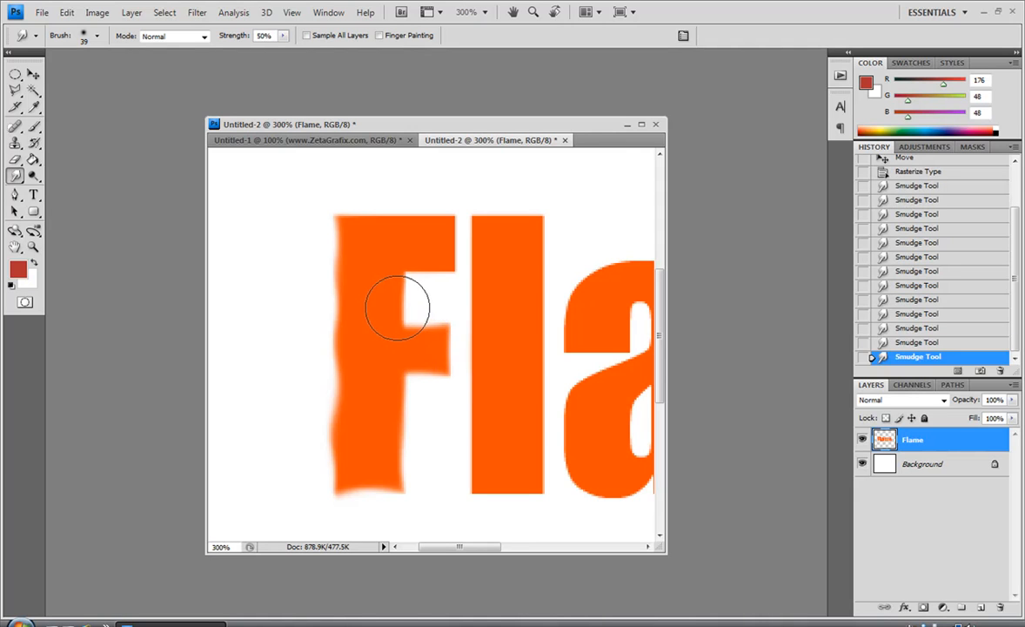
pyautogui.moveTo(398, 309); pyautogui.dragTo(441, 236)
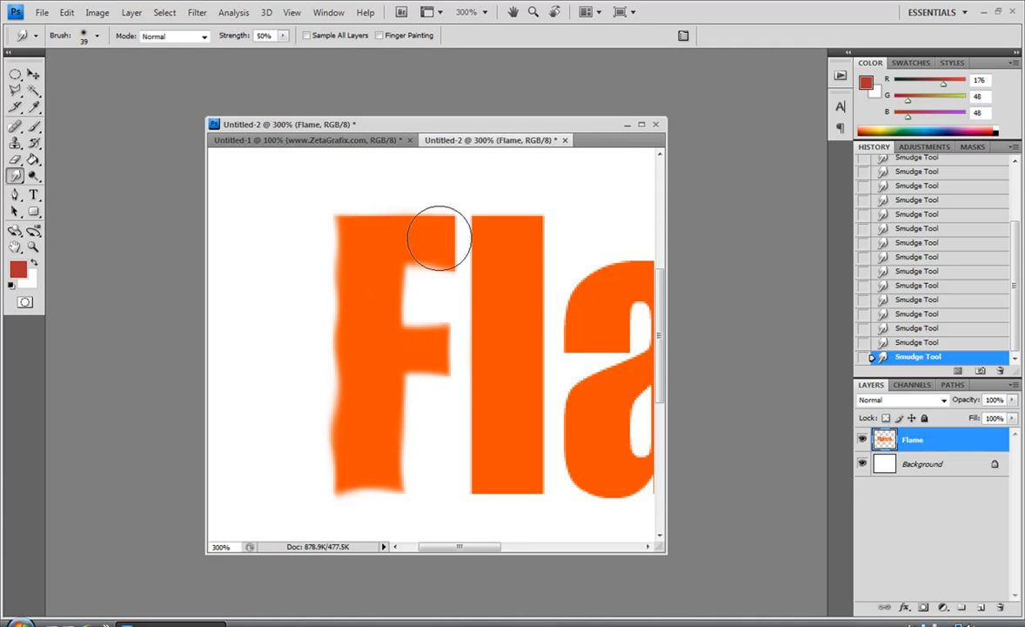
pyautogui.moveTo(440, 239); pyautogui.dragTo(369, 218)
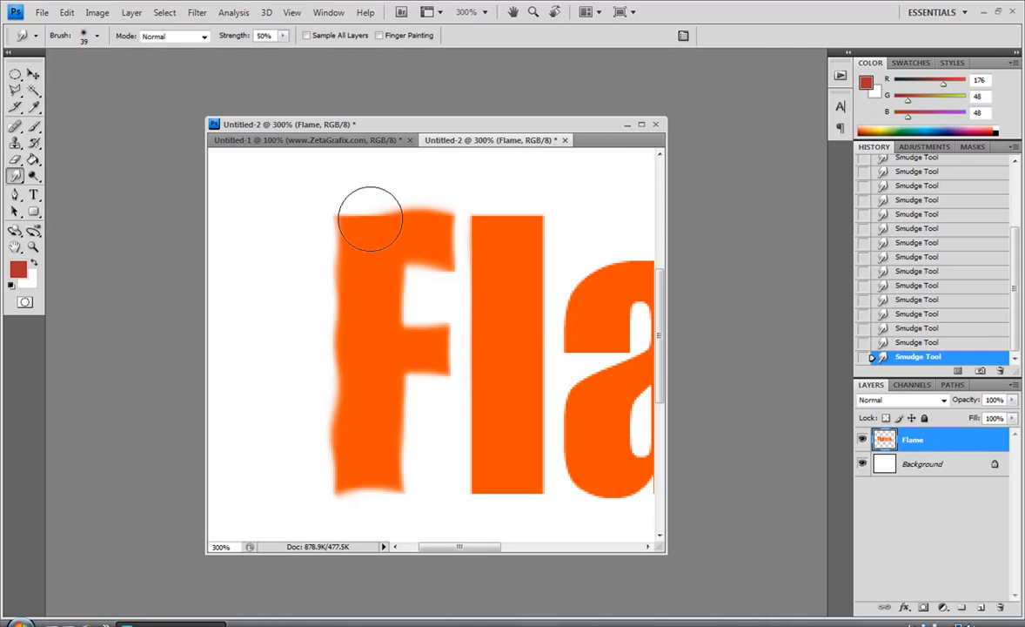
pyautogui.moveTo(370, 218); pyautogui.dragTo(531, 227)
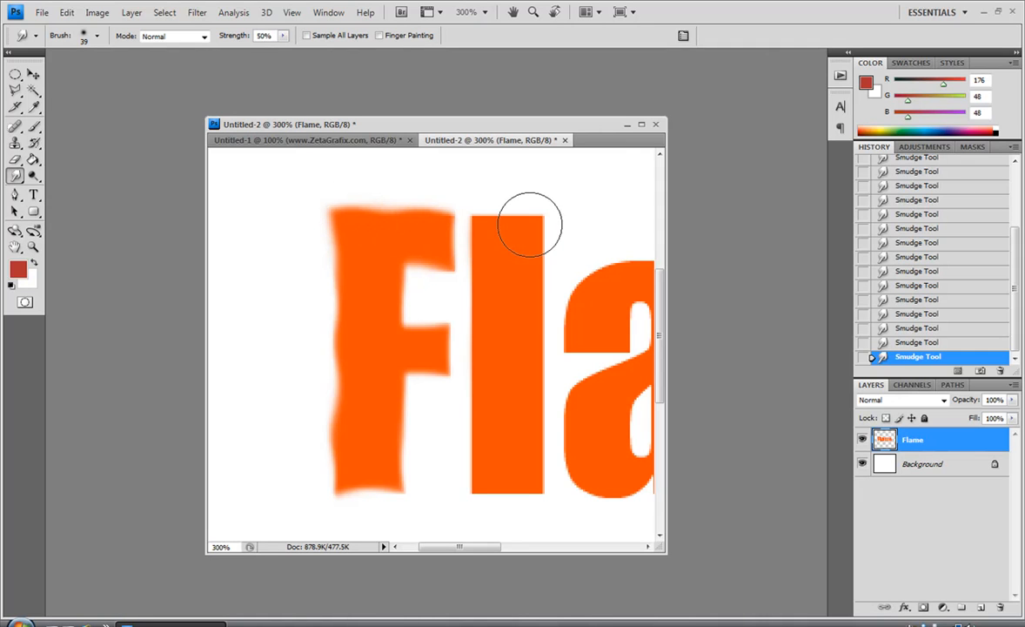
pyautogui.moveTo(507, 218)
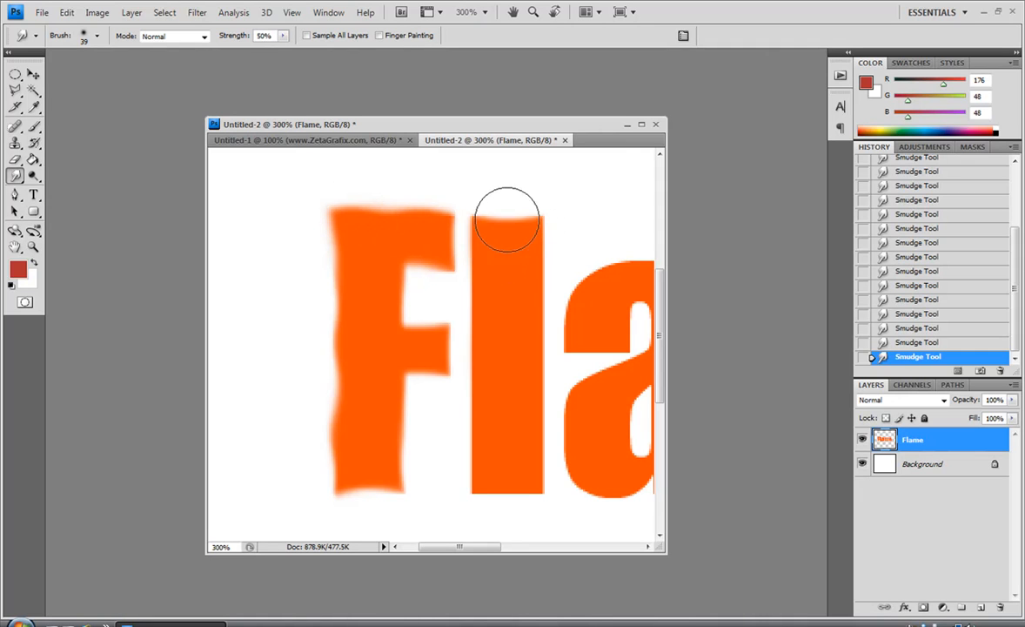
pyautogui.moveTo(509, 217); pyautogui.dragTo(544, 378)
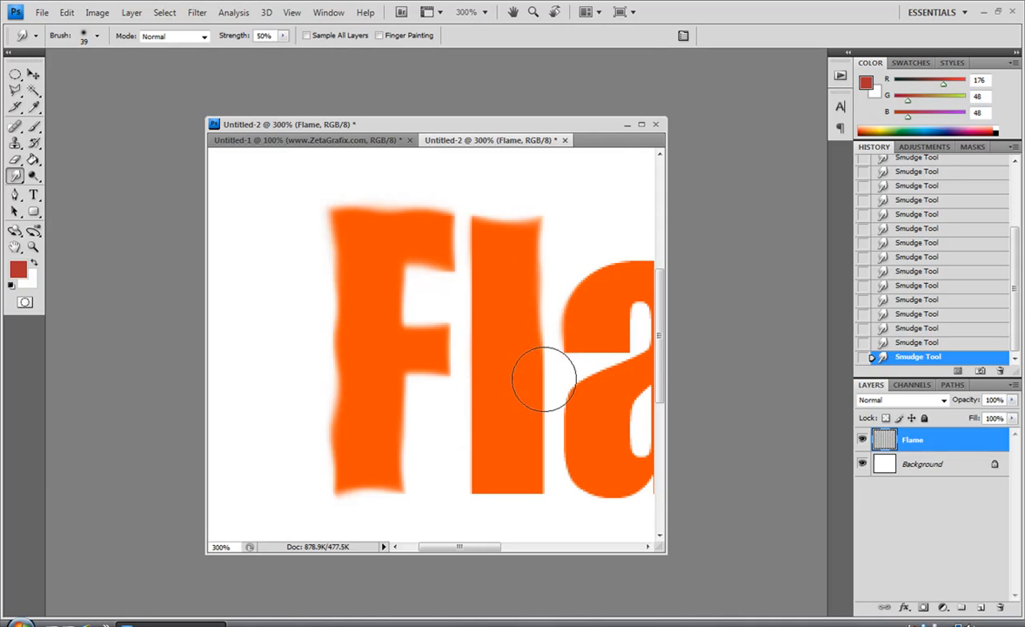
pyautogui.moveTo(544, 378); pyautogui.dragTo(544, 487)
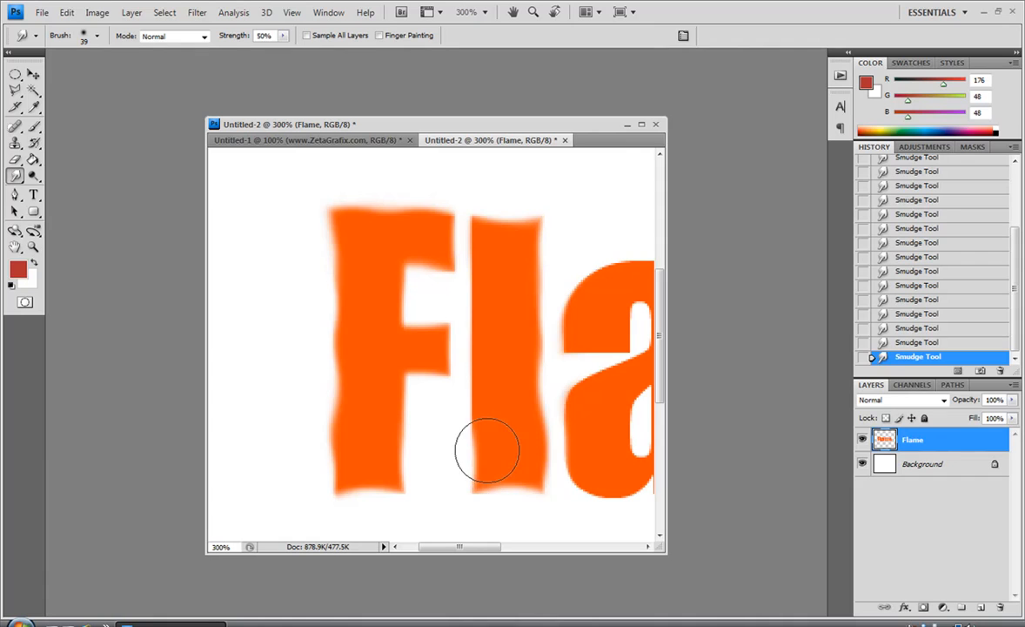
pyautogui.moveTo(487, 452); pyautogui.dragTo(478, 257)
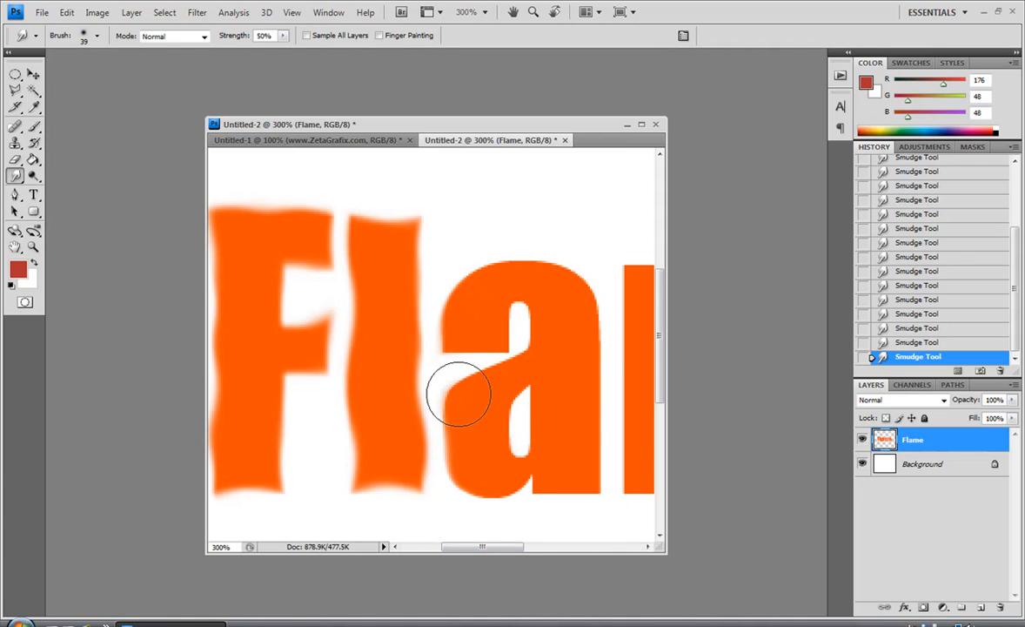
# - Smudge the edges of the a into wavy flame tongues
pyautogui.moveTo(458, 393); pyautogui.dragTo(537, 315)
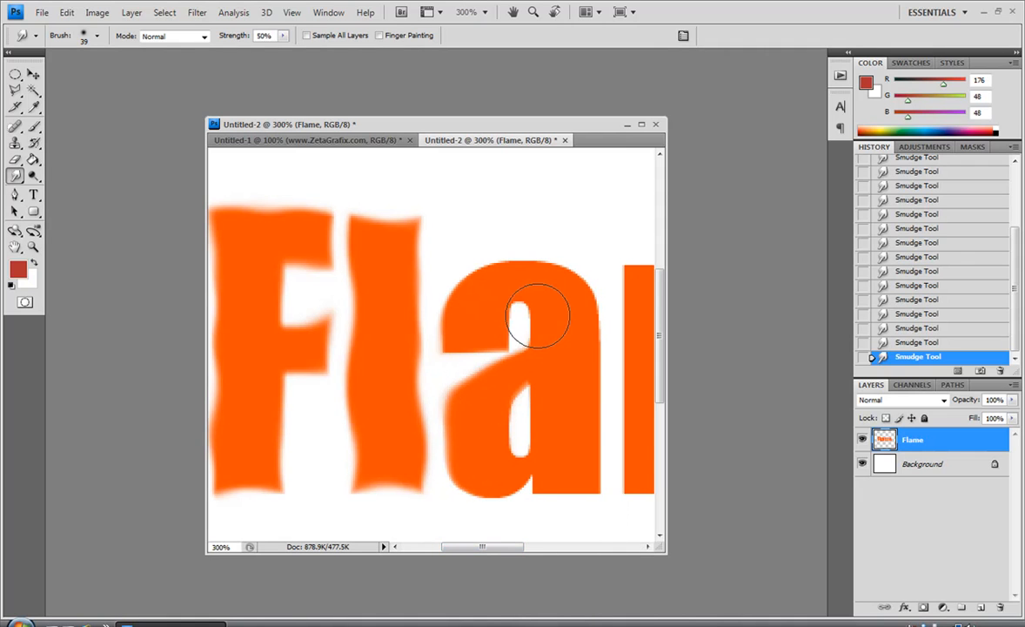
pyautogui.moveTo(536, 313); pyautogui.dragTo(436, 299)
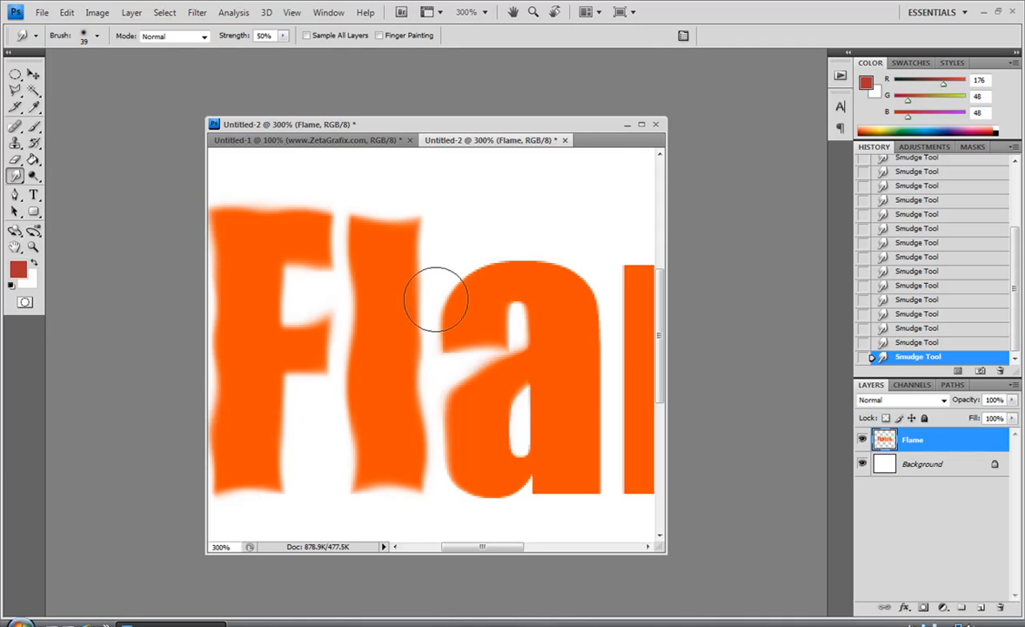
pyautogui.moveTo(435, 300); pyautogui.dragTo(568, 258)
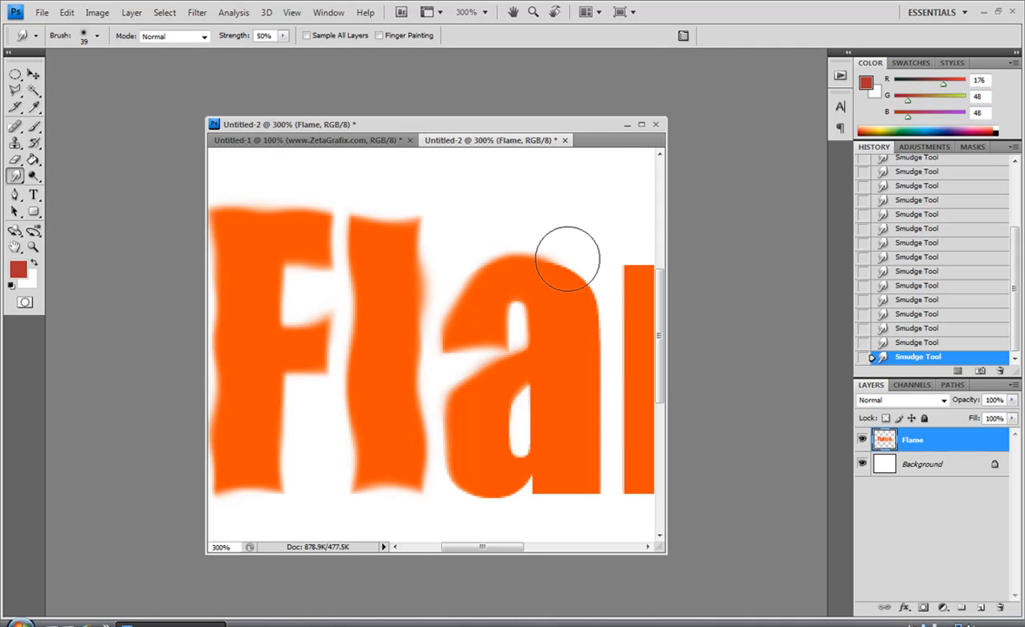
pyautogui.moveTo(568, 257); pyautogui.dragTo(583, 413)
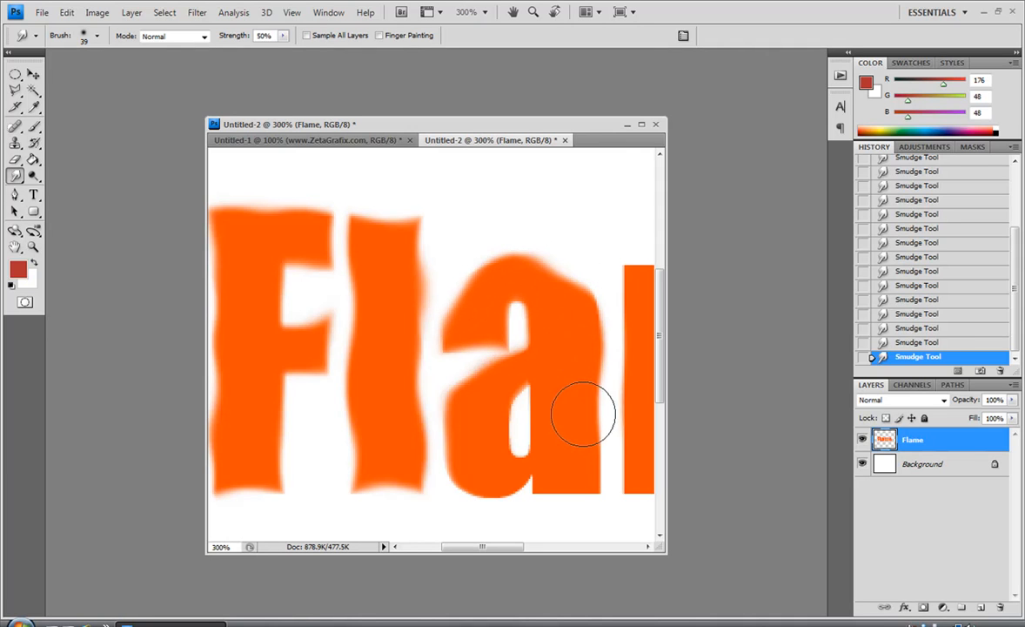
pyautogui.moveTo(583, 413); pyautogui.dragTo(548, 496)
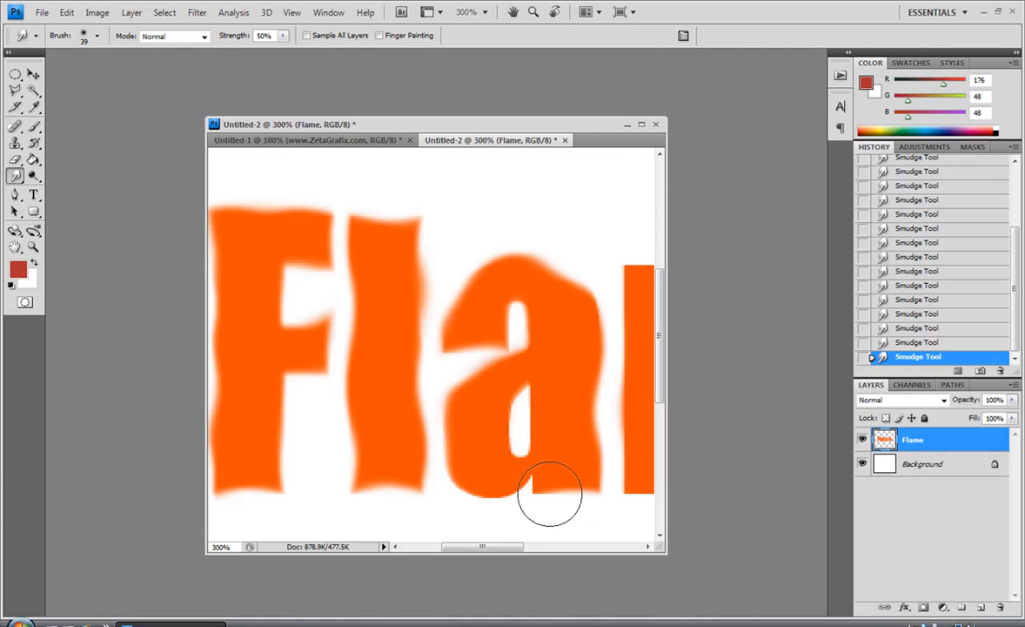
pyautogui.moveTo(548, 494); pyautogui.dragTo(522, 416)
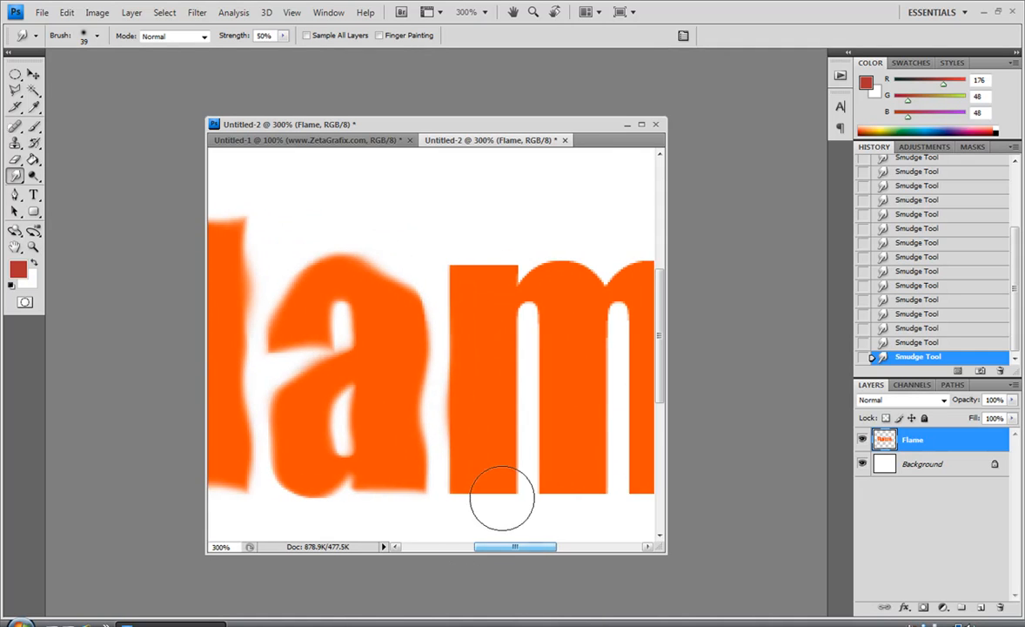
# - Smudge the stems and arches of the m into wavy flames
pyautogui.moveTo(503, 496); pyautogui.dragTo(470, 348)
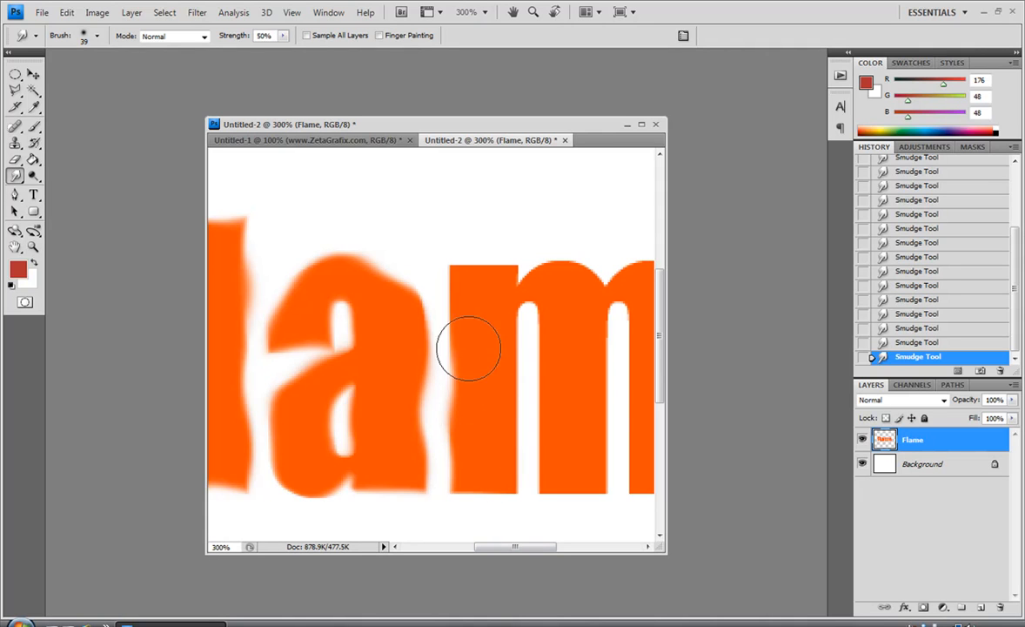
pyautogui.moveTo(469, 348); pyautogui.dragTo(503, 335)
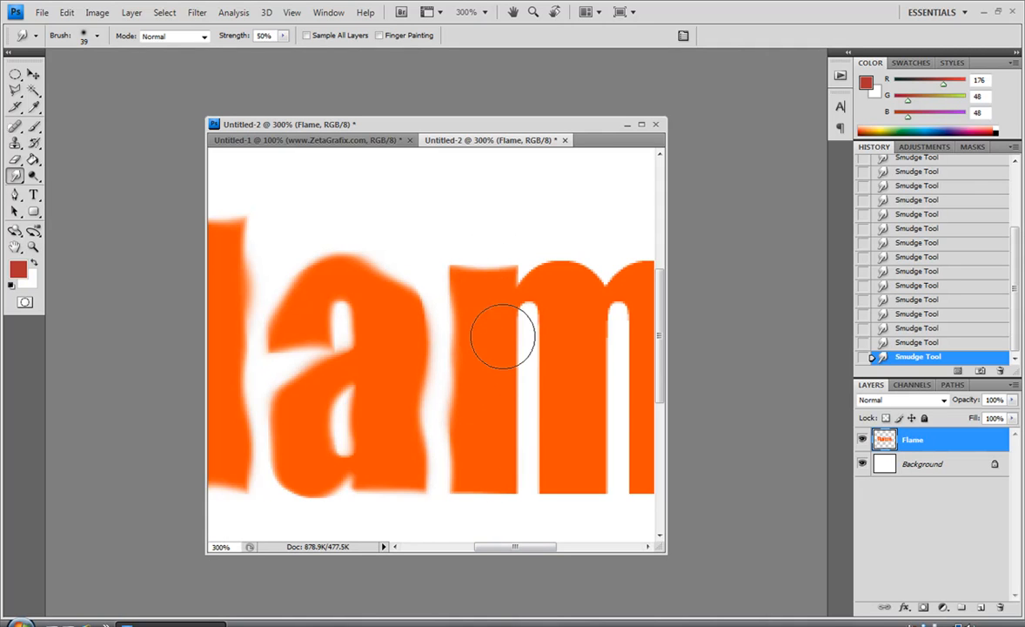
pyautogui.moveTo(500, 335); pyautogui.dragTo(501, 474)
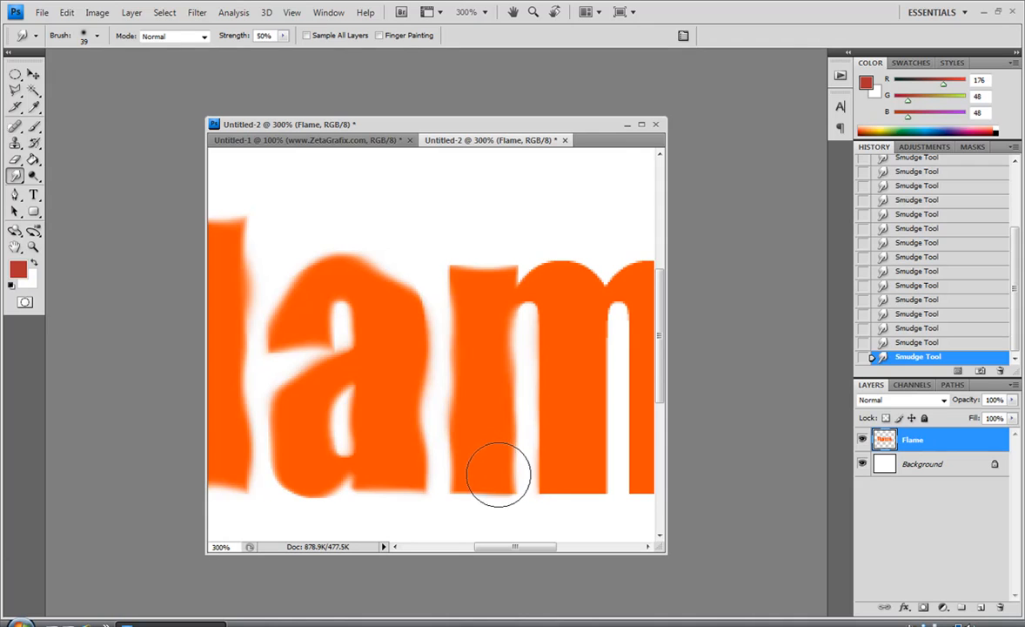
pyautogui.moveTo(498, 474); pyautogui.dragTo(561, 383)
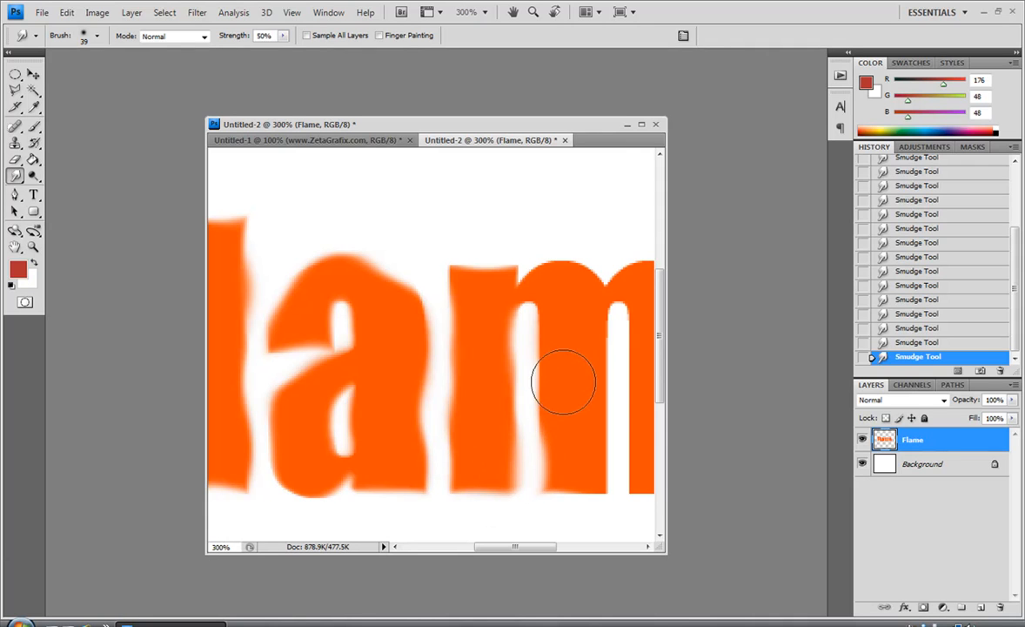
pyautogui.moveTo(562, 383); pyautogui.dragTo(577, 461)
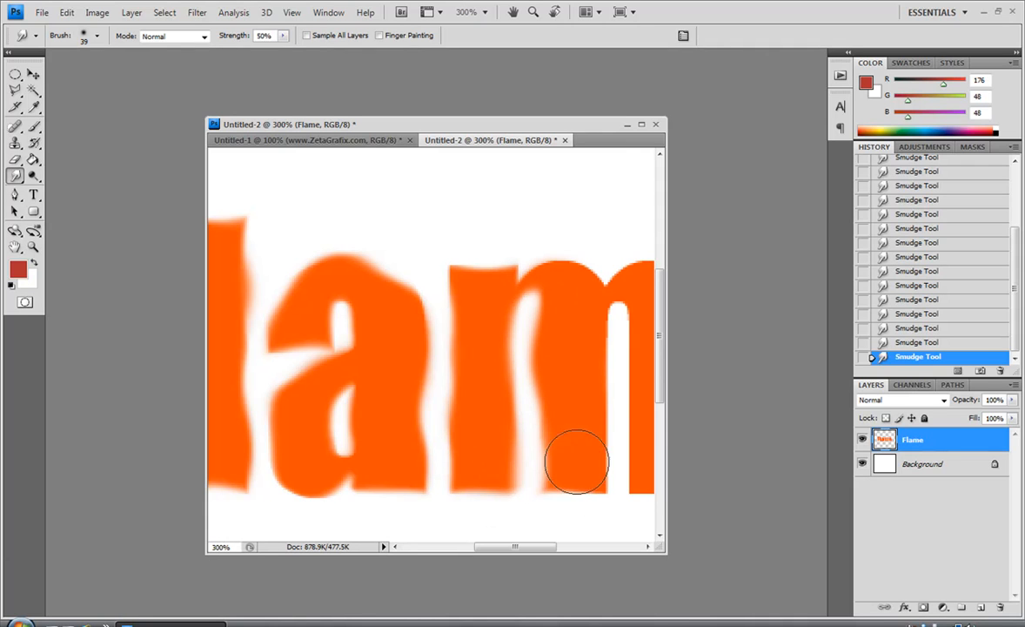
pyautogui.moveTo(579, 461); pyautogui.dragTo(618, 313)
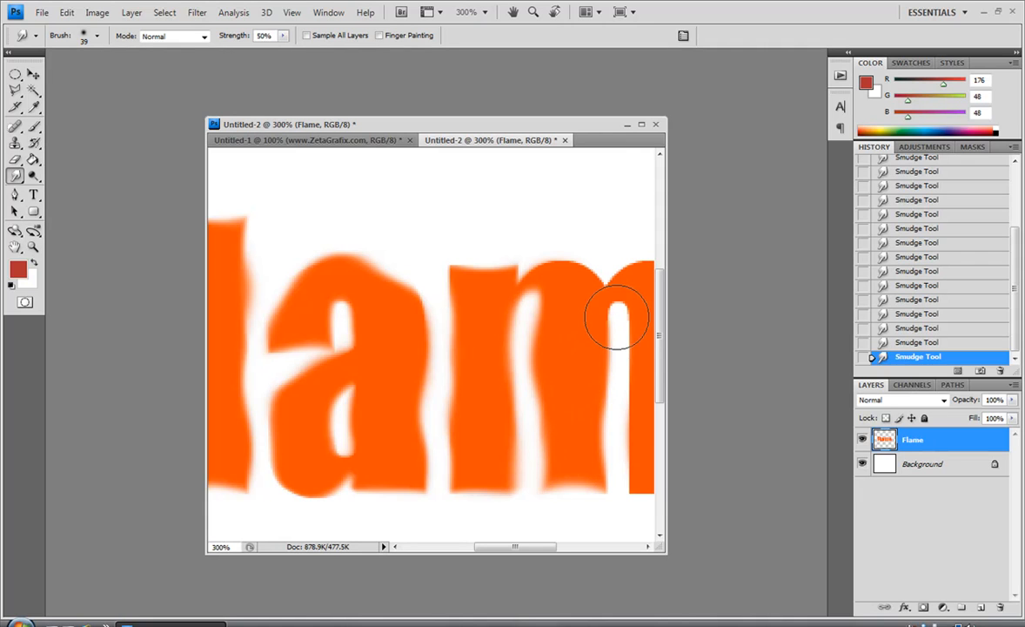
pyautogui.moveTo(618, 314); pyautogui.dragTo(629, 477)
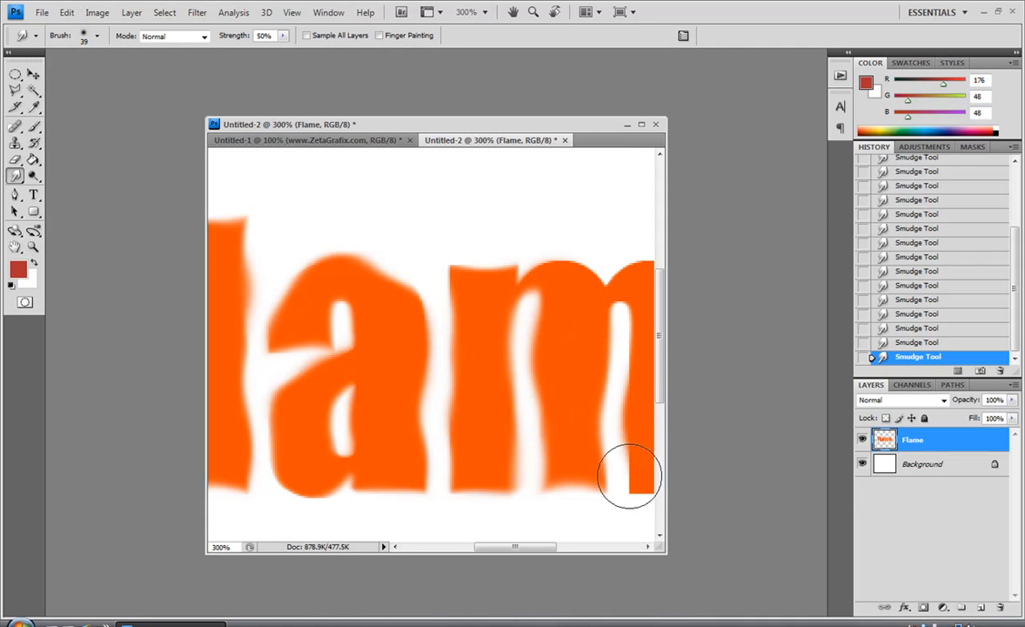
pyautogui.moveTo(514, 547); pyautogui.dragTo(535, 546)
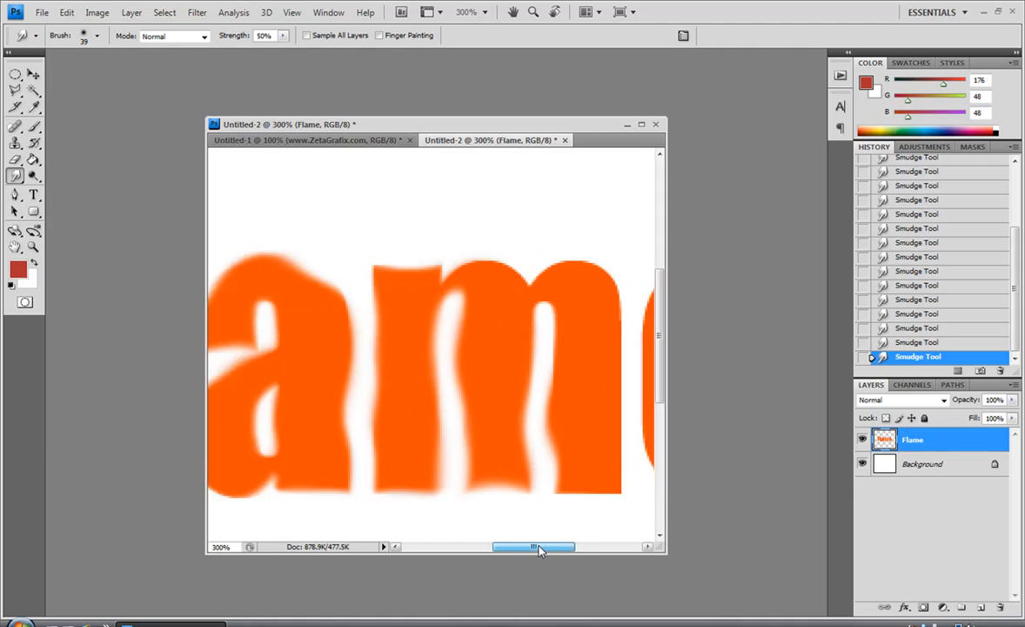
pyautogui.moveTo(533, 547); pyautogui.dragTo(543, 547)
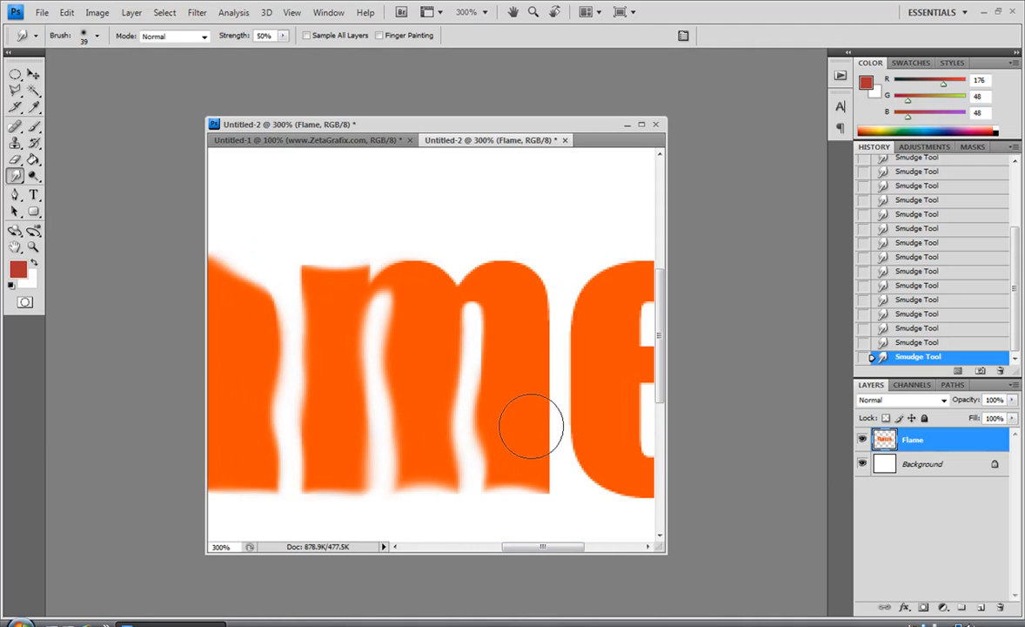
pyautogui.moveTo(531, 426); pyautogui.dragTo(518, 291)
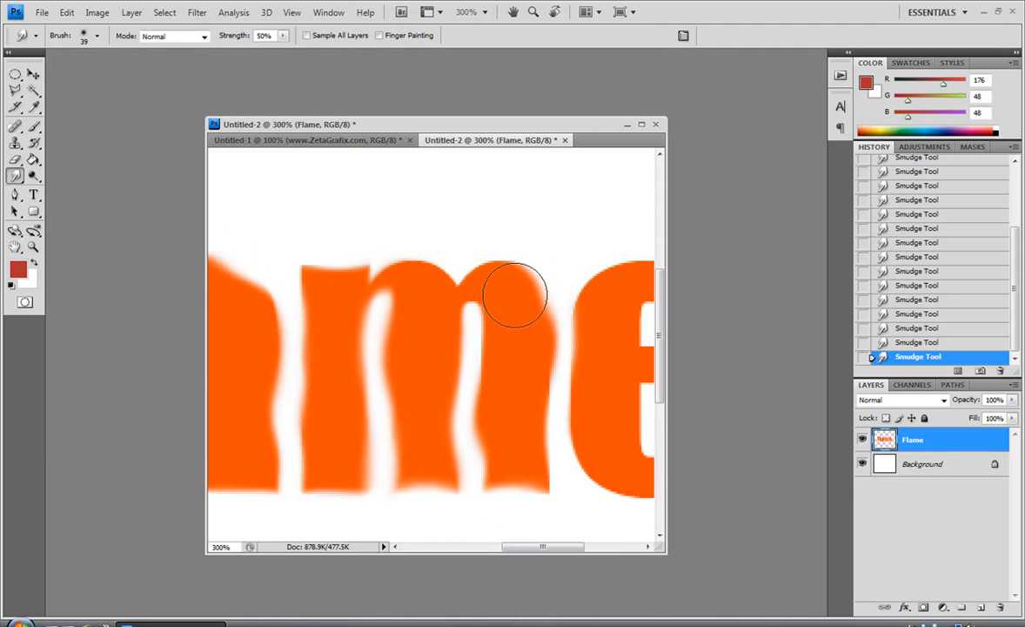
pyautogui.moveTo(513, 313); pyautogui.dragTo(478, 262)
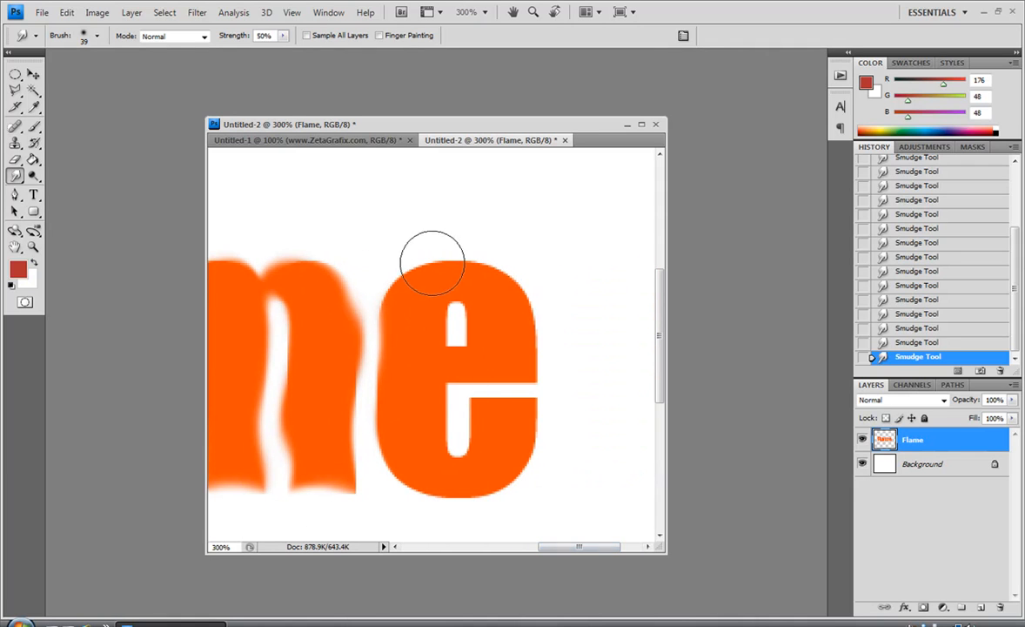
# - Smudge the curves and crossbar of the e into wavy flames
pyautogui.moveTo(433, 261); pyautogui.dragTo(522, 324)
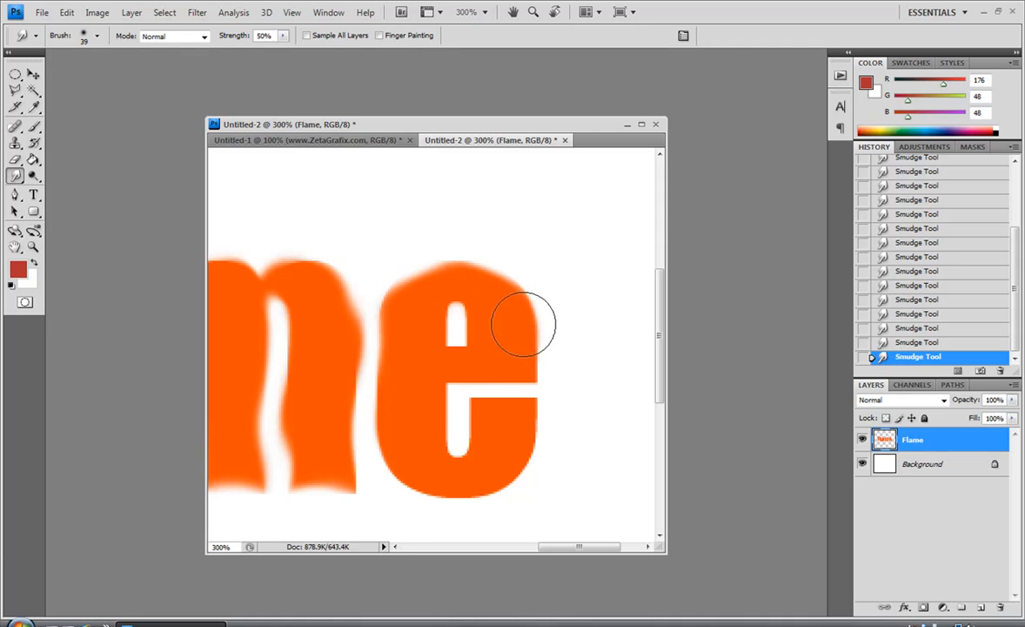
pyautogui.moveTo(522, 327); pyautogui.dragTo(422, 409)
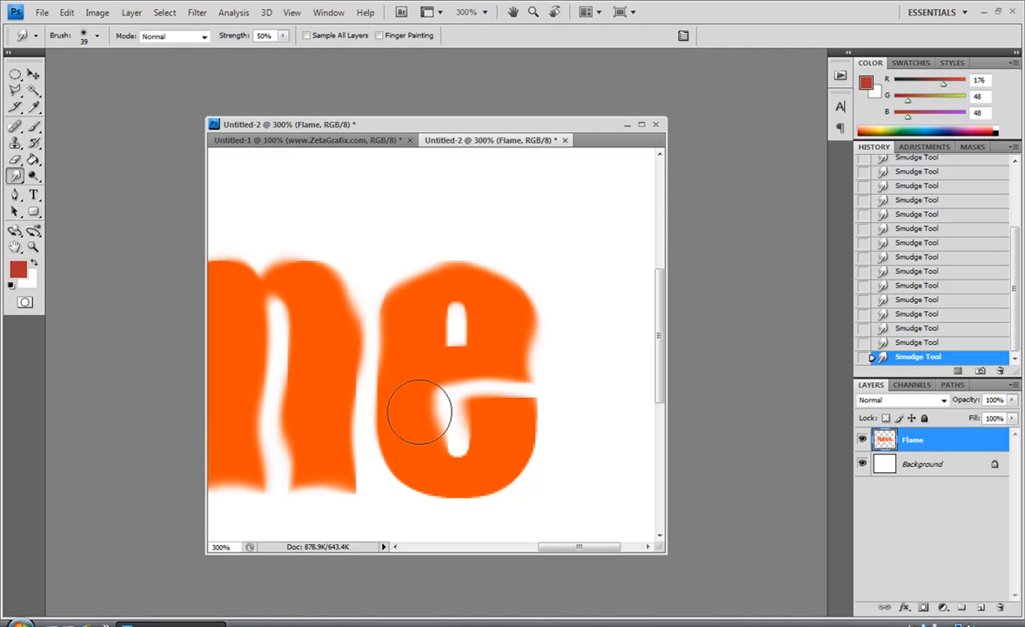
pyautogui.moveTo(422, 413); pyautogui.dragTo(522, 465)
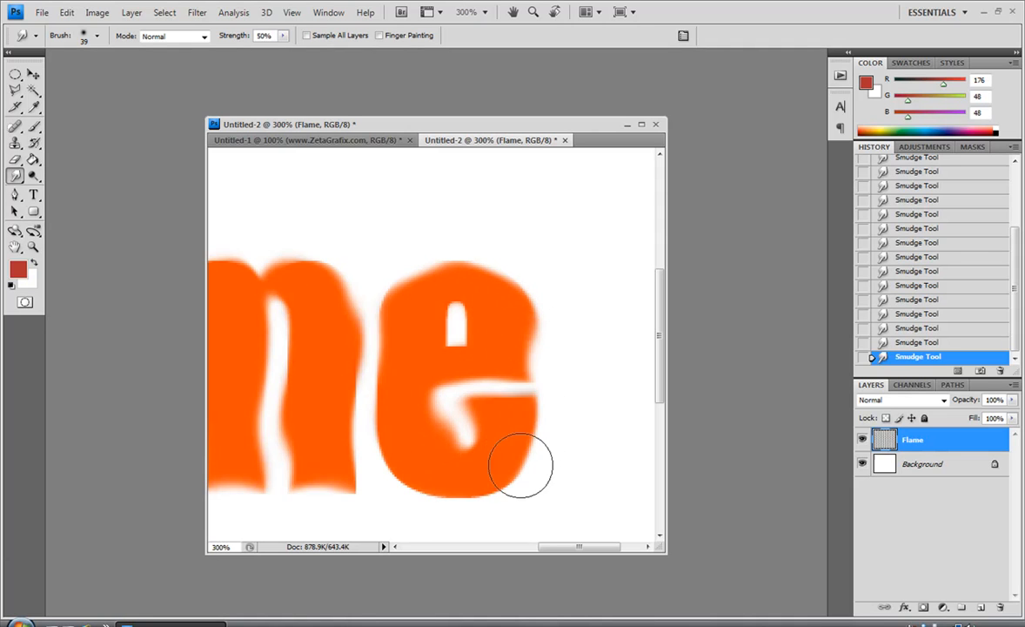
pyautogui.moveTo(522, 465); pyautogui.dragTo(379, 396)
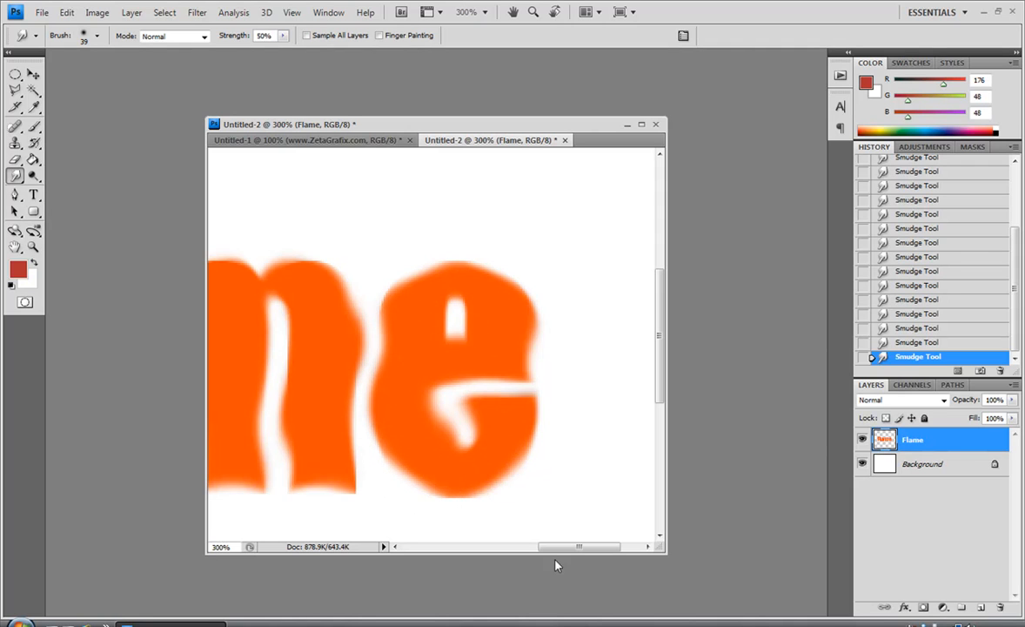
pyautogui.hscroll(3)
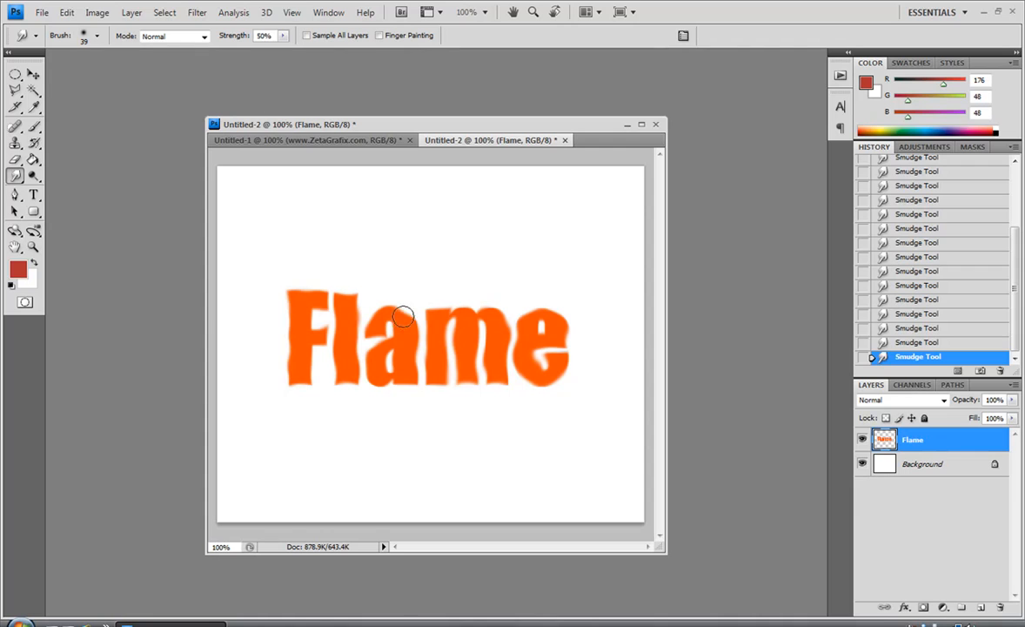
# - Apply Filter > Sharpen > Sharpen to the smudged Flame layer
pyautogui.click(197, 11)
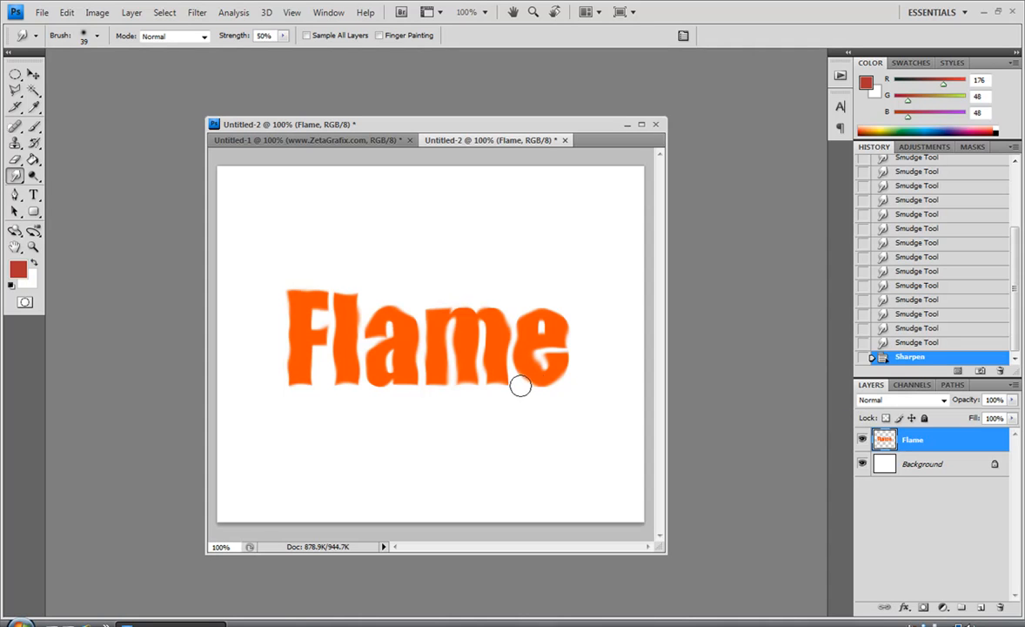
pyautogui.moveTo(489, 306)
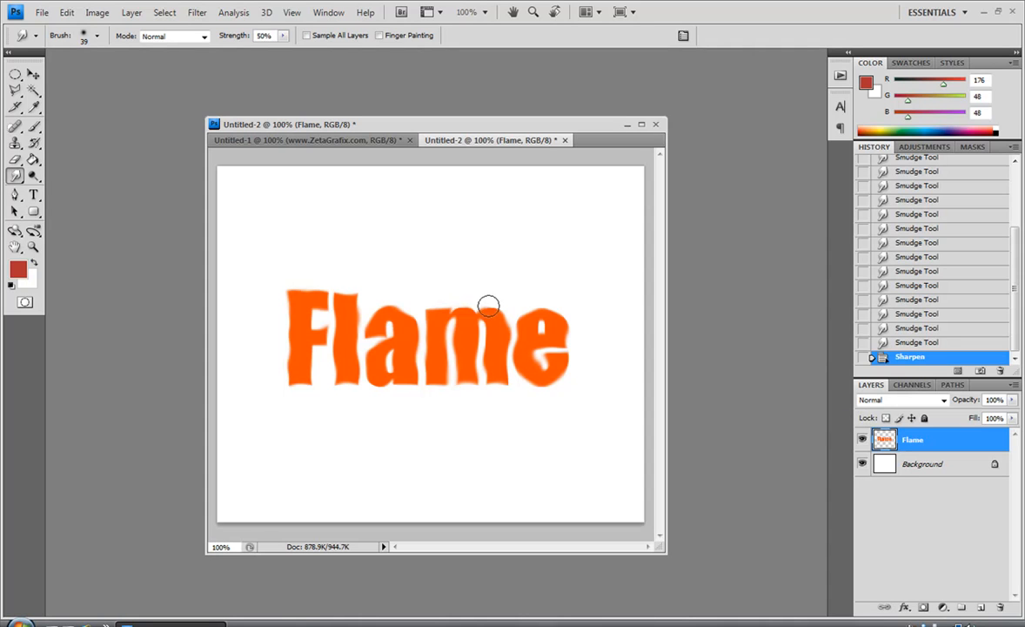
pyautogui.moveTo(645, 455)
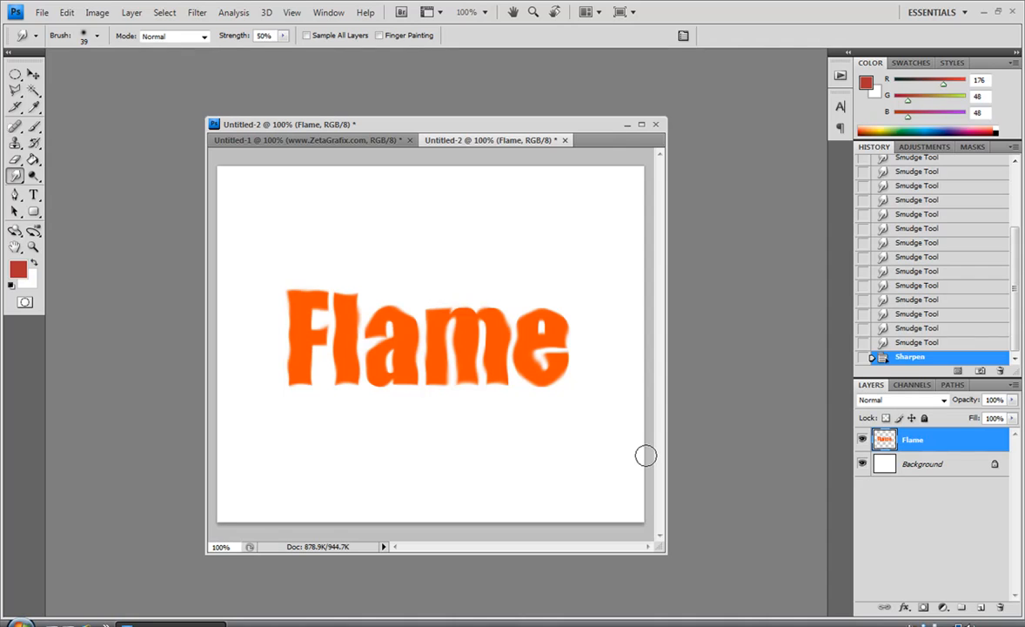
pyautogui.moveTo(326, 203)
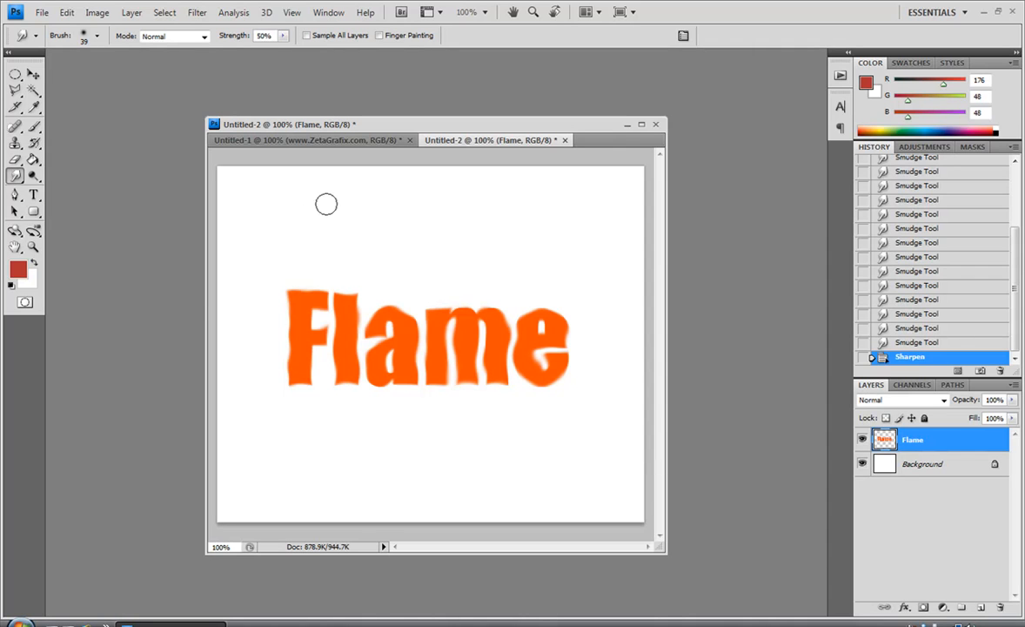
pyautogui.moveTo(1022, 464)
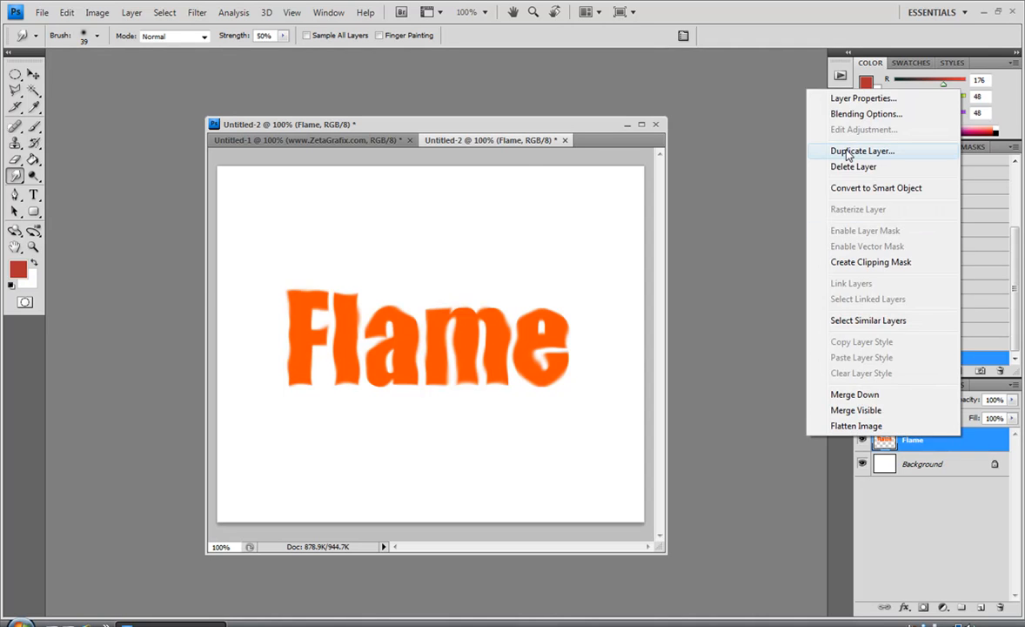
# - Duplicate the Flame layer to create a Flame copy on top
pyautogui.click(863, 151)
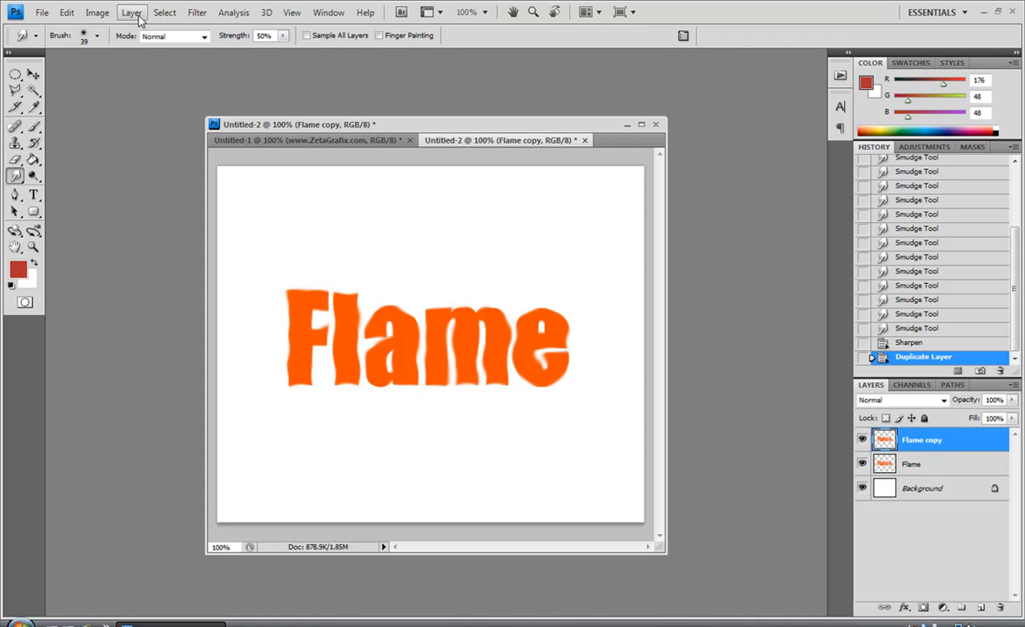
pyautogui.click(131, 11)
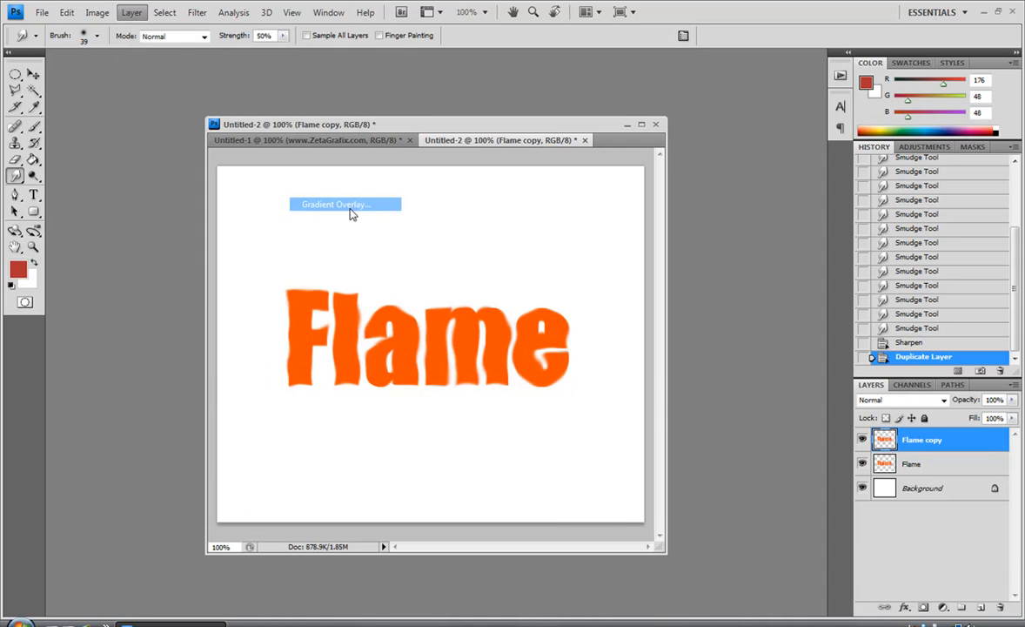
# - Give Flame copy a Web Pattern Overlay at 184% scale in Overlay blend mode
pyautogui.click(337, 204)
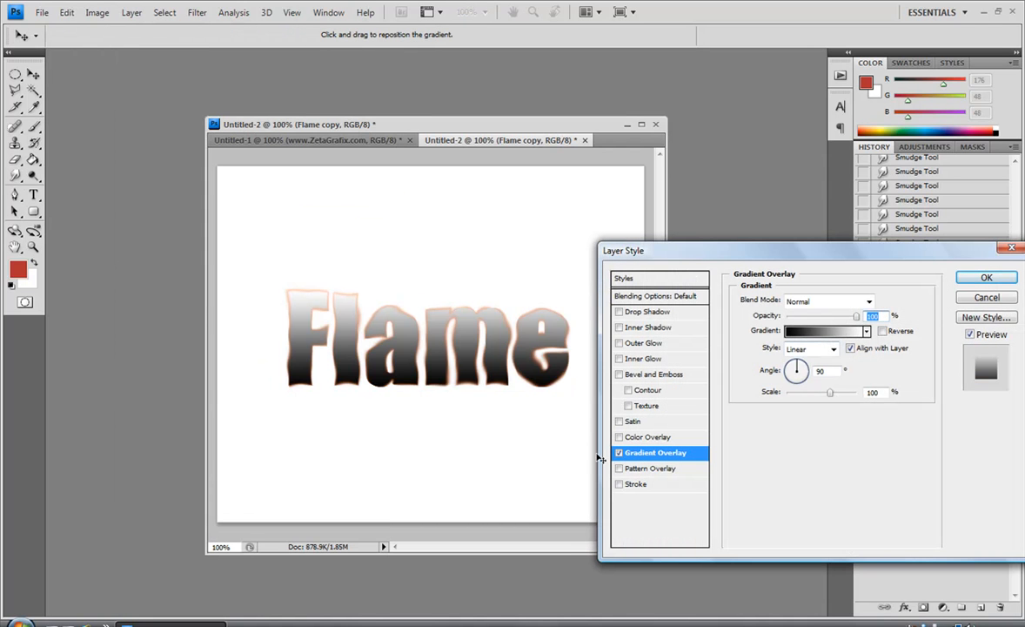
pyautogui.click(619, 468)
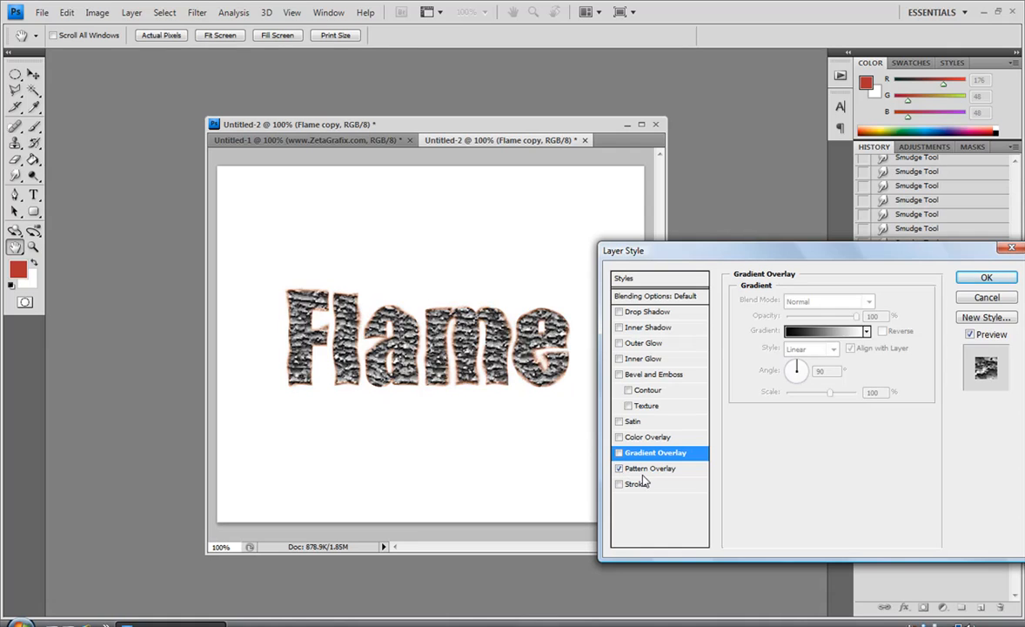
pyautogui.click(654, 469)
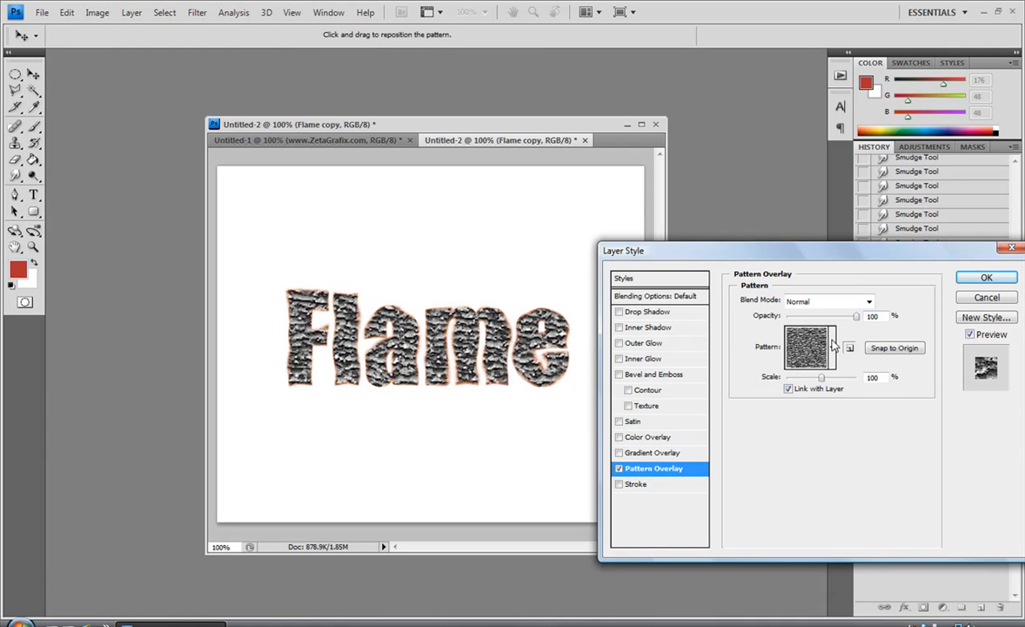
pyautogui.click(822, 347)
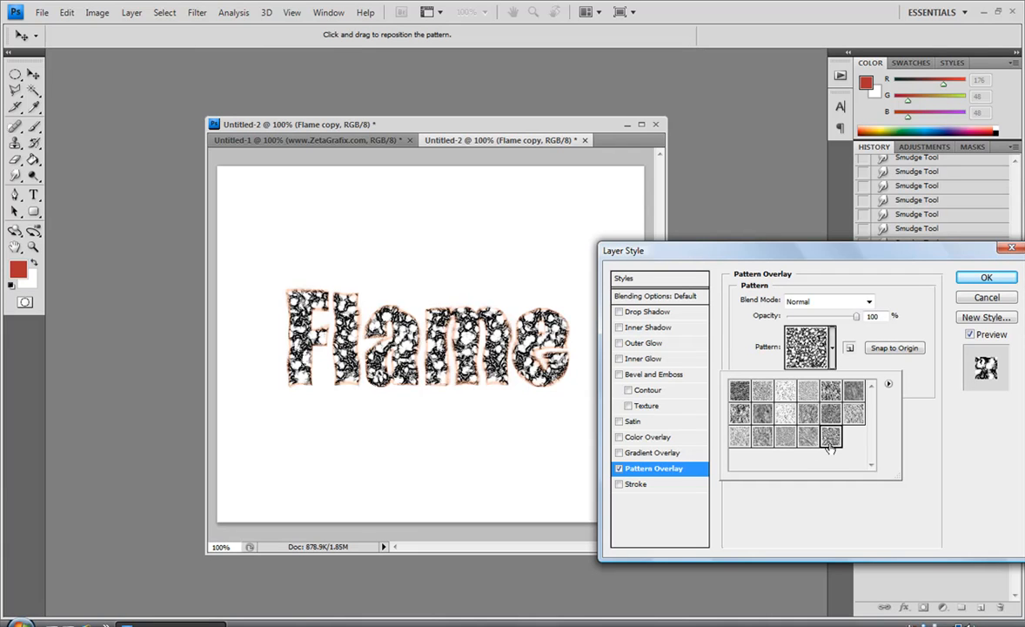
pyautogui.moveTo(831, 440)
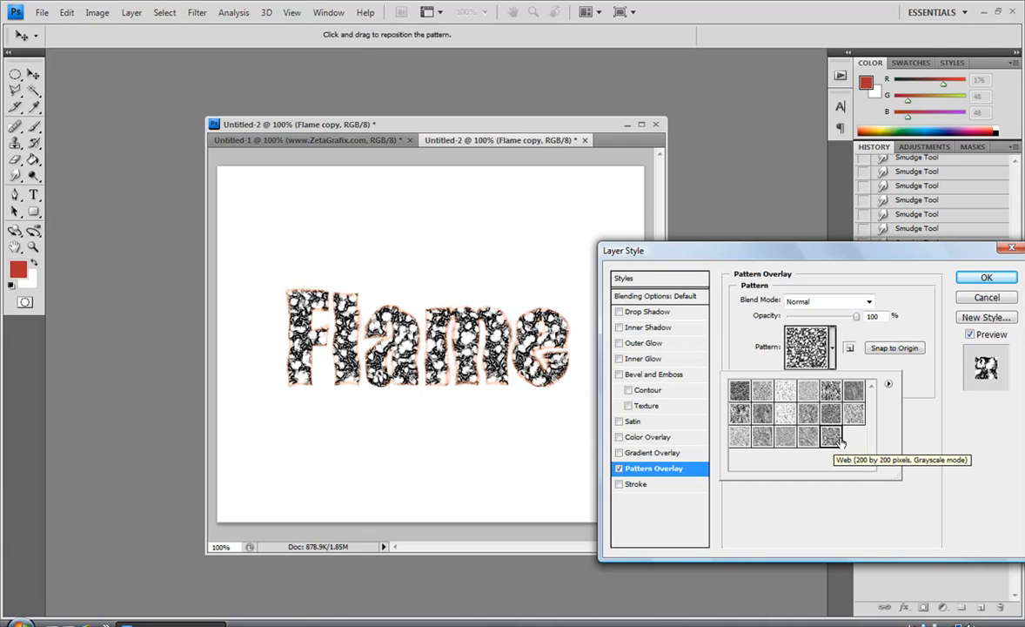
pyautogui.moveTo(829, 411)
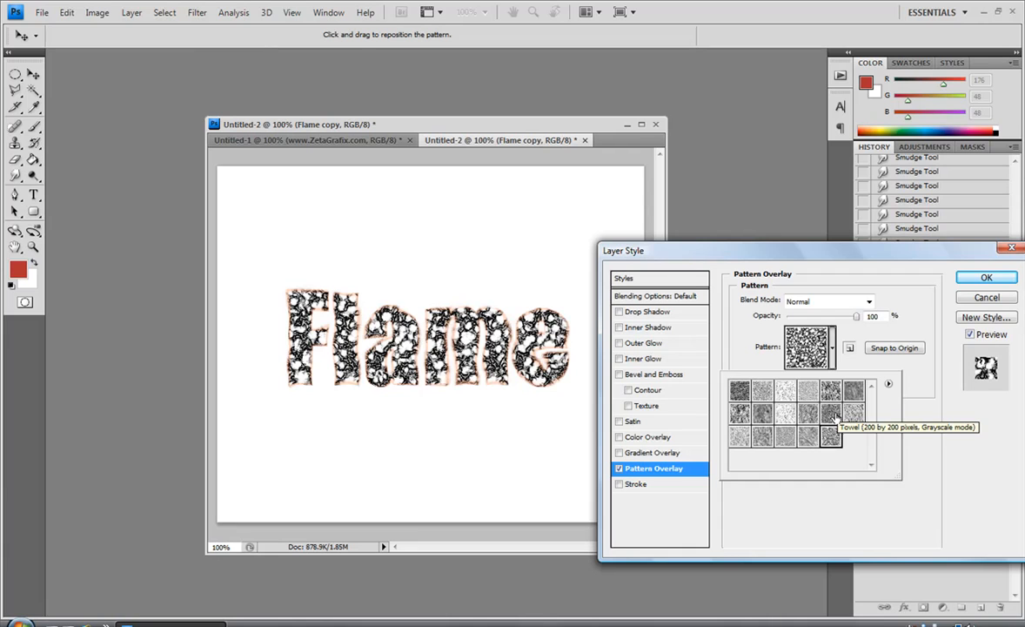
pyautogui.moveTo(831, 445)
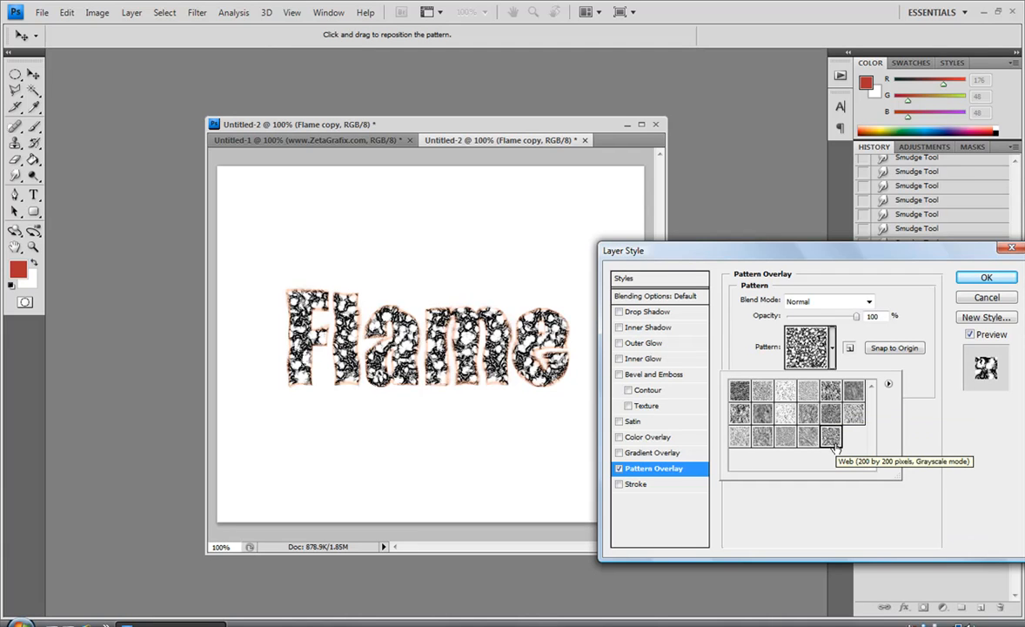
pyautogui.click(830, 439)
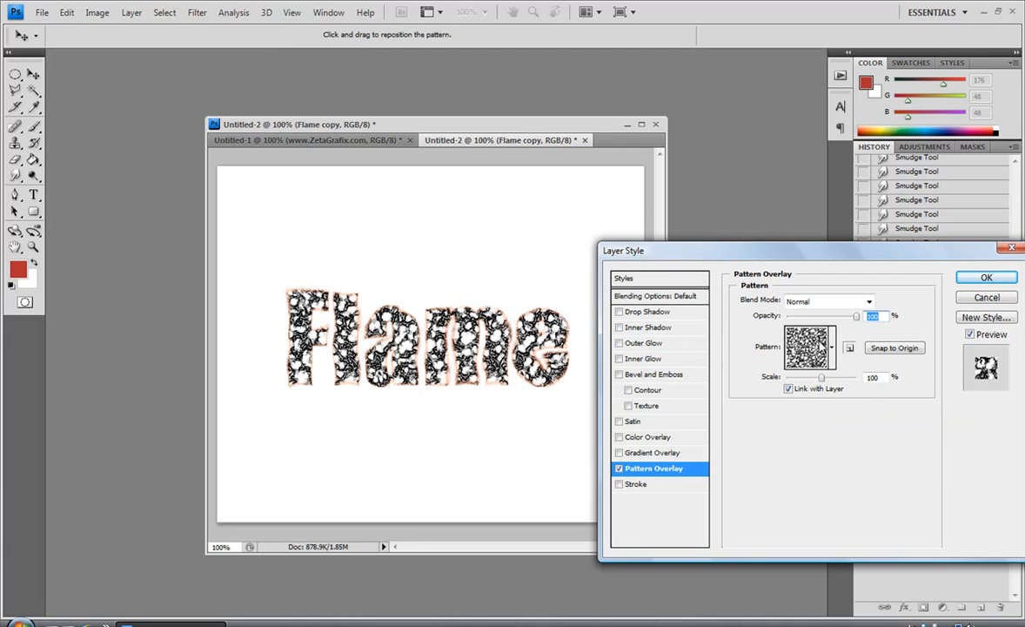
pyautogui.click(849, 348)
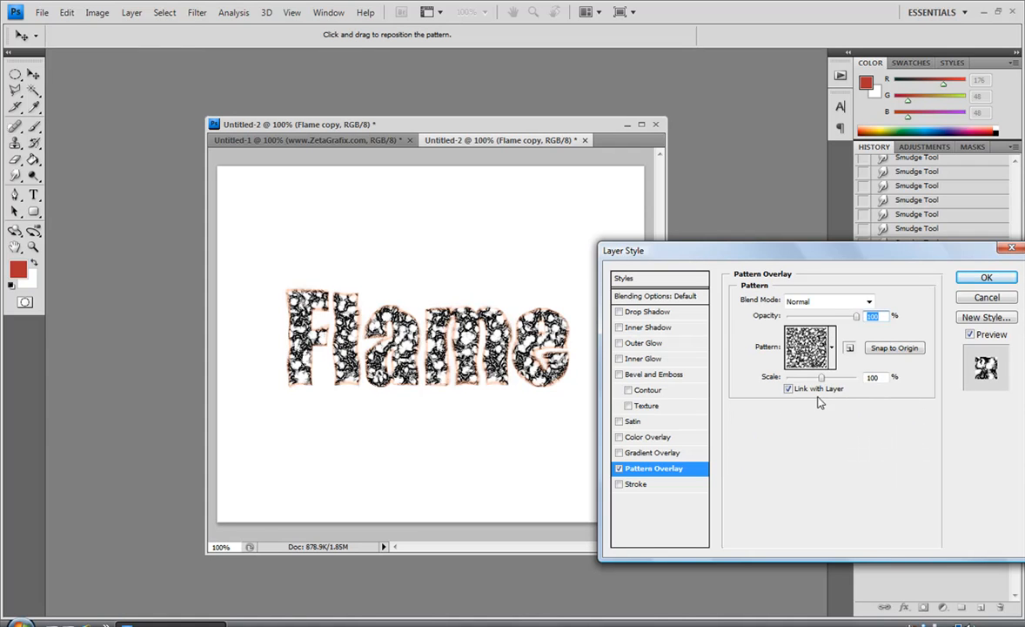
pyautogui.moveTo(822, 377); pyautogui.dragTo(827, 377)
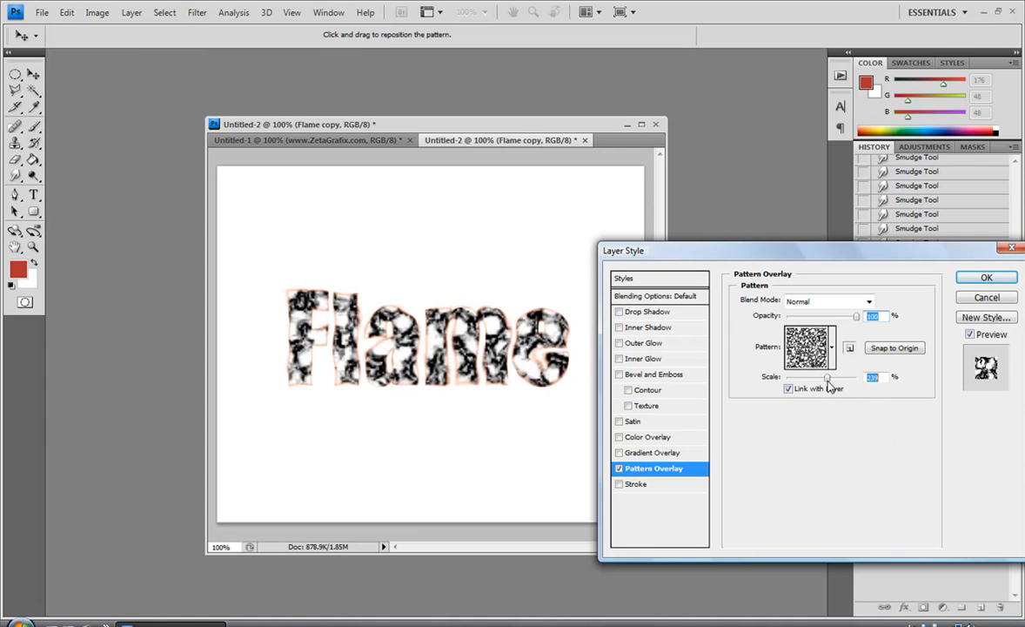
pyautogui.click(827, 300)
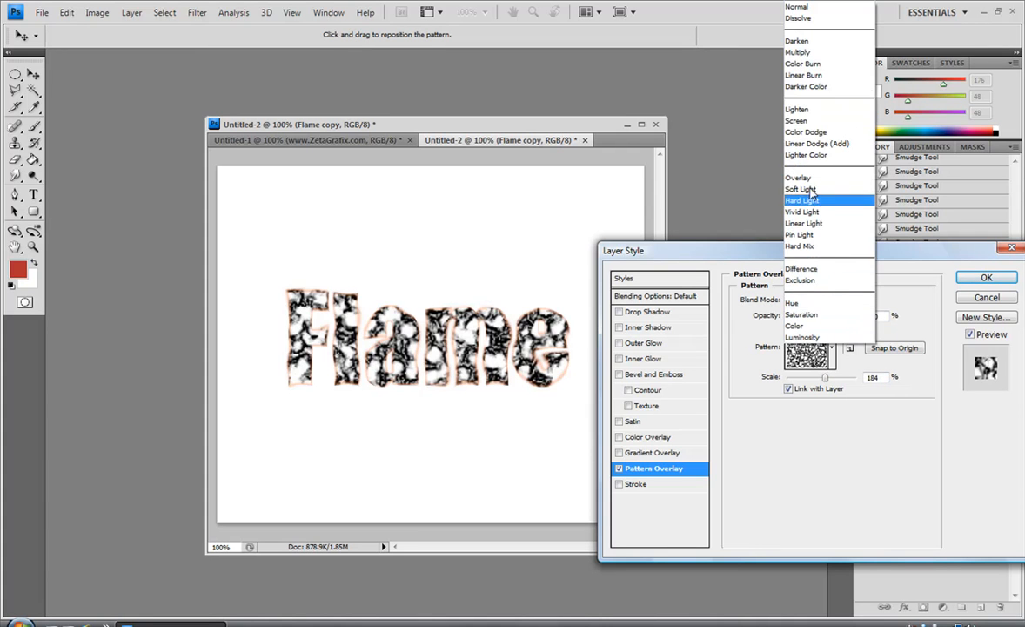
pyautogui.click(798, 177)
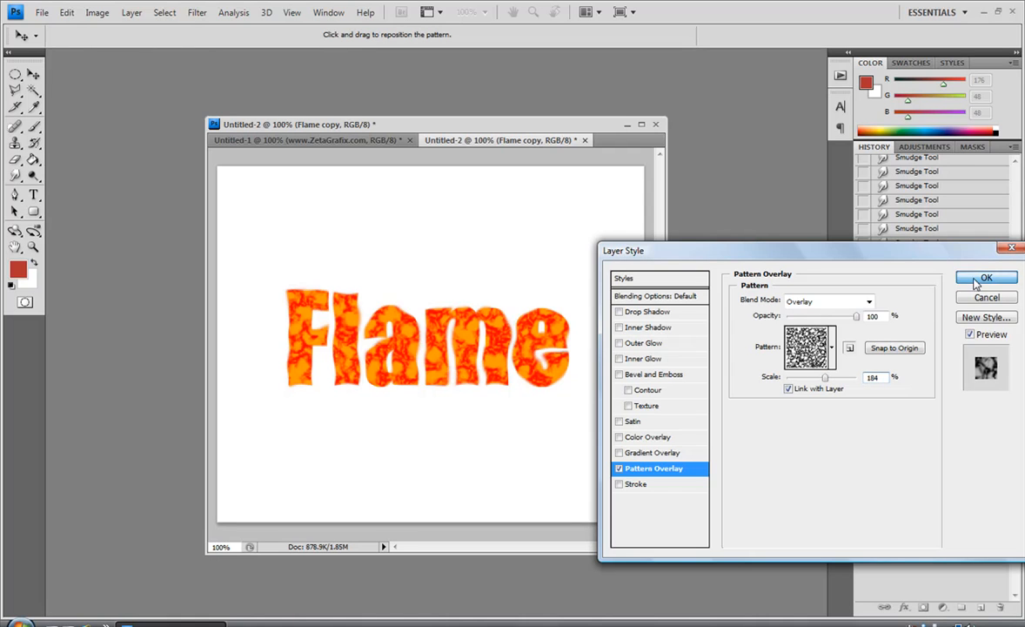
pyautogui.click(986, 277)
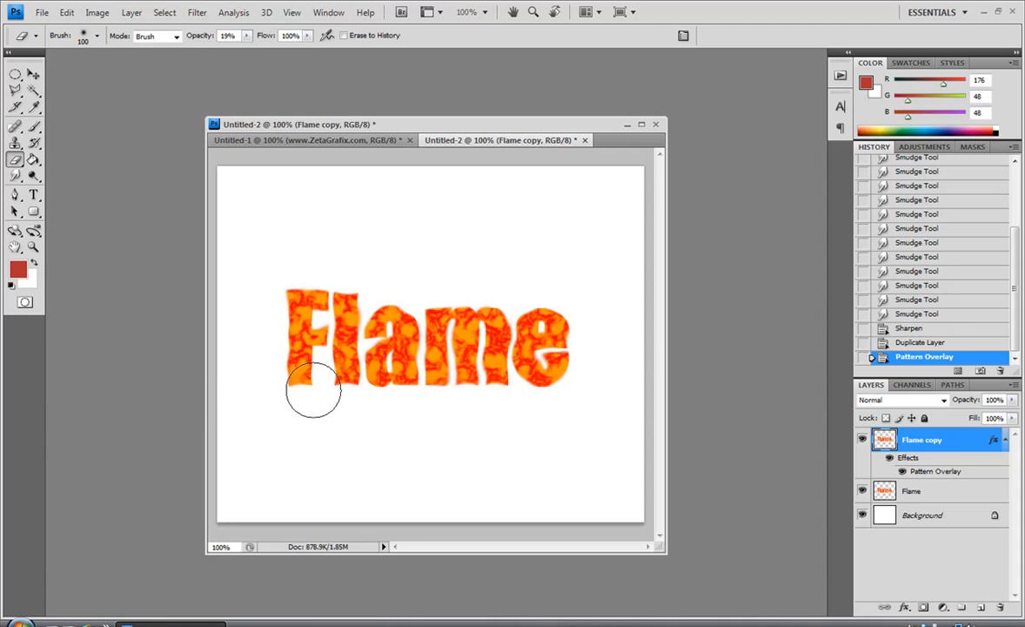
# - Softly erase the pattern from the lower letter parts, then select the original Flame layer
pyautogui.moveTo(313, 387); pyautogui.dragTo(361, 361)
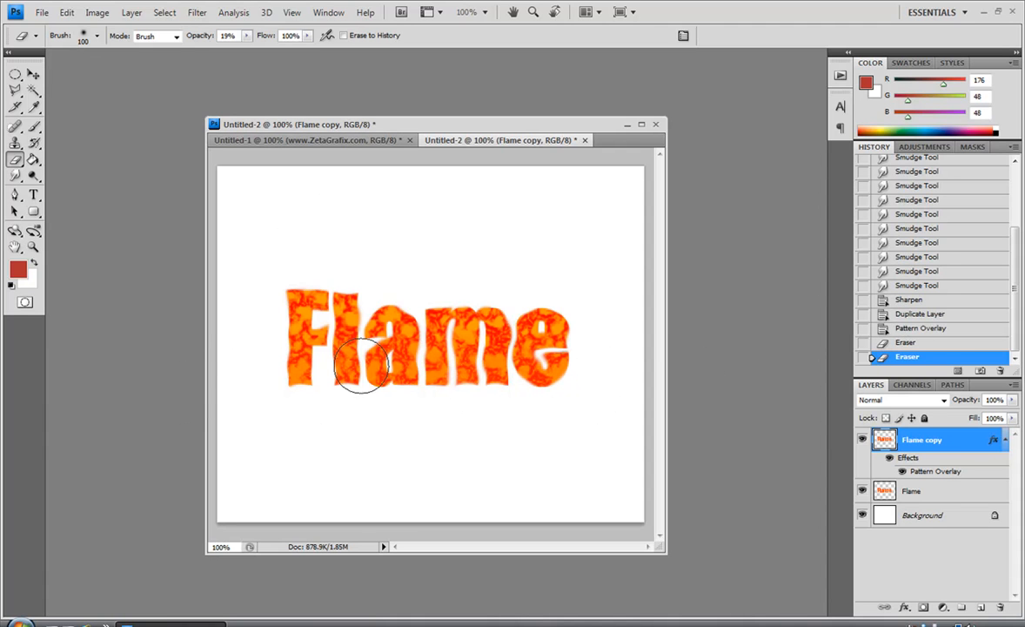
pyautogui.moveTo(361, 366); pyautogui.dragTo(392, 335)
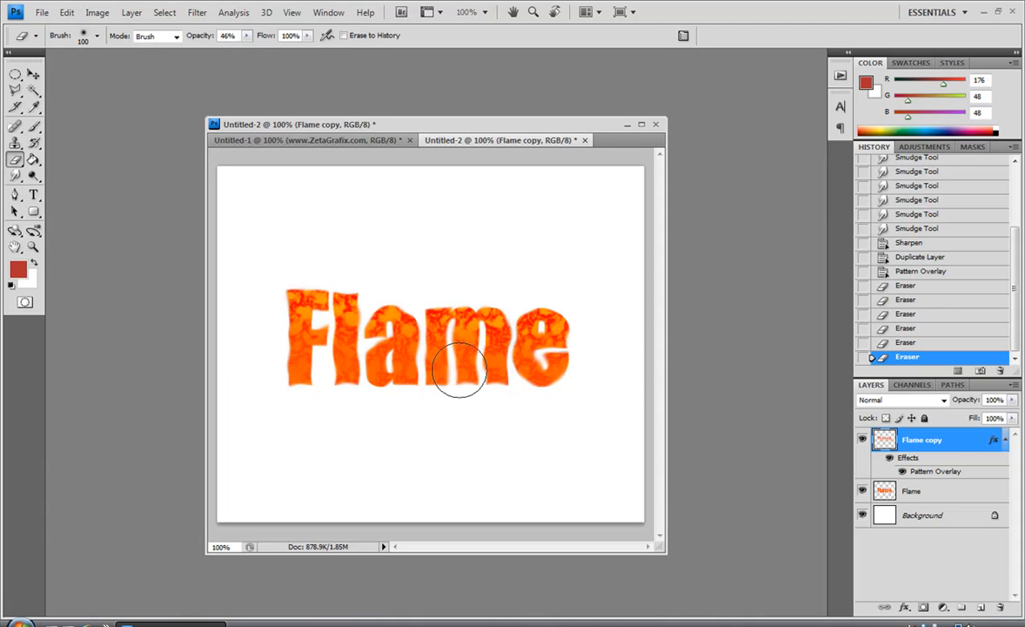
pyautogui.moveTo(461, 370); pyautogui.dragTo(443, 357)
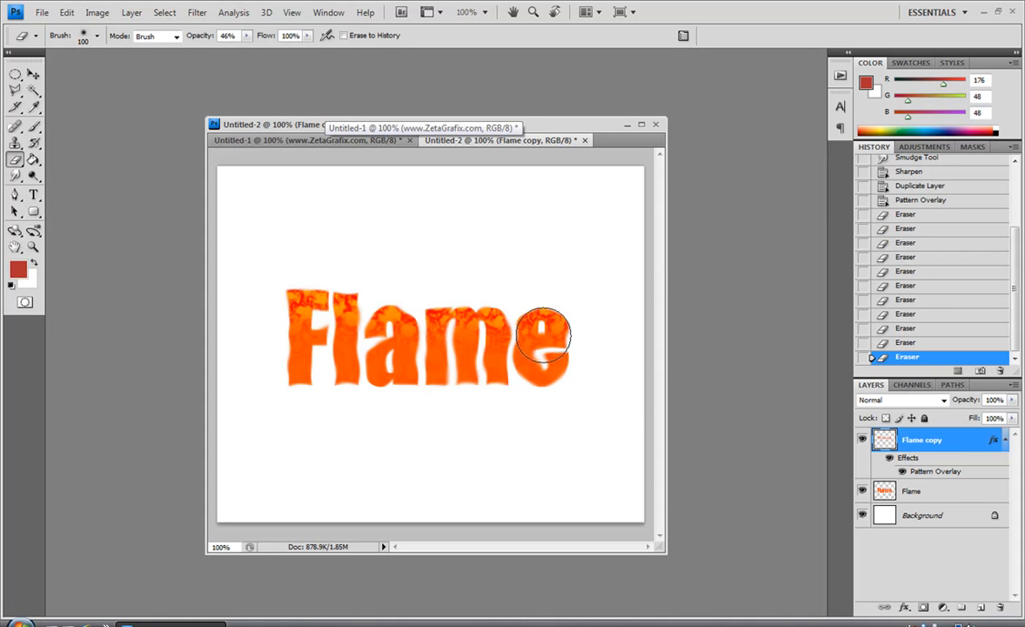
pyautogui.click(911, 490)
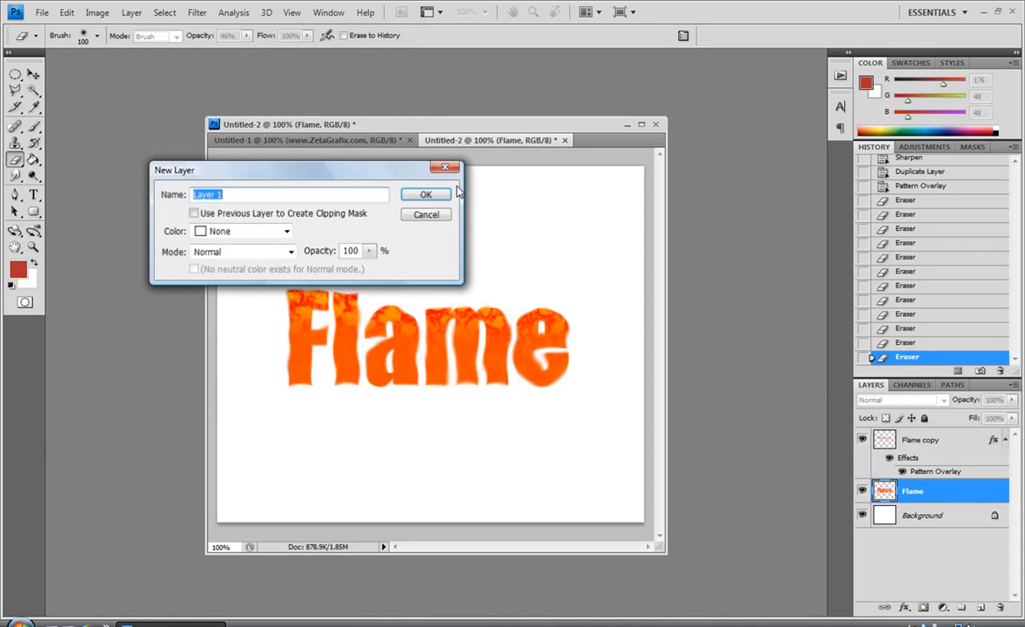
# - Add a new layer above Flame and set the painting colour to deep red #c90202
pyautogui.click(426, 193)
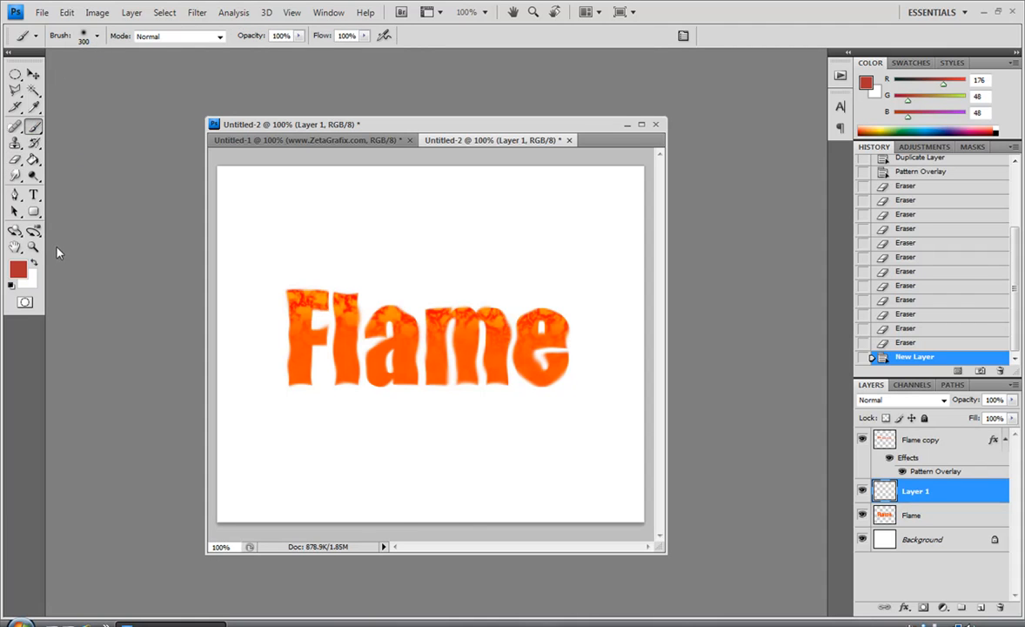
pyautogui.moveTo(389, 435)
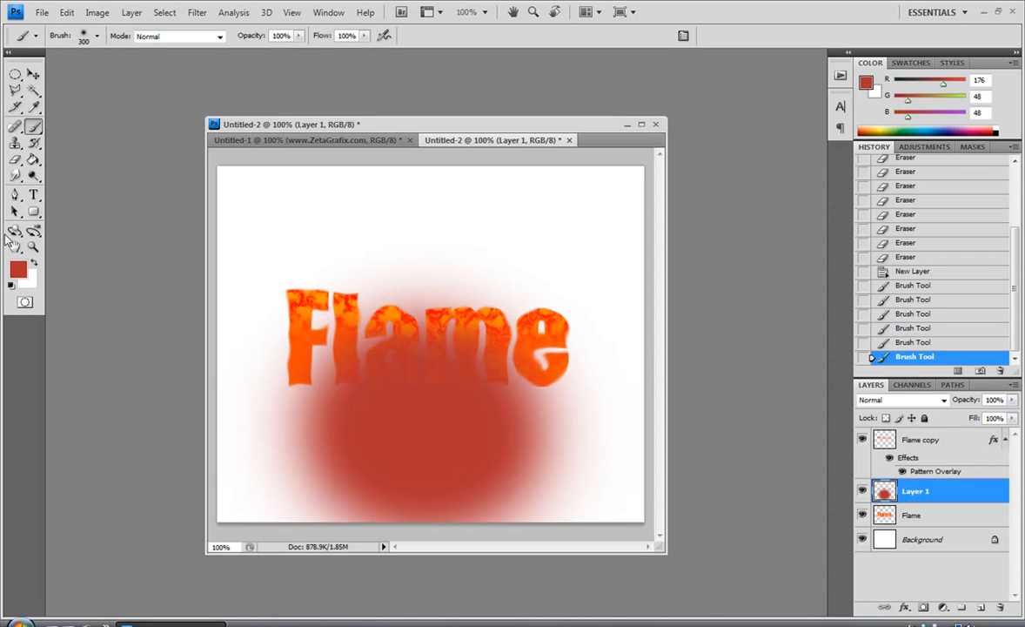
pyautogui.click(11, 267)
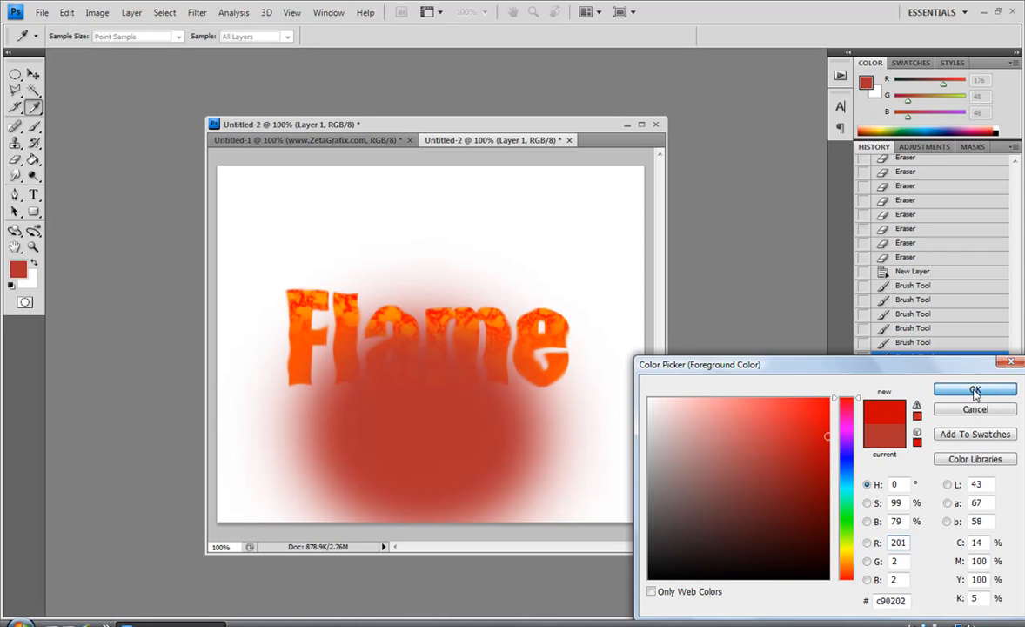
pyautogui.click(975, 390)
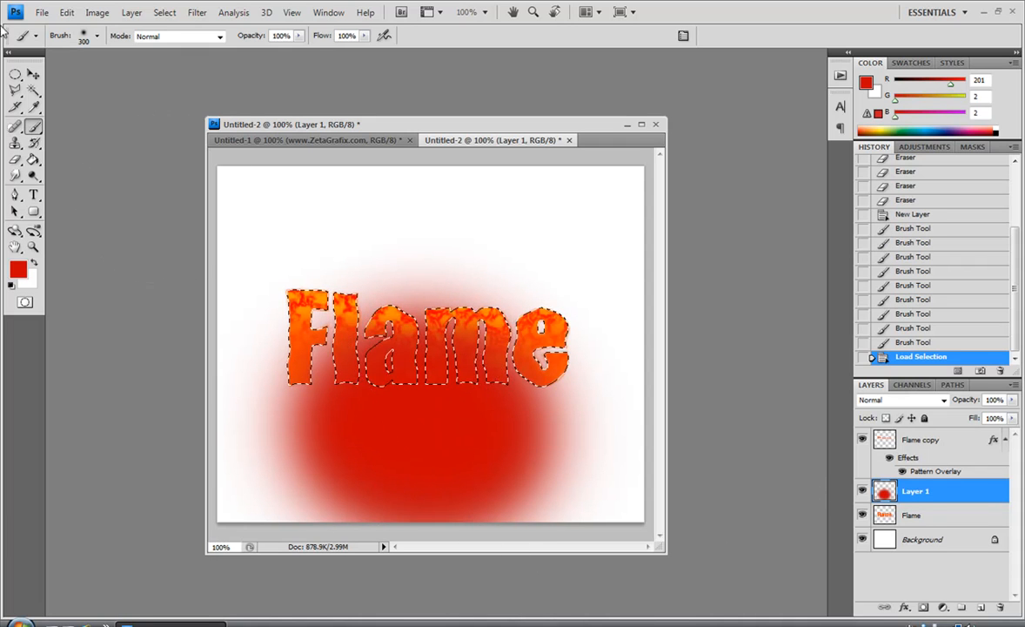
# - Delete the red glow outside the inverted letter selection and set Layer 1 to 73% opacity
pyautogui.rightClick(392, 348)
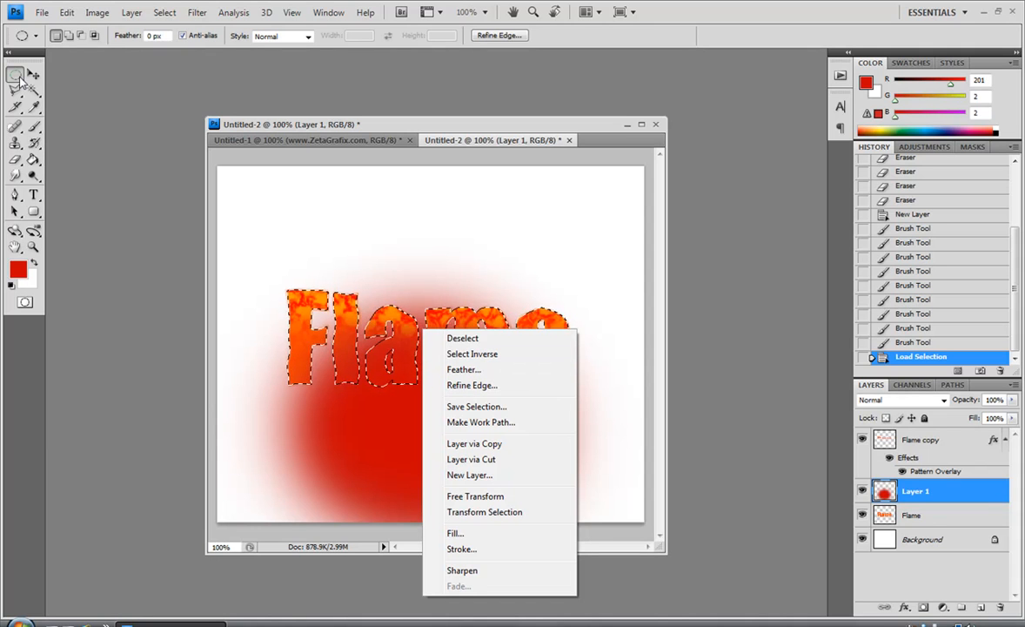
pyautogui.moveTo(809, 464)
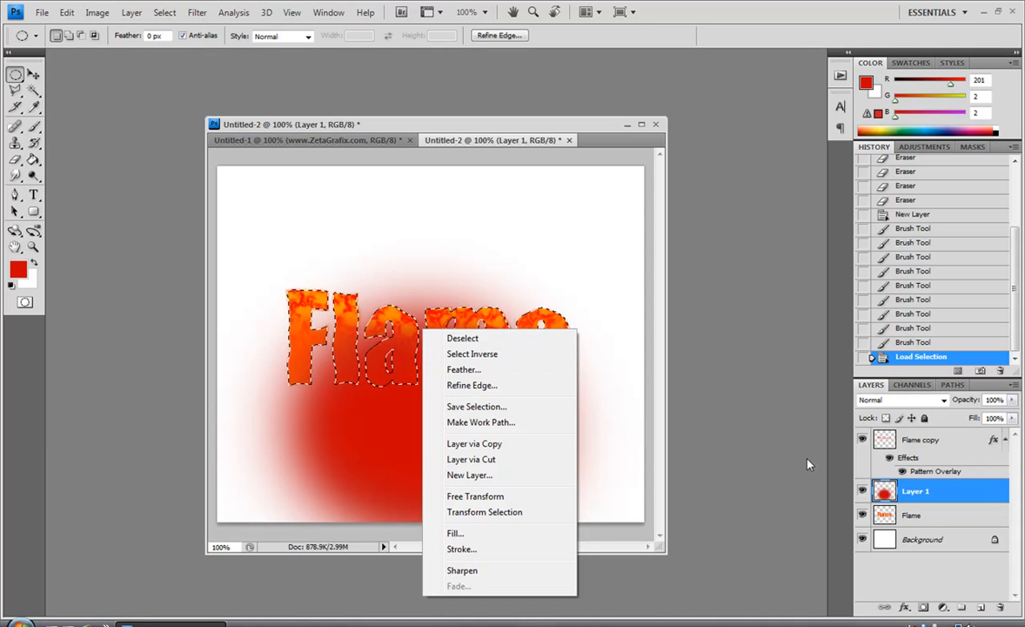
pyautogui.moveTo(490, 354)
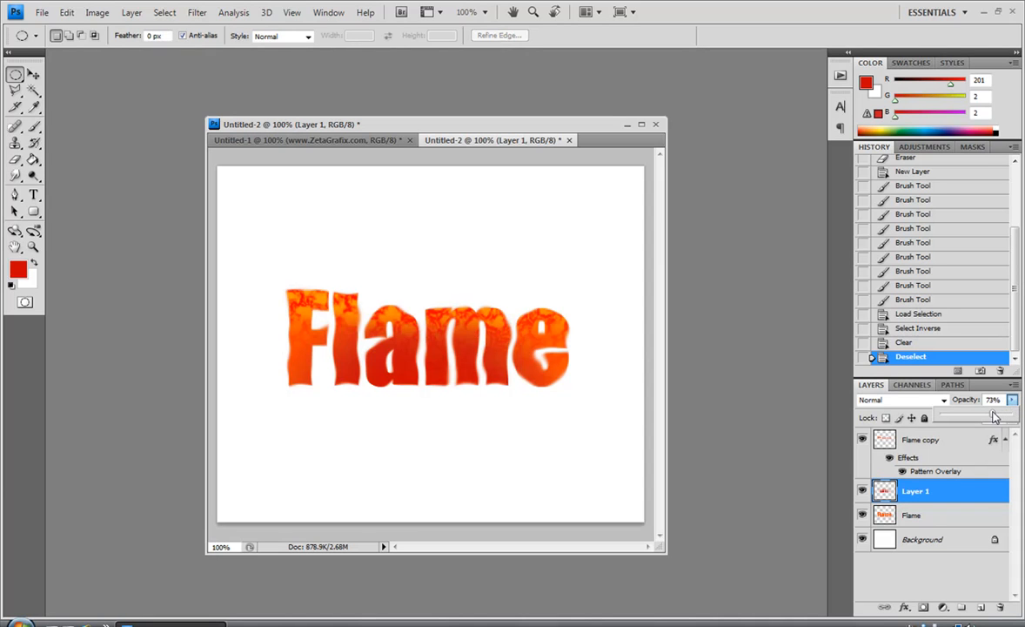
pyautogui.moveTo(996, 416); pyautogui.dragTo(983, 416)
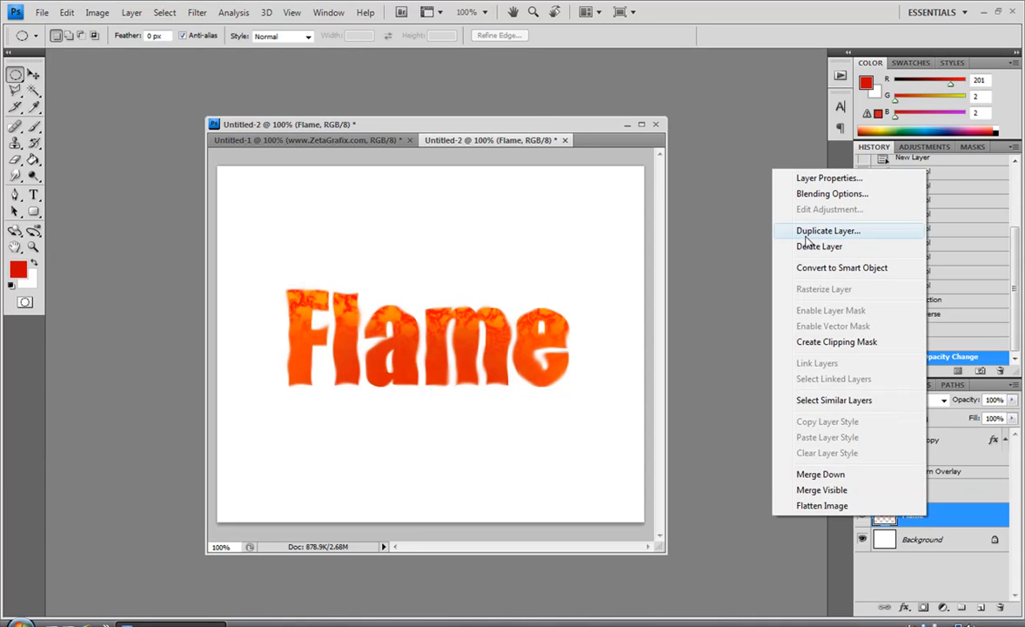
# - Merge the visible layers into Flame copy and duplicate it as Flame copy 2
pyautogui.click(828, 230)
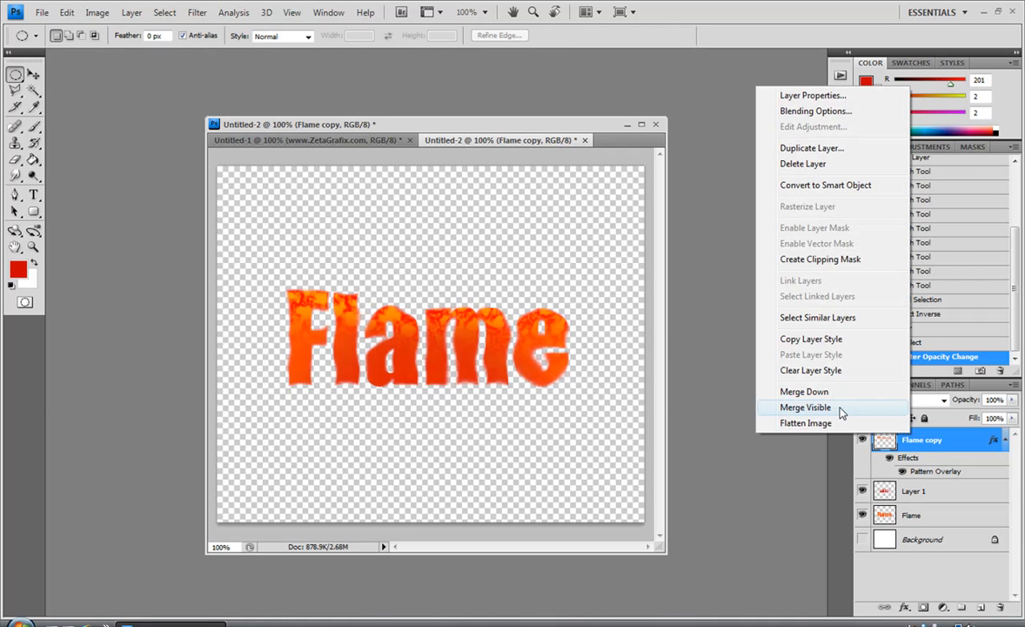
pyautogui.click(805, 408)
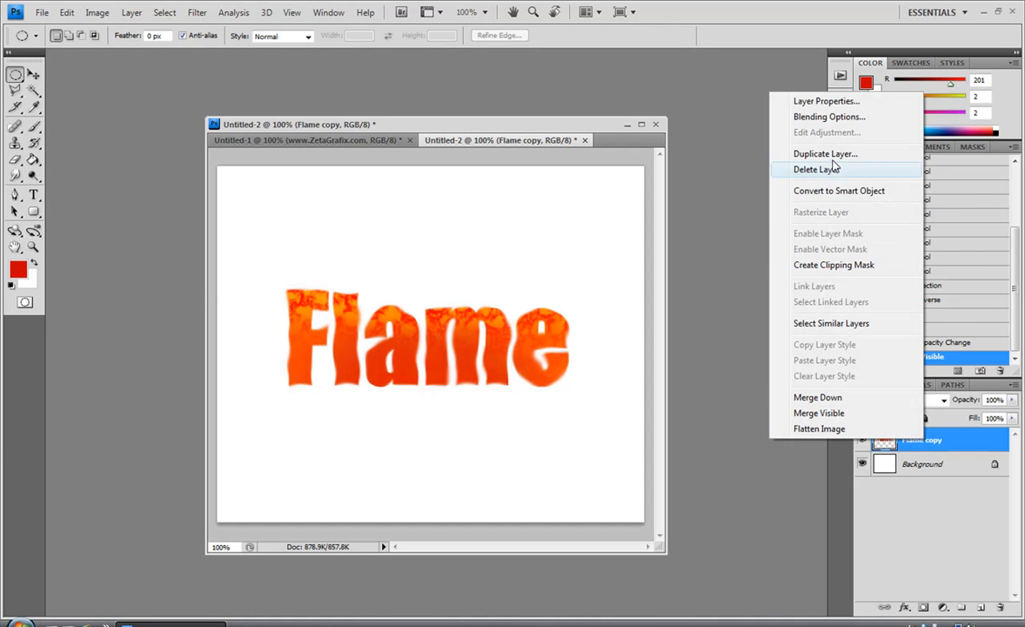
pyautogui.click(825, 153)
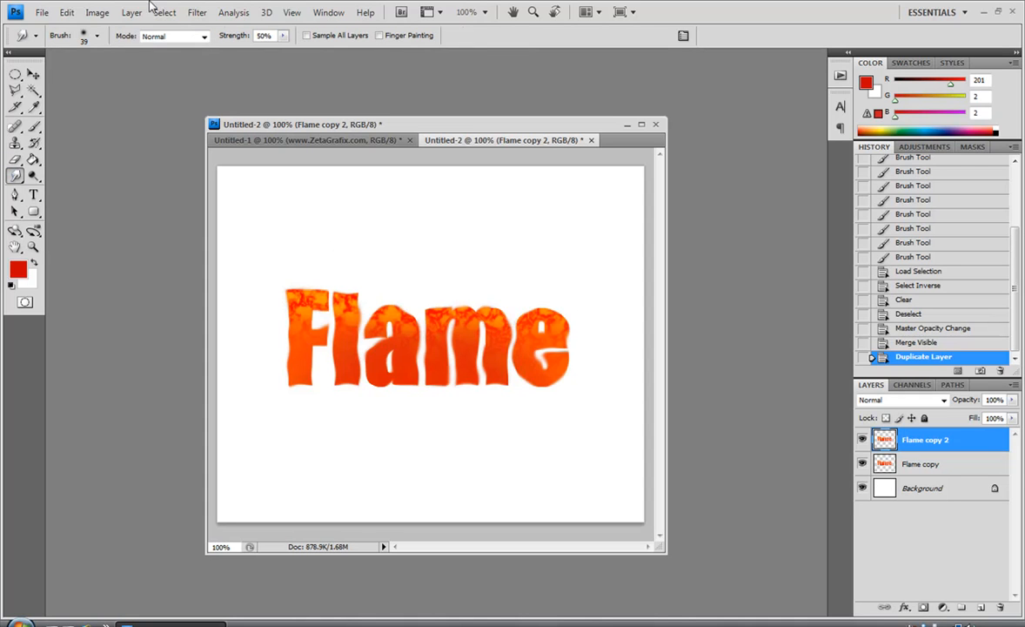
# - Raise Smudge strength, adjust brush size, and pull letter tops upward into flame tongues
pyautogui.click(284, 35)
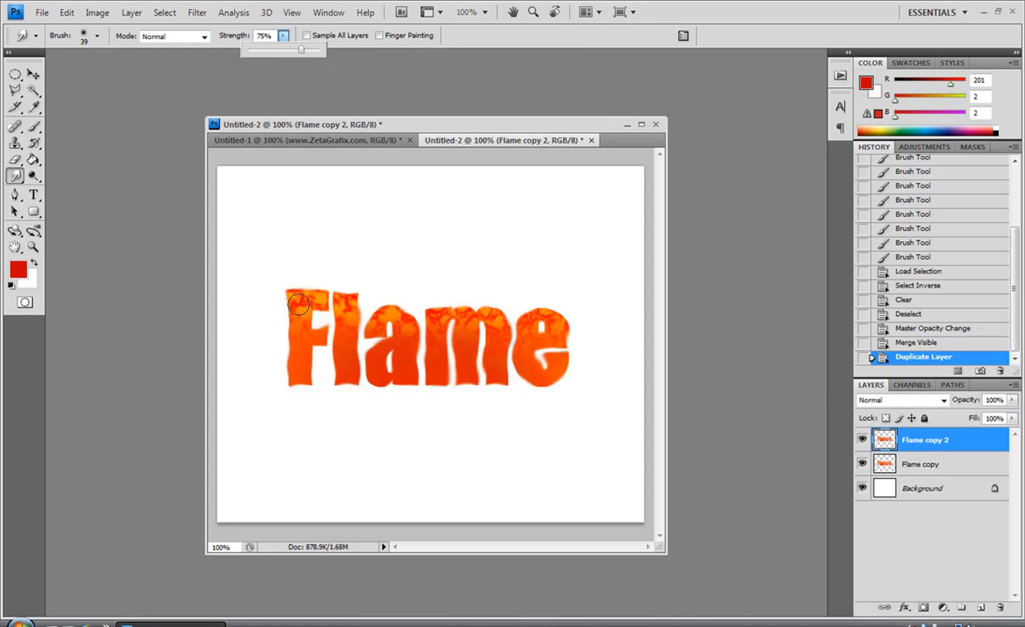
pyautogui.moveTo(300, 305); pyautogui.dragTo(296, 261)
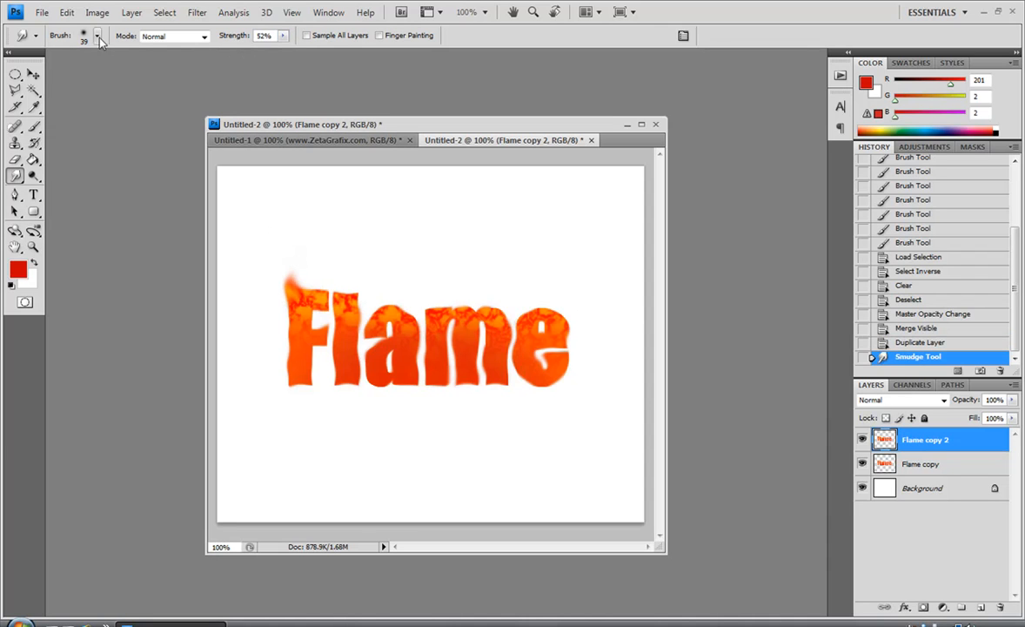
pyautogui.click(97, 36)
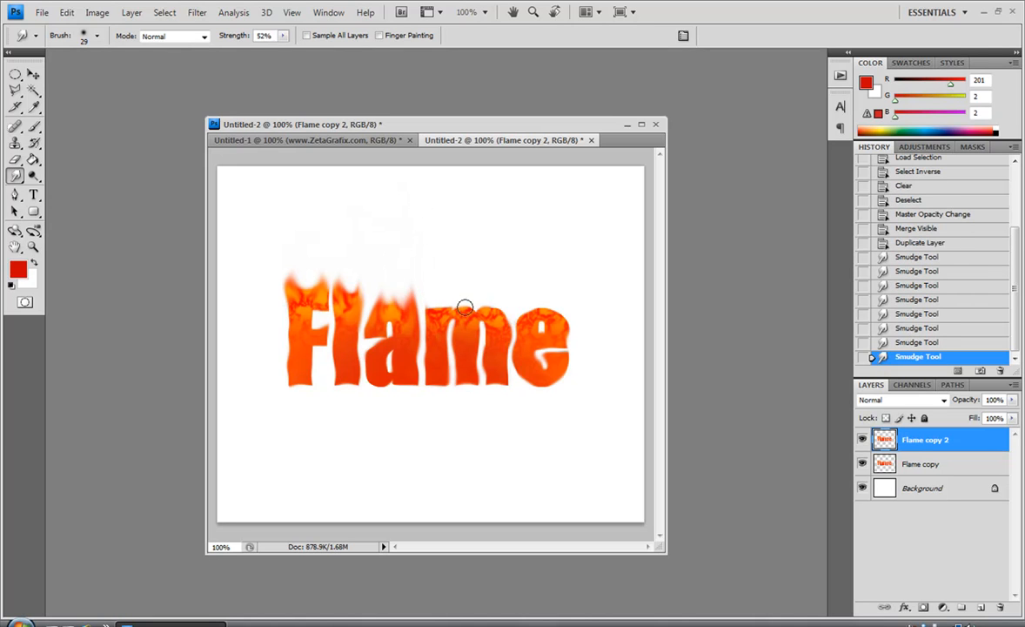
pyautogui.moveTo(465, 307); pyautogui.dragTo(430, 303)
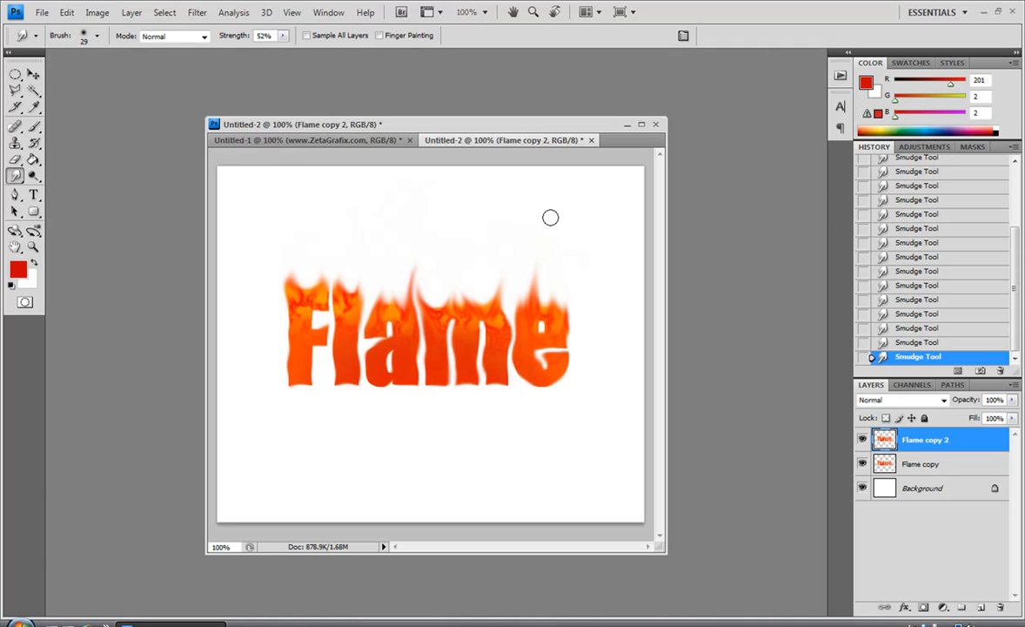
pyautogui.moveTo(280, 277)
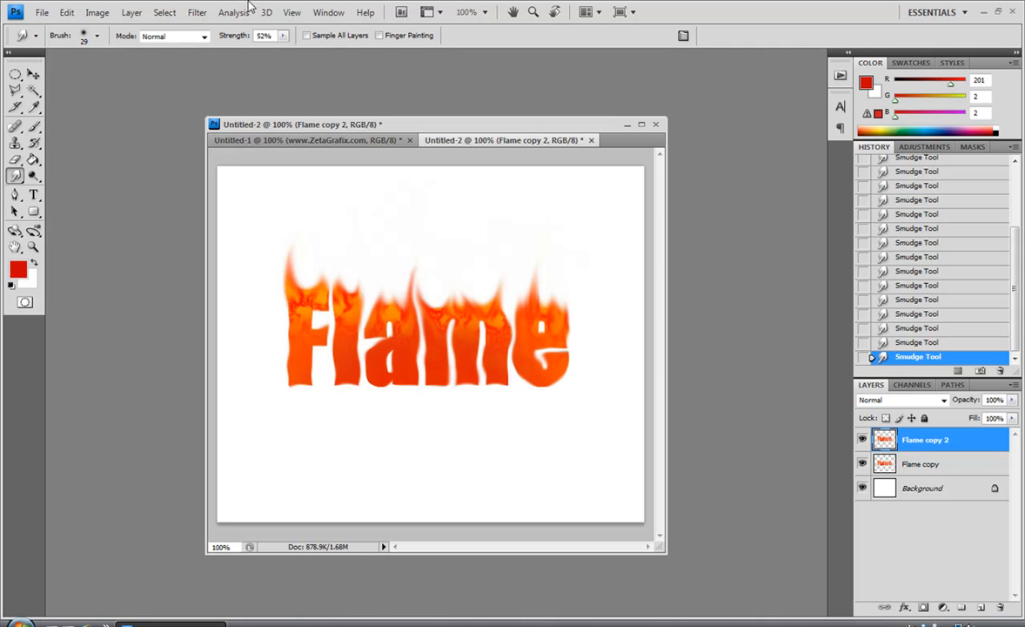
# - Smudge thinner flame wisps along the letter tops at 50% strength with a 12 px brush
pyautogui.moveTo(281, 50); pyautogui.dragTo(270, 50)
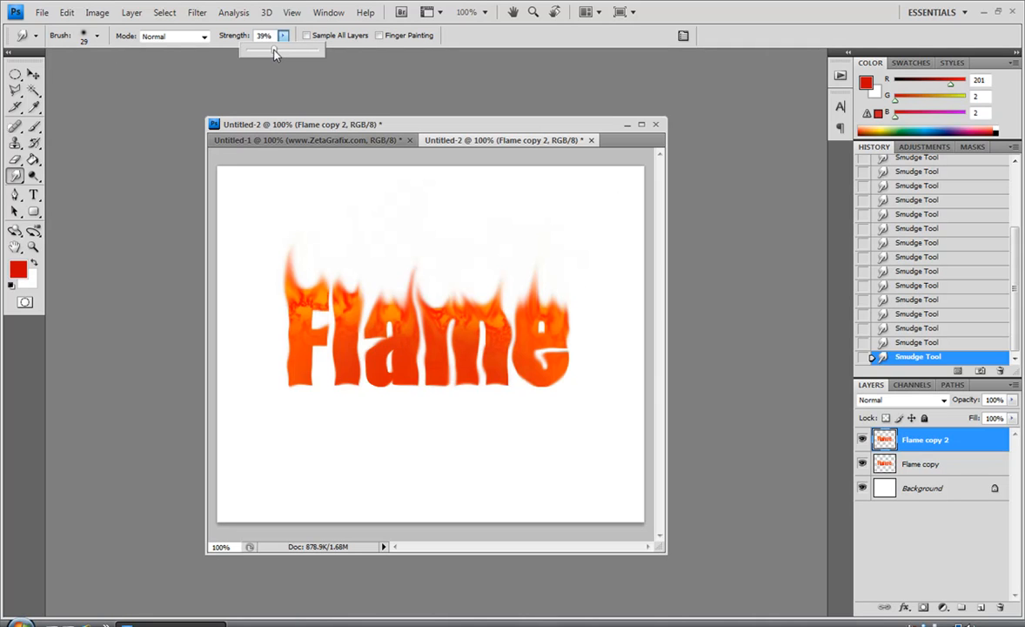
pyautogui.moveTo(265, 49); pyautogui.dragTo(282, 49)
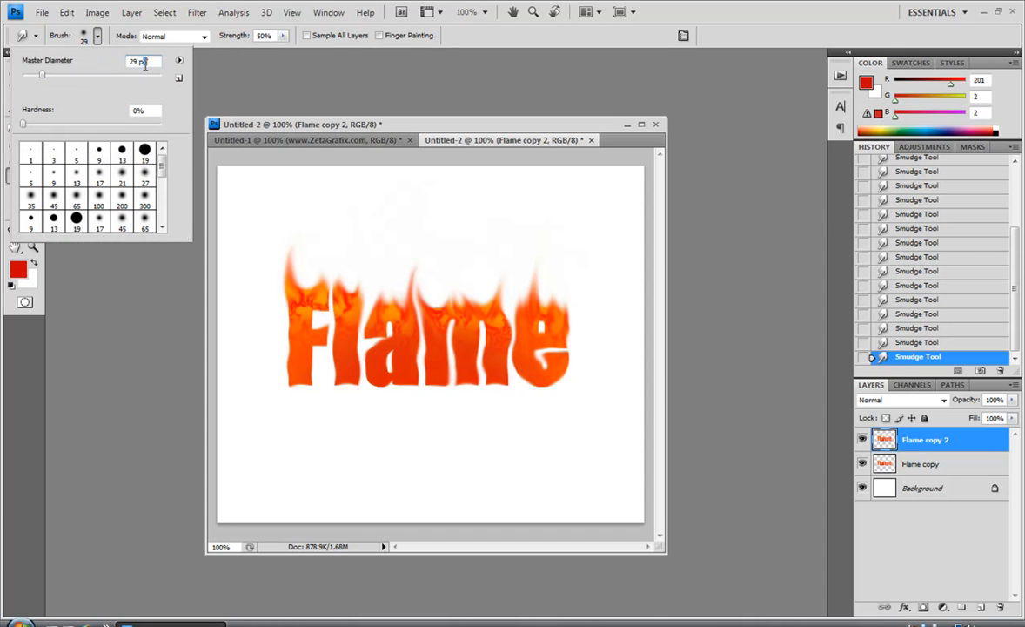
pyautogui.write('12')
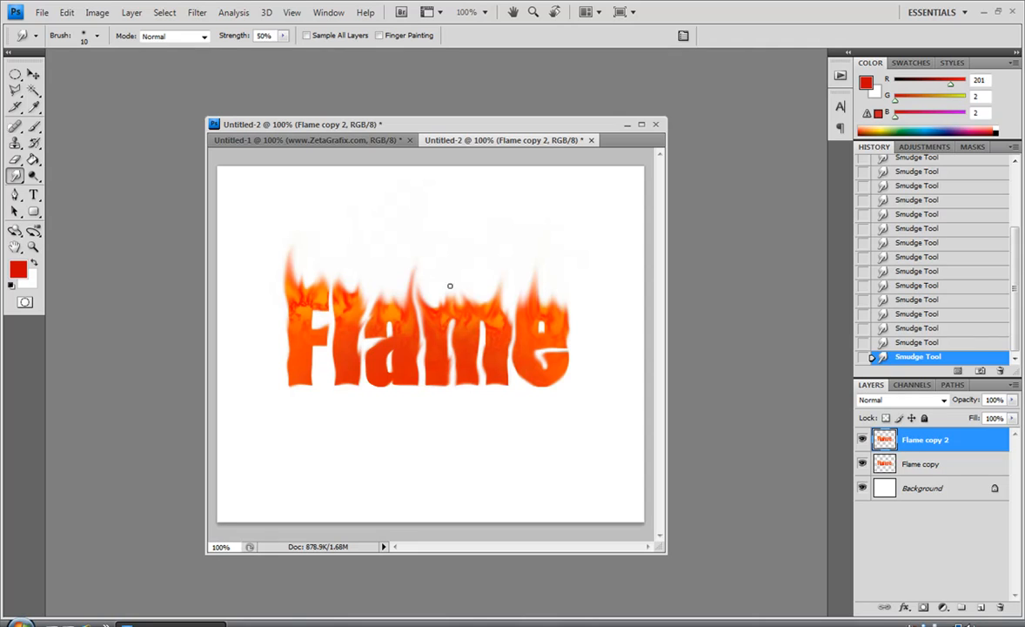
pyautogui.moveTo(461, 263)
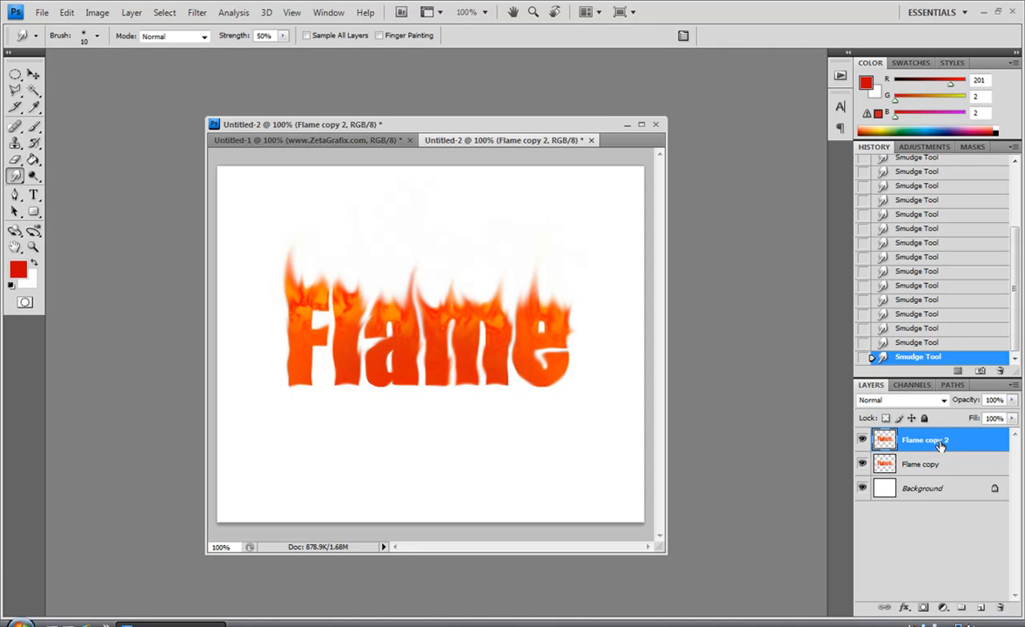
pyautogui.rightClick(925, 439)
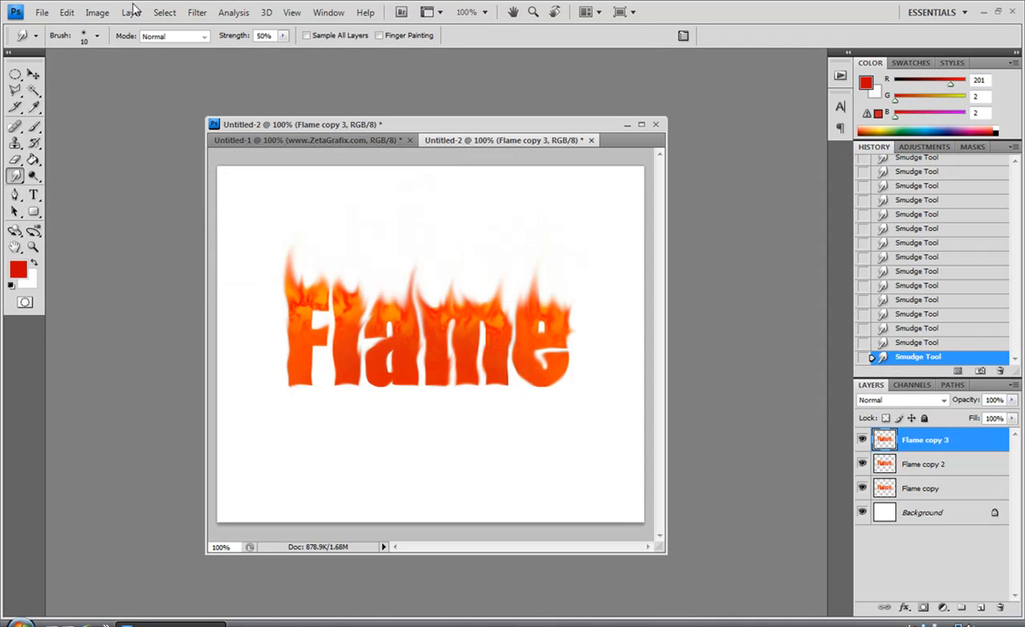
# - Apply the Chrome sketch filter to Flame copy 3 with Detail 3 and Smoothness 2
pyautogui.click(197, 12)
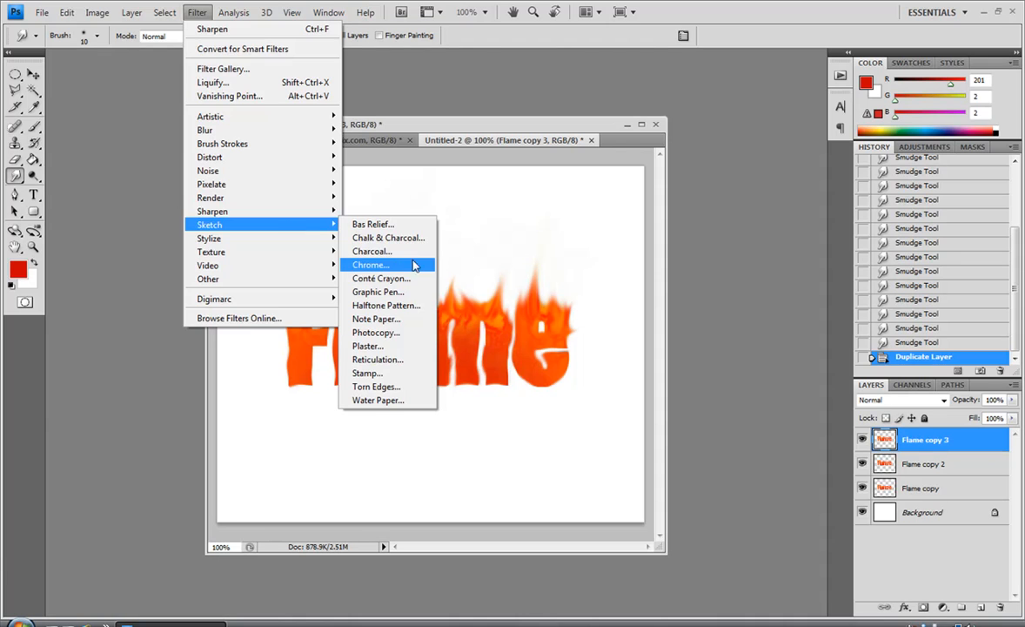
pyautogui.click(369, 264)
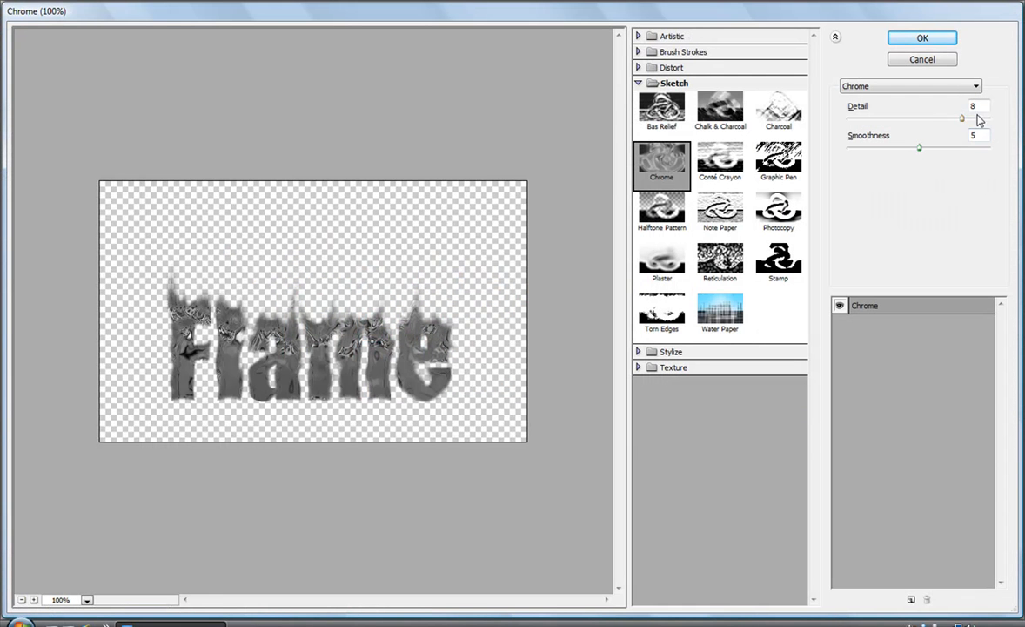
pyautogui.moveTo(962, 119); pyautogui.dragTo(892, 119)
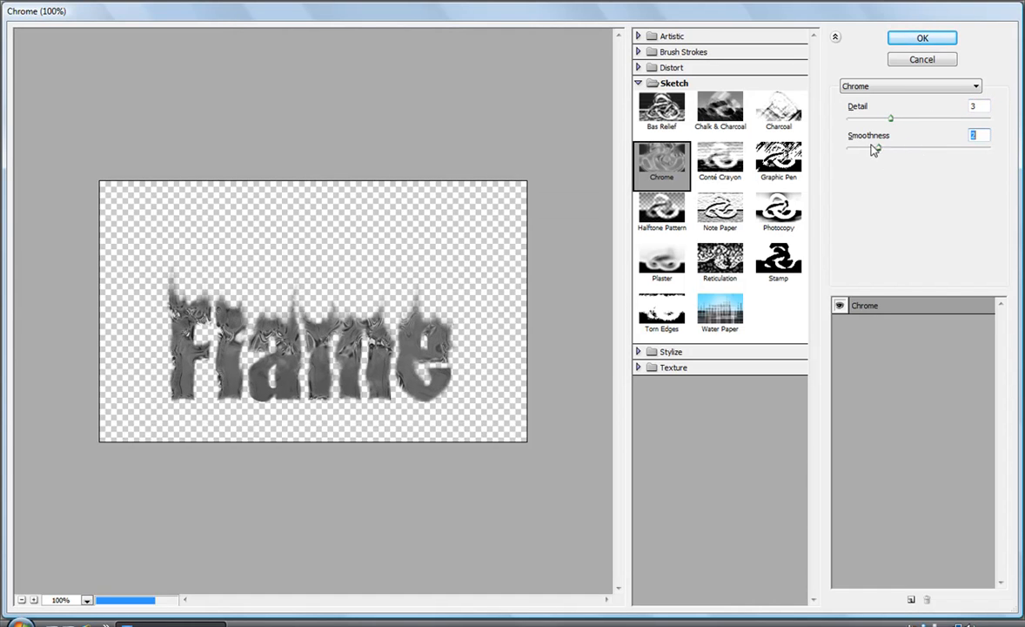
pyautogui.moveTo(875, 148); pyautogui.dragTo(896, 148)
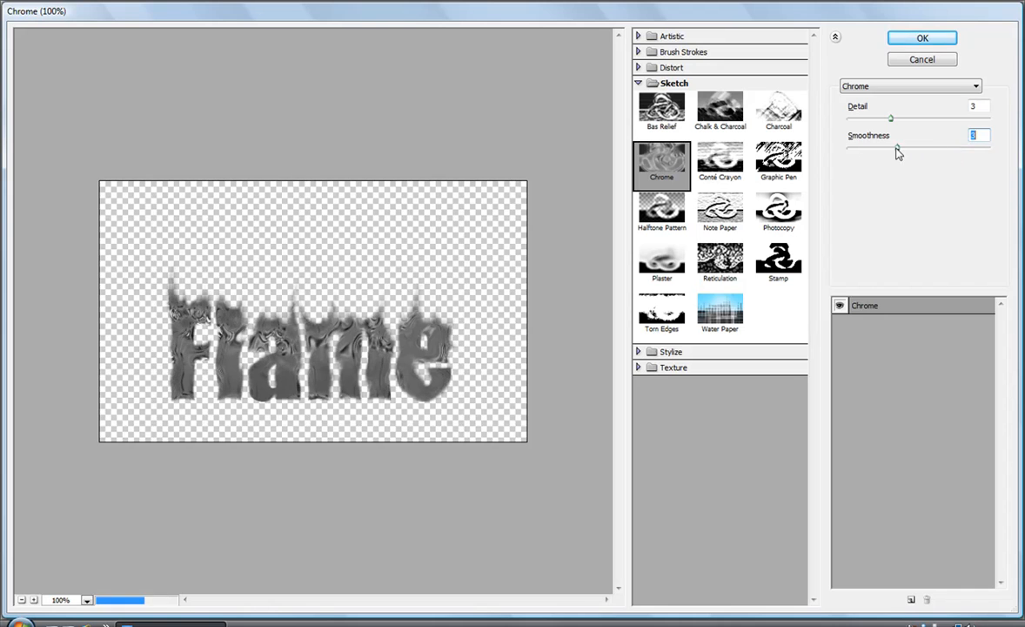
pyautogui.moveTo(892, 146); pyautogui.dragTo(848, 147)
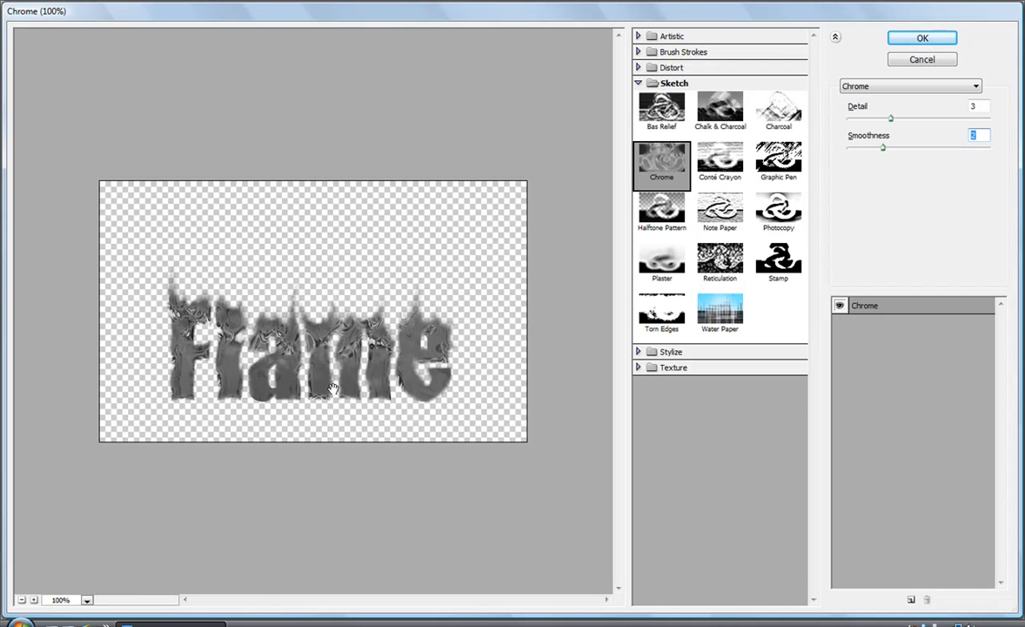
pyautogui.click(922, 37)
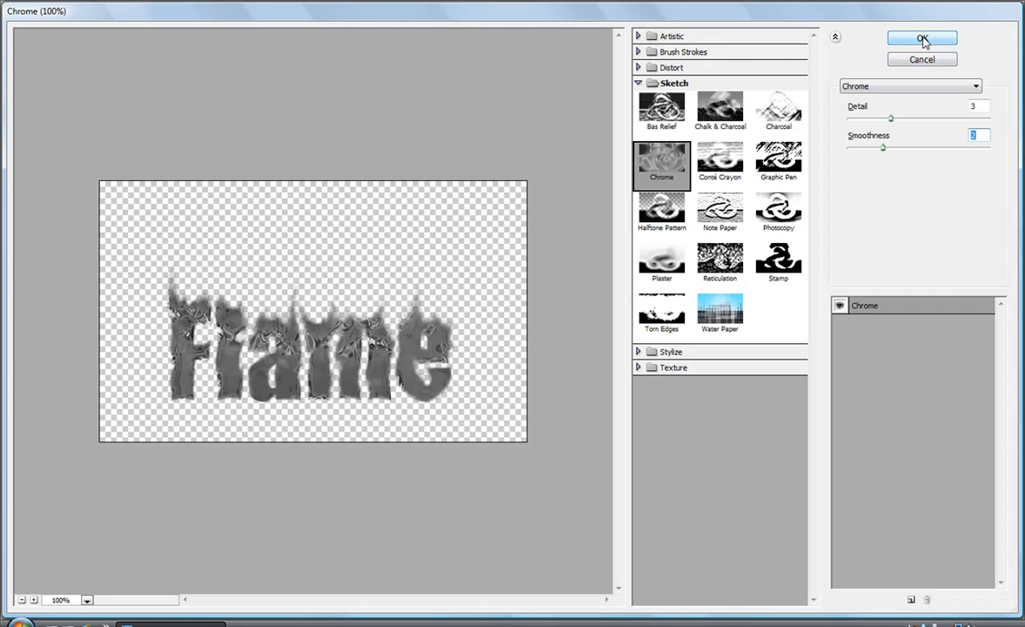
pyautogui.click(922, 38)
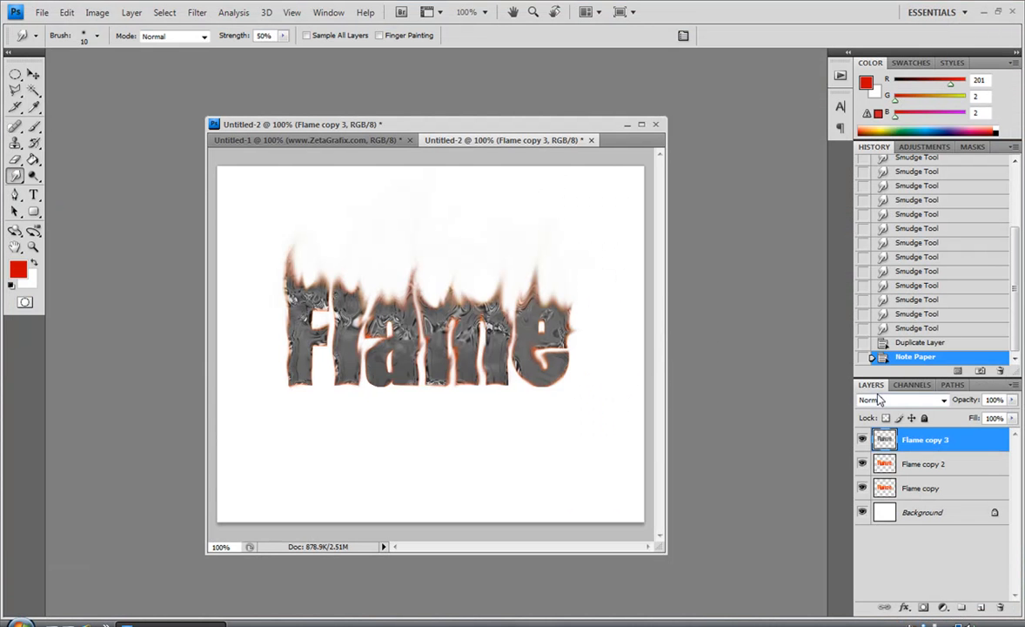
# - Try Hard Light and Vivid Light on Flame copy 3, settling on Linear Light at 79%
pyautogui.click(902, 399)
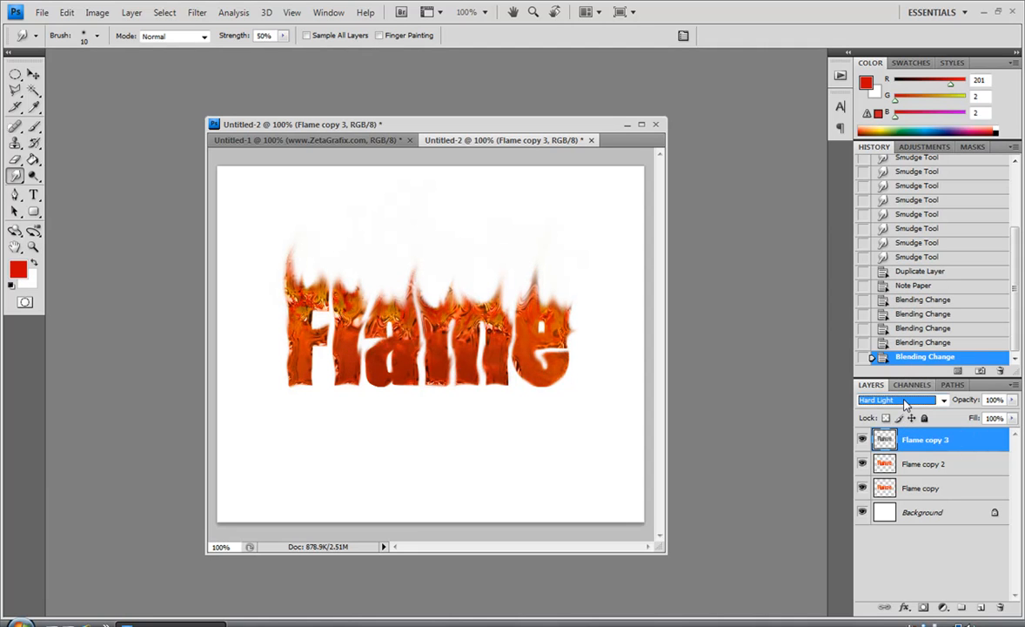
pyautogui.click(896, 400)
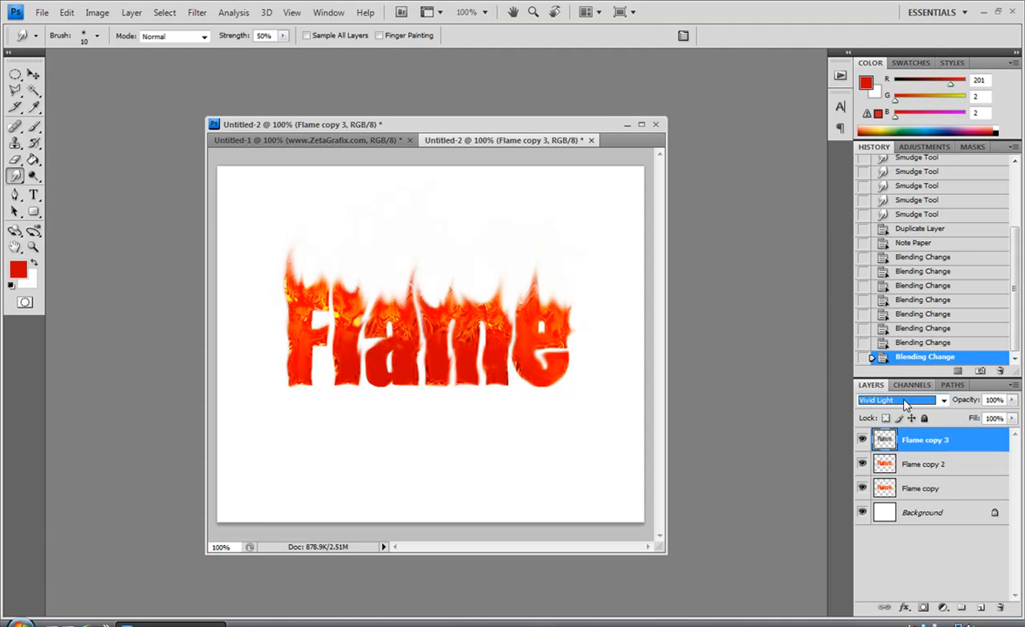
pyautogui.click(896, 399)
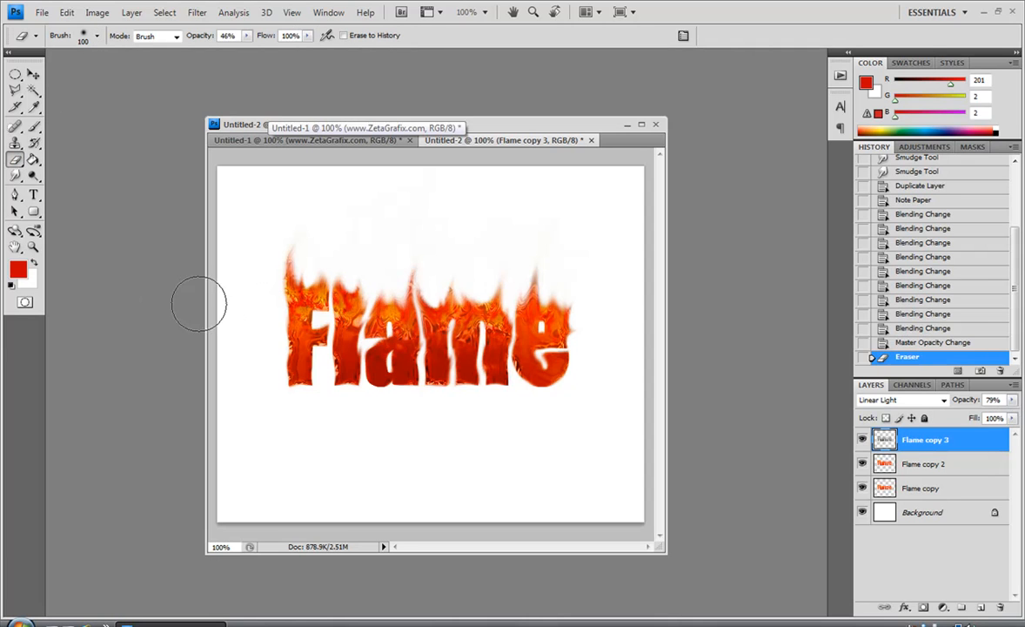
# - Erase across part of Flame copy 3 with a large soft eraser at 46% opacity
pyautogui.moveTo(199, 303); pyautogui.dragTo(426, 305)
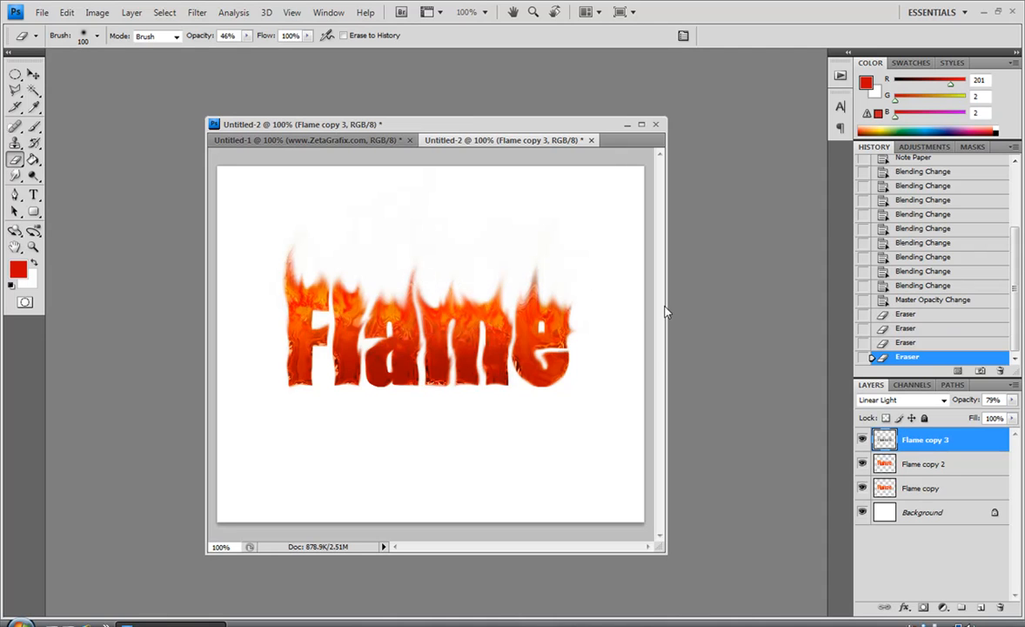
pyautogui.moveTo(938, 457)
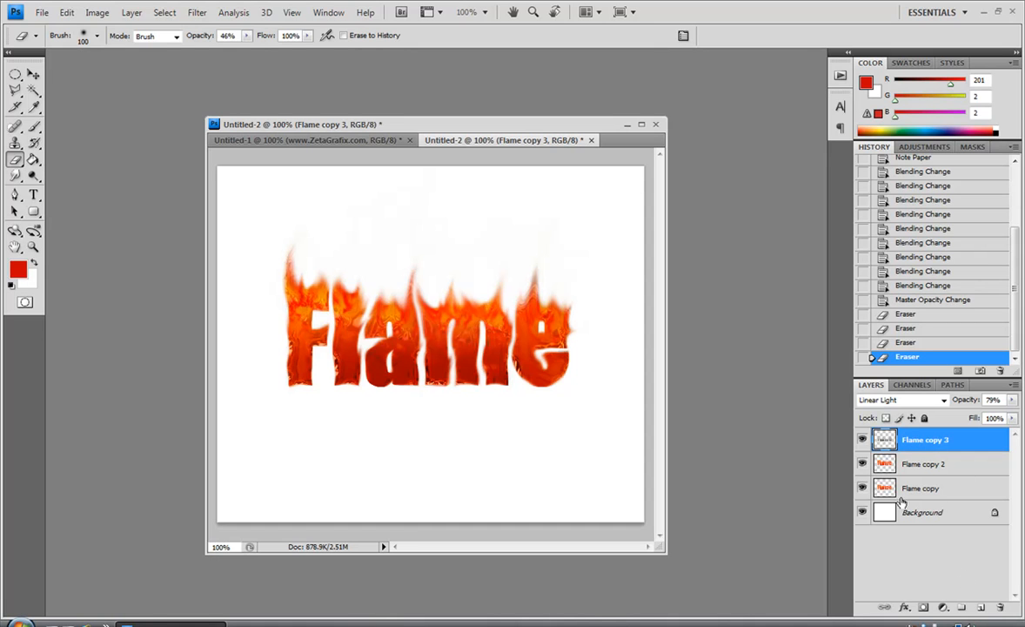
# - Merge visible layers into Flame copy and add a Drop Shadow layer style
pyautogui.click(922, 488)
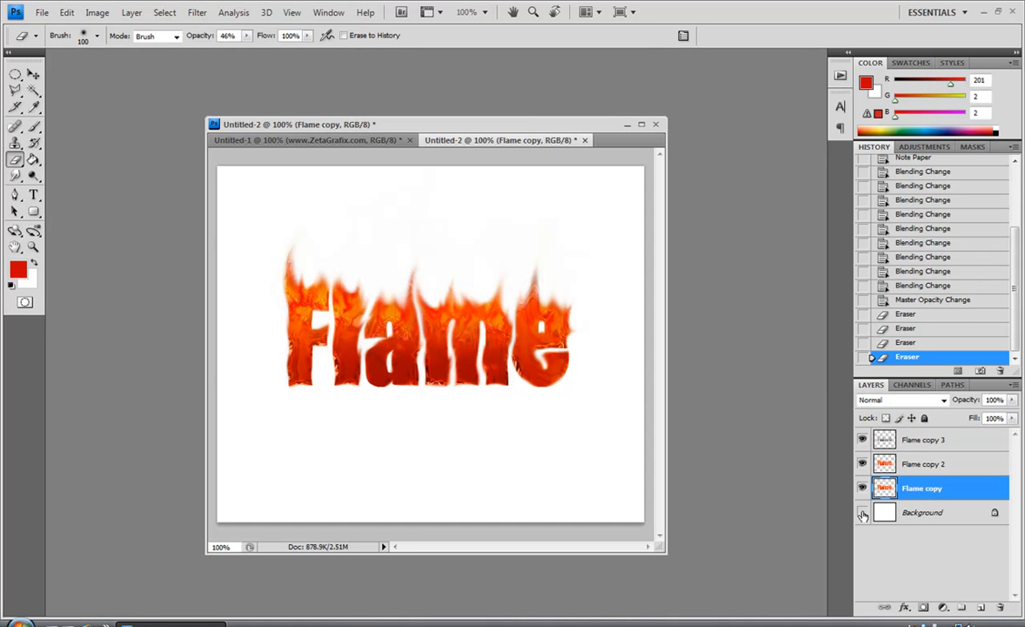
pyautogui.click(862, 512)
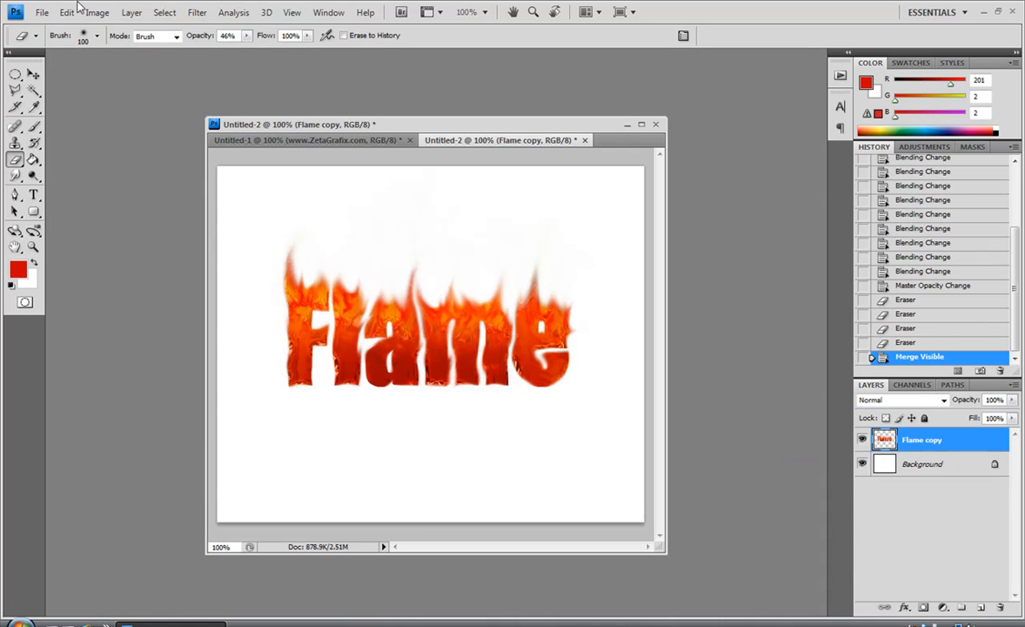
pyautogui.click(131, 12)
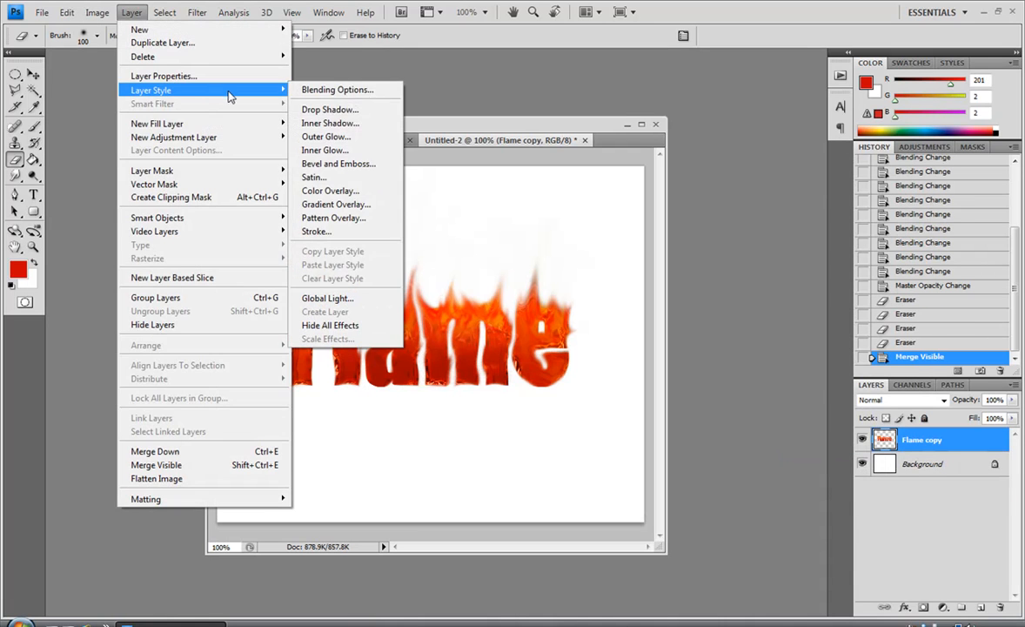
pyautogui.click(330, 108)
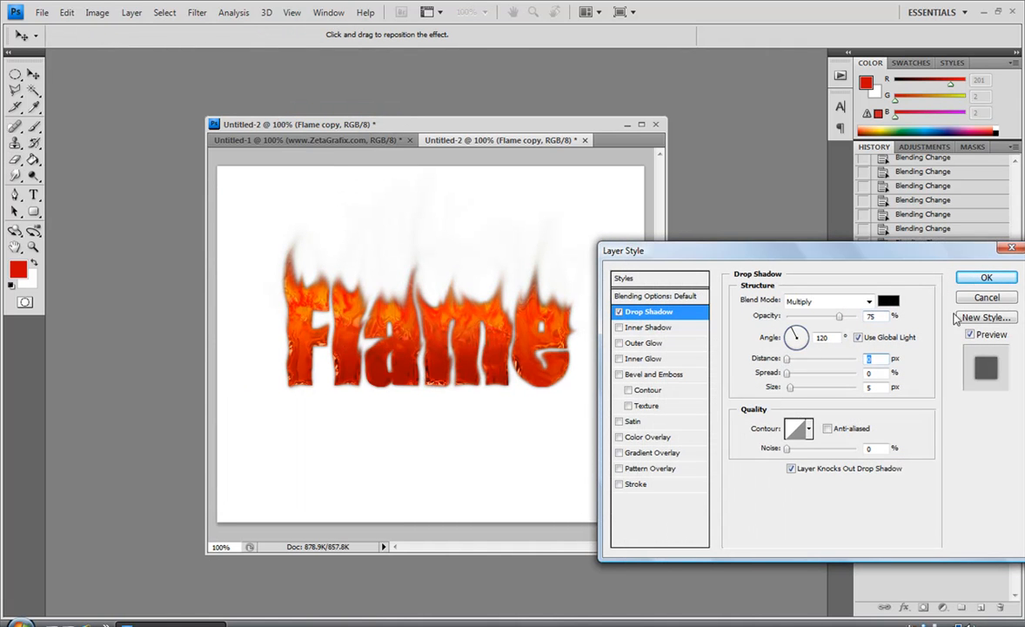
pyautogui.click(986, 277)
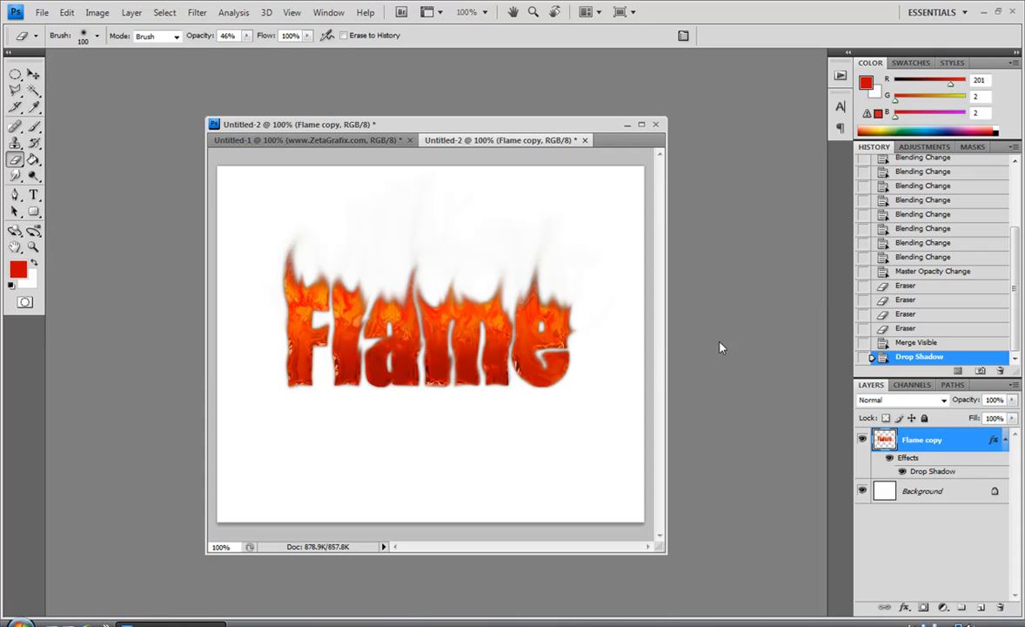
pyautogui.moveTo(558, 225)
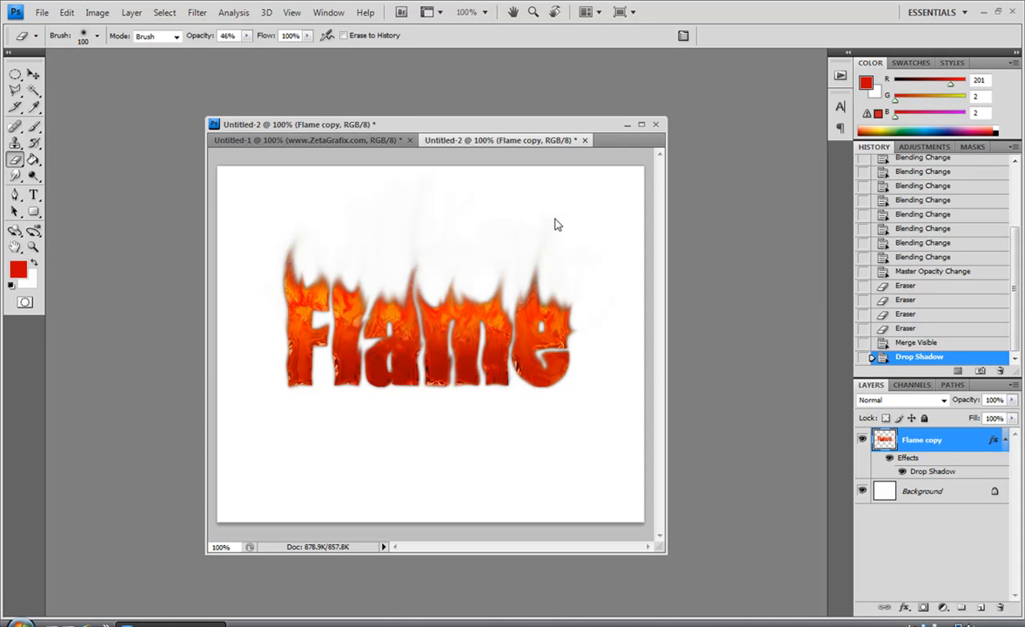